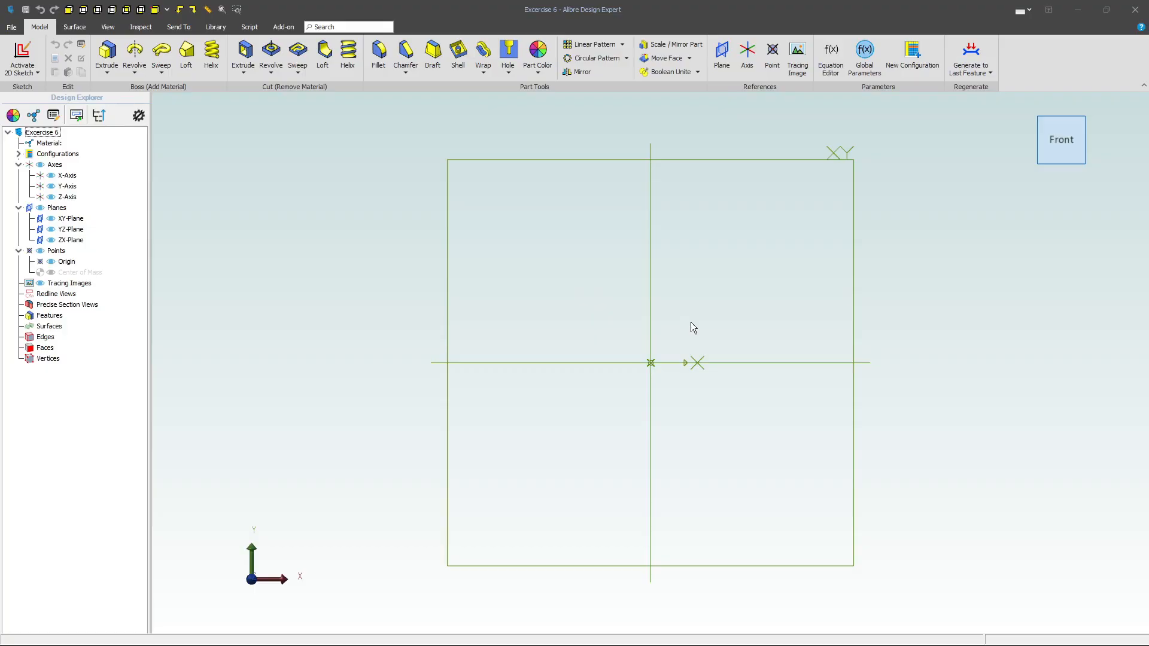
mouse_move(732, 328)
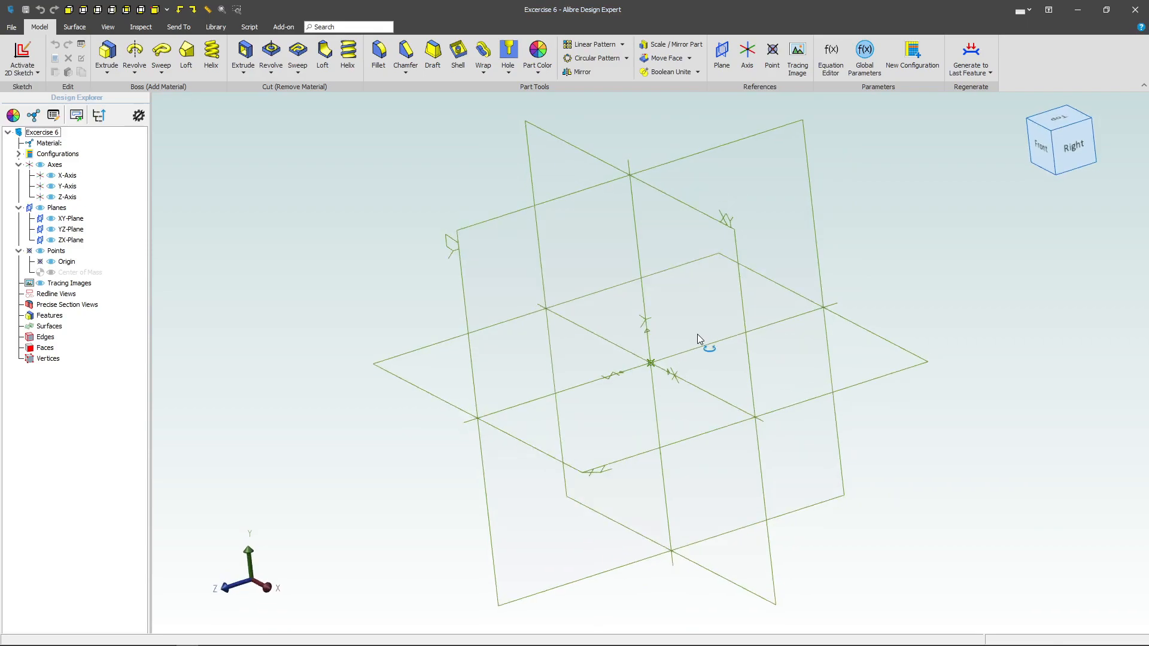
- Activate a new 2D sketch on the YZ-Plane of the part
left_click(72, 228)
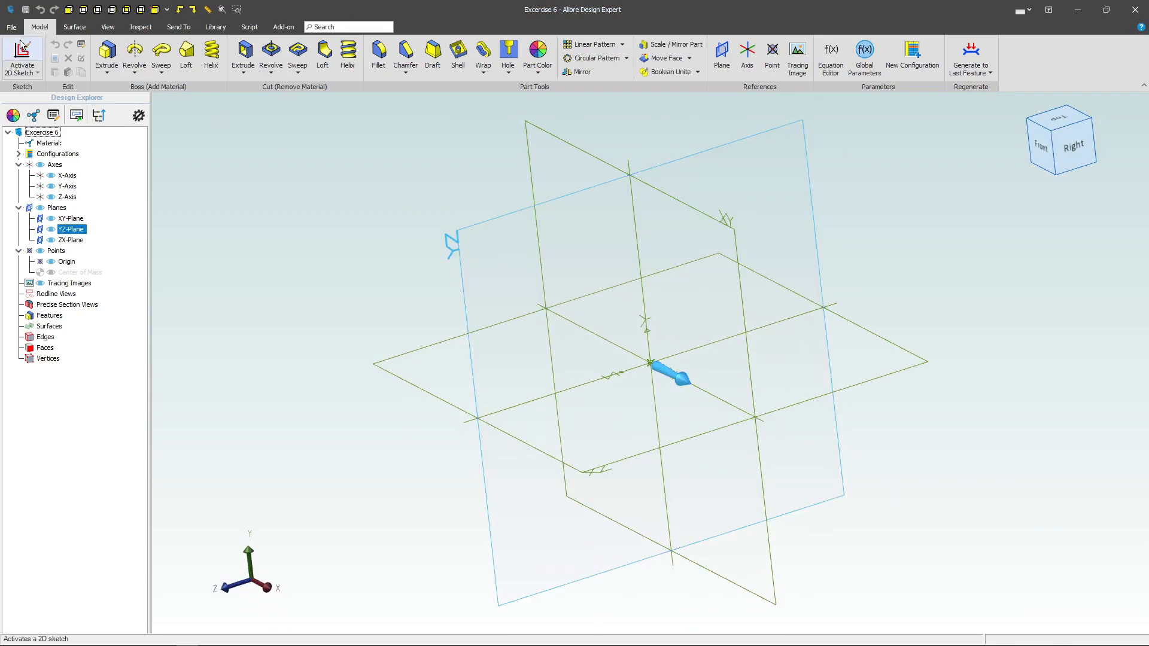
left_click(21, 57)
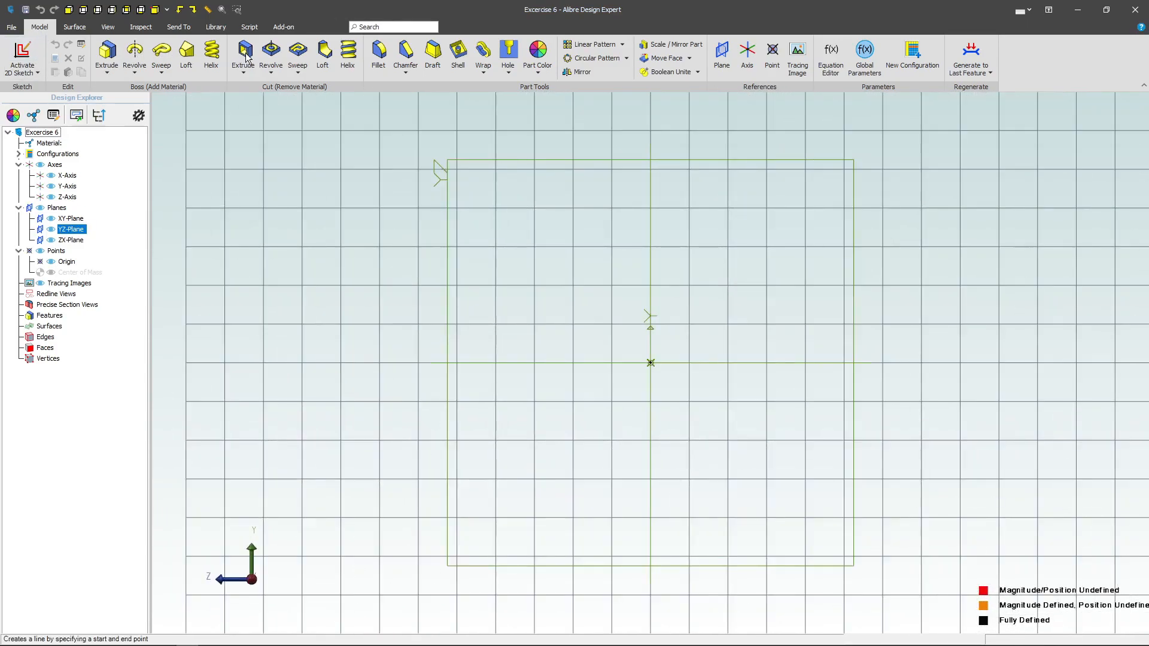
- Draw a circle centred on the origin and dimension its diameter
left_click(305, 51)
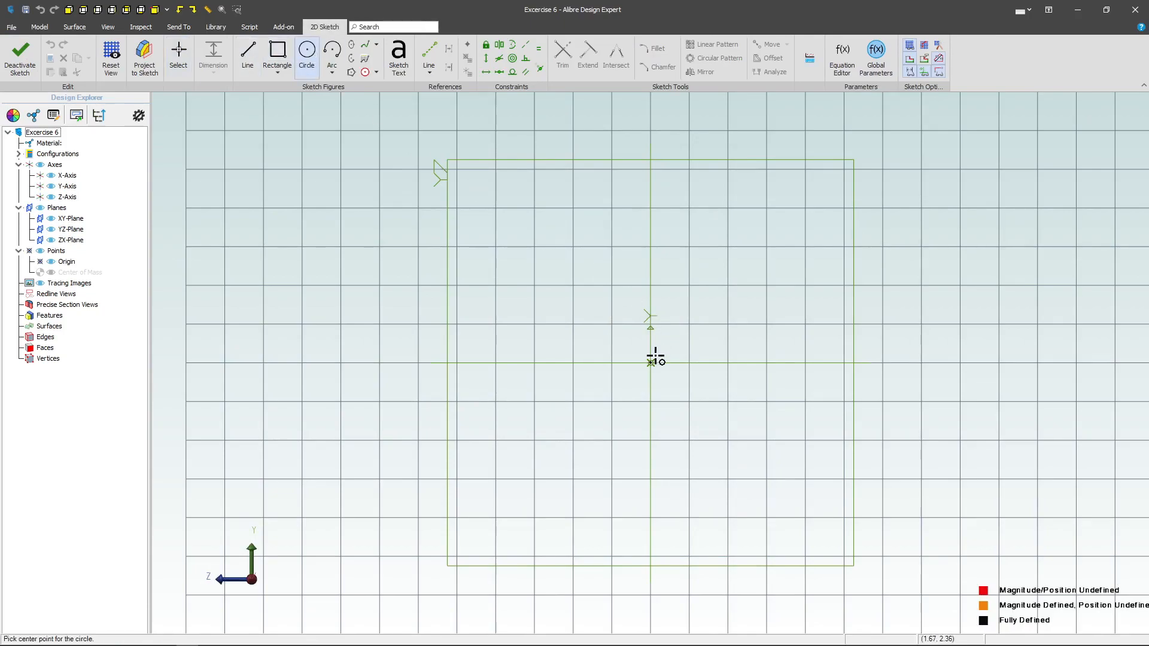
left_click(621, 213)
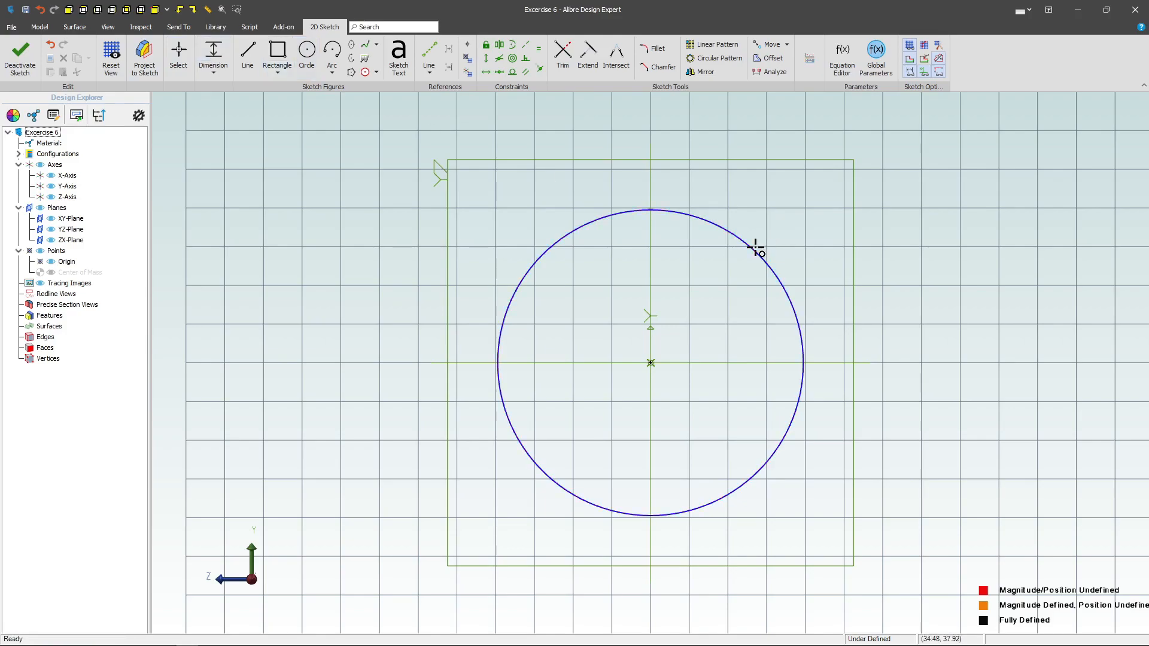
left_click(757, 248)
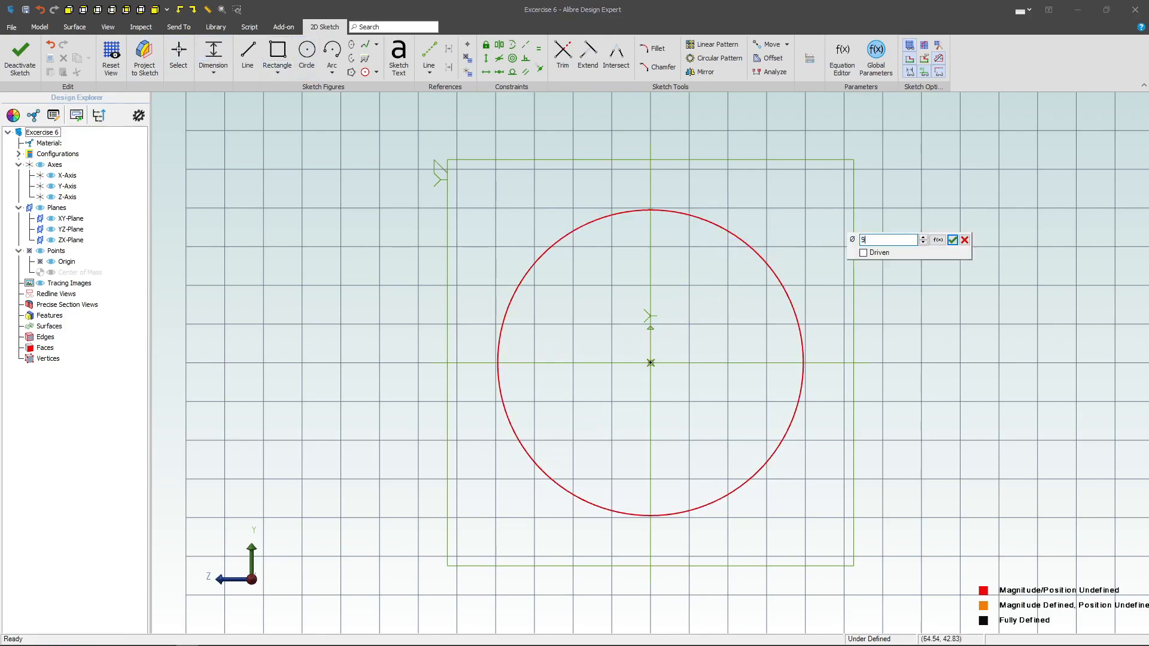
left_click(953, 240)
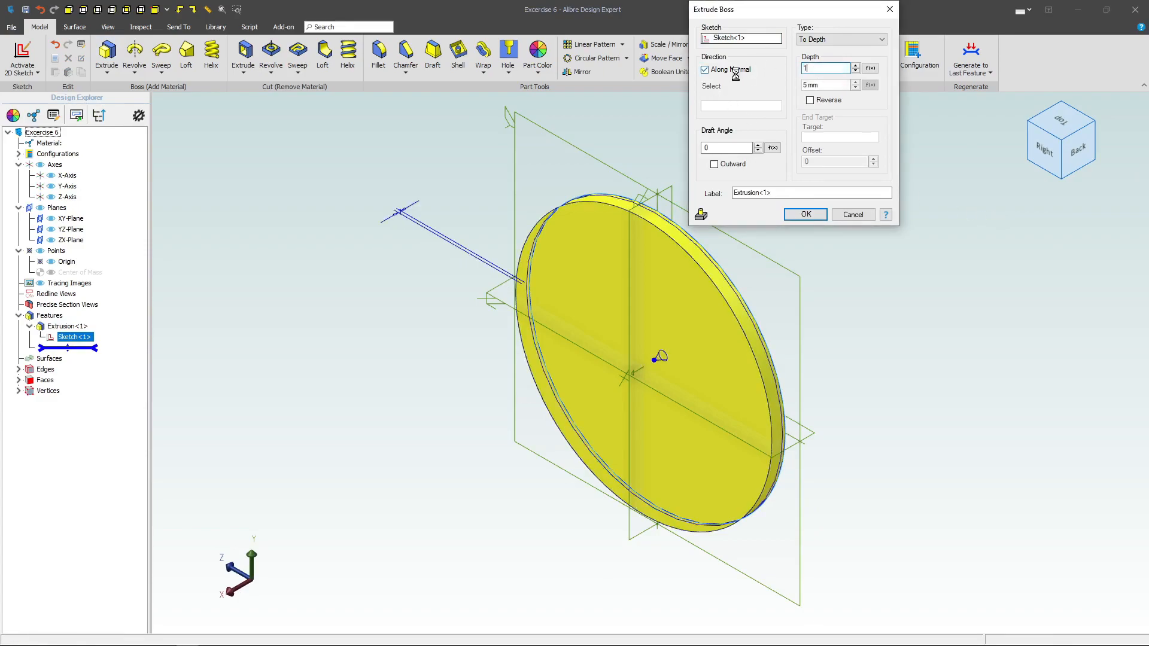
- Extrude the circle into a thin disc as Extrusion<1>
left_click(804, 214)
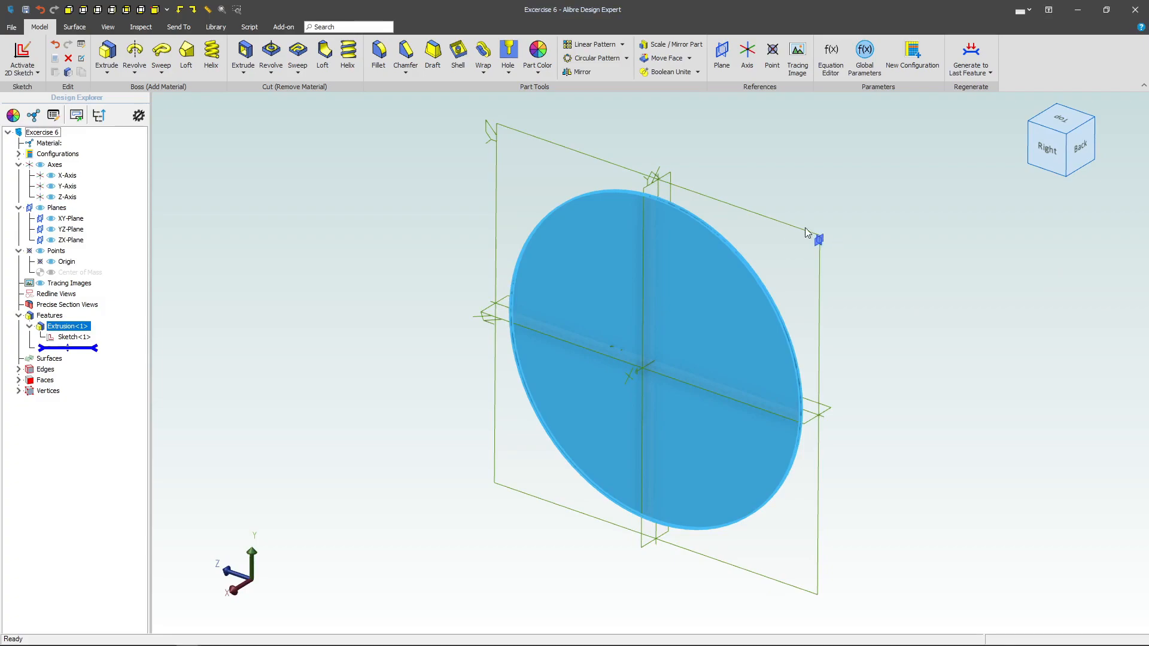
- Start a second YZ-Plane sketch and place a centre-point arc above the disc
left_click(71, 228)
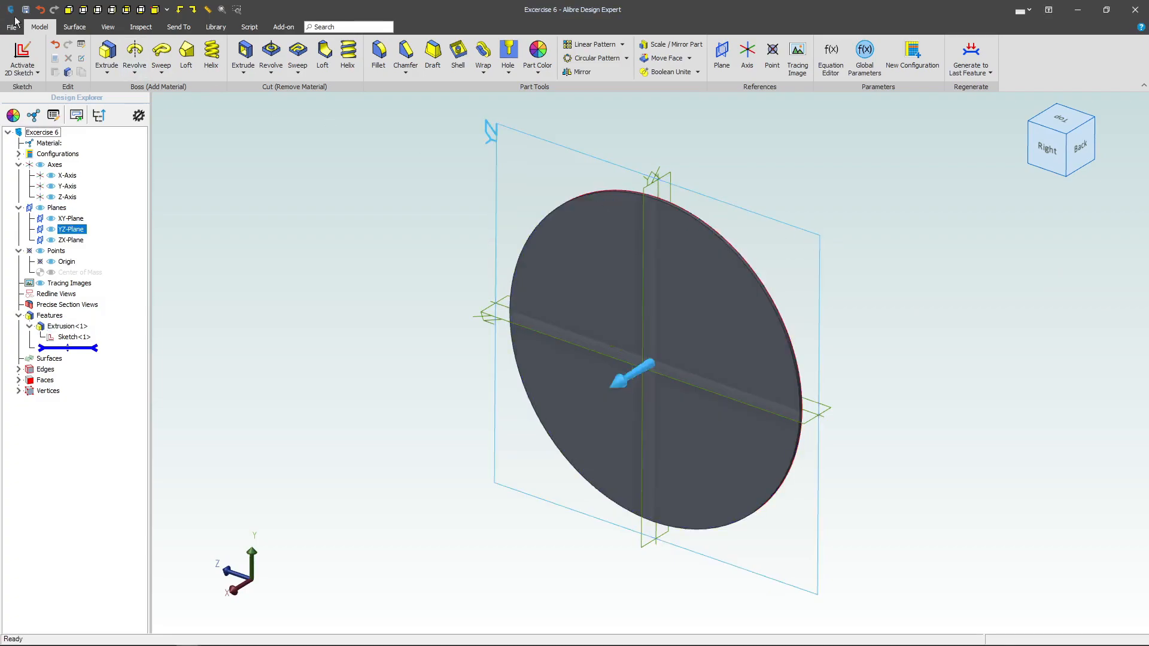
left_click(22, 58)
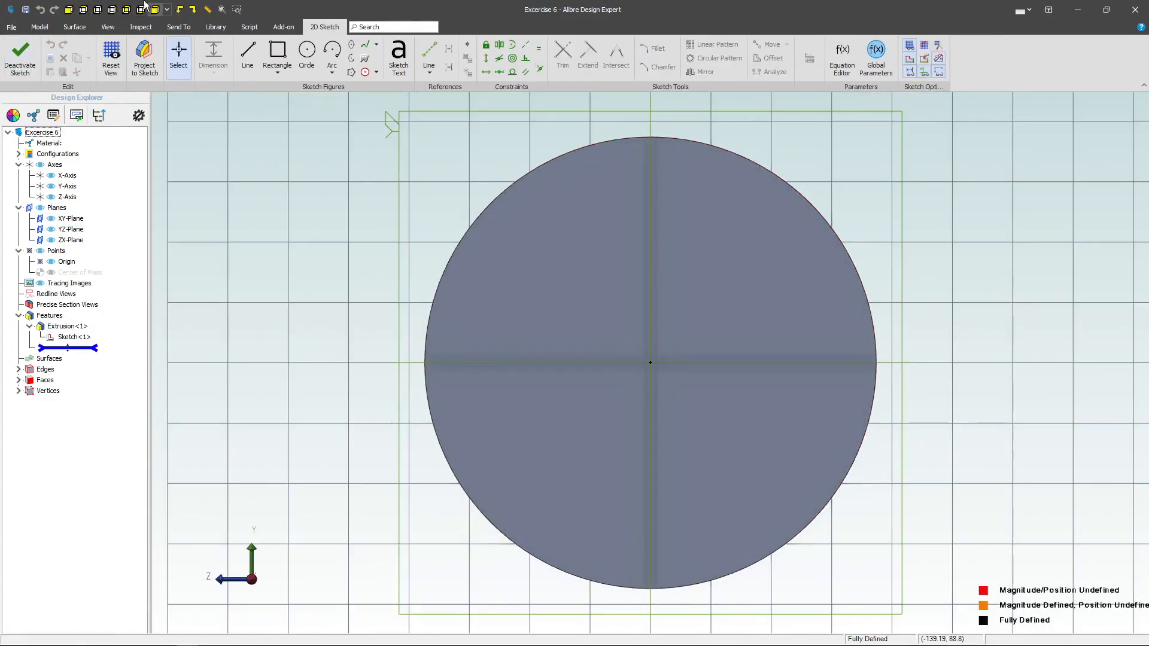
left_click(332, 55)
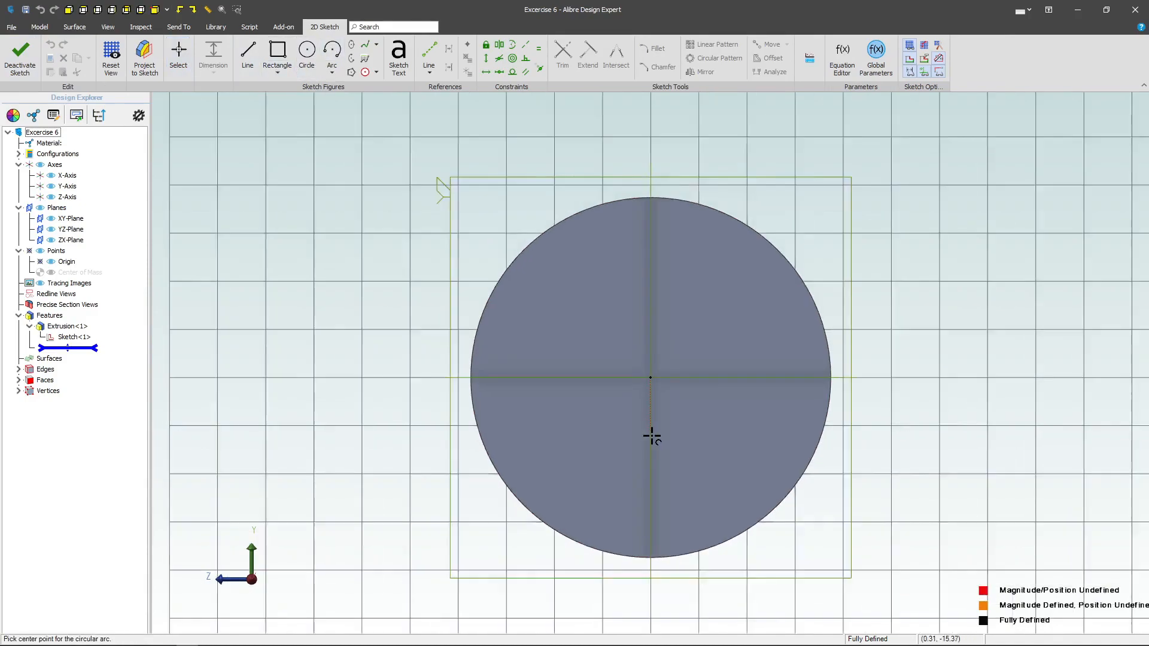
left_click(650, 377)
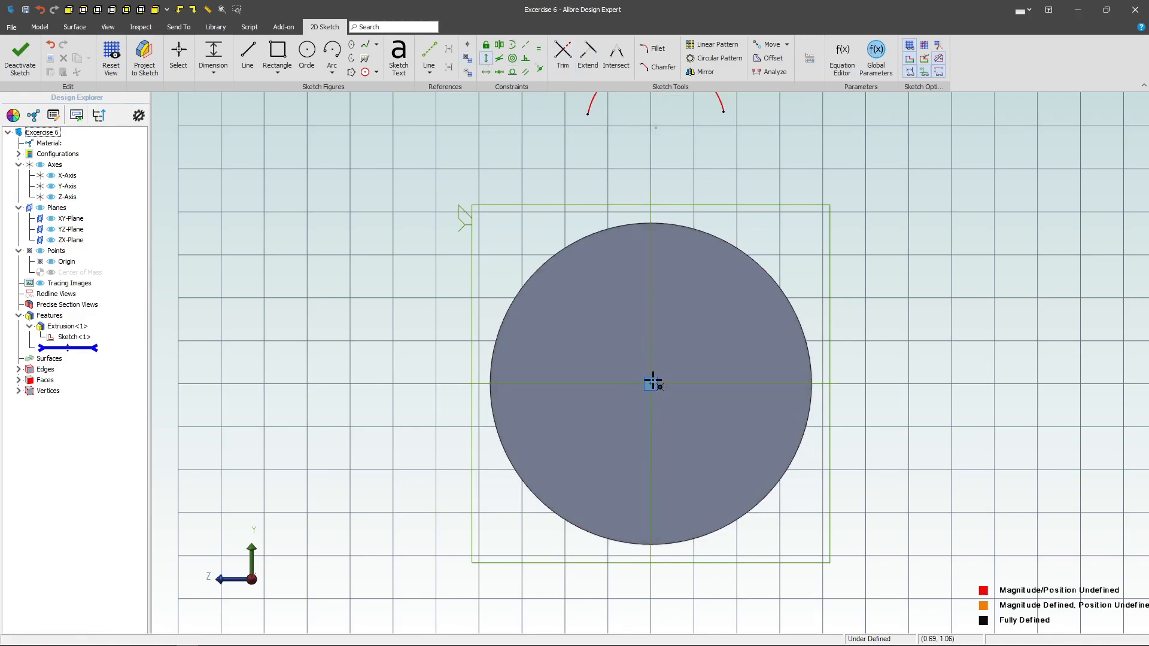
- Finish the arc and draw side lines made tangent to it
left_click(110, 55)
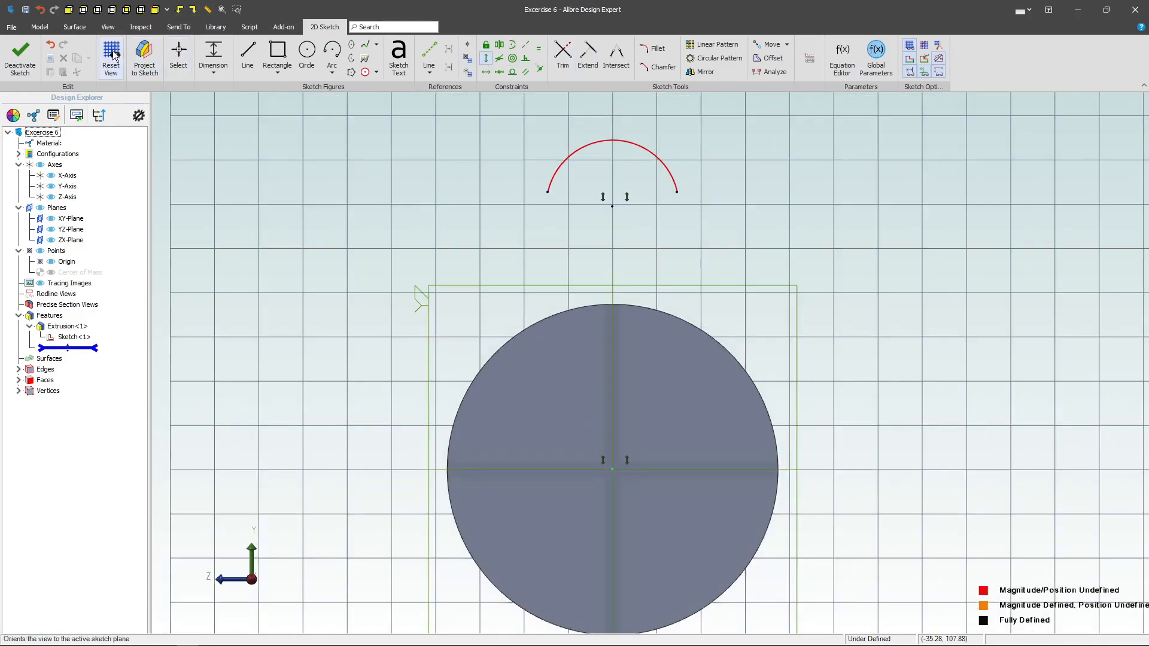
left_click(246, 55)
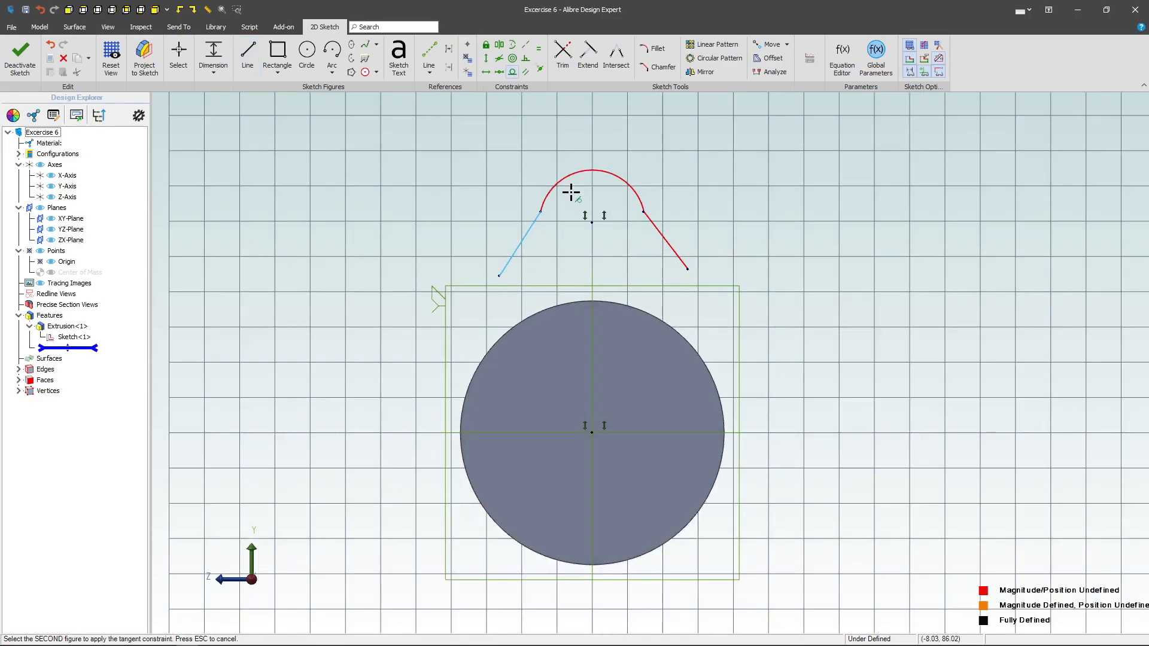
left_click(667, 242)
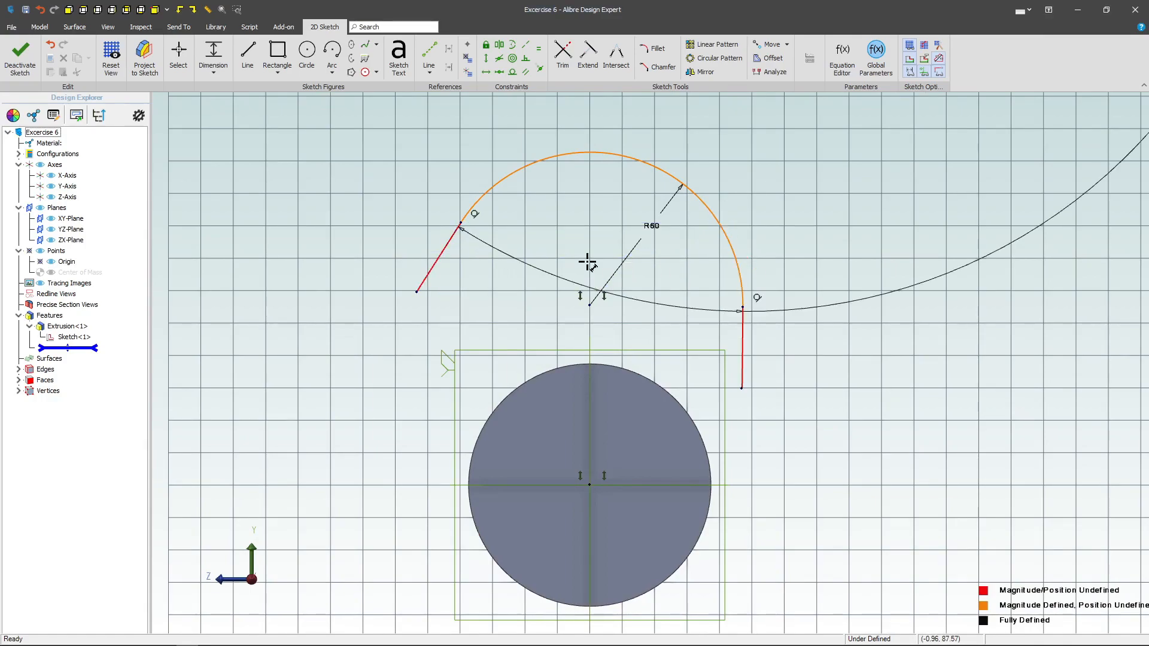
- Level the arc ends, make the side lines equal, and draw a horizontal base line
left_click(332, 51)
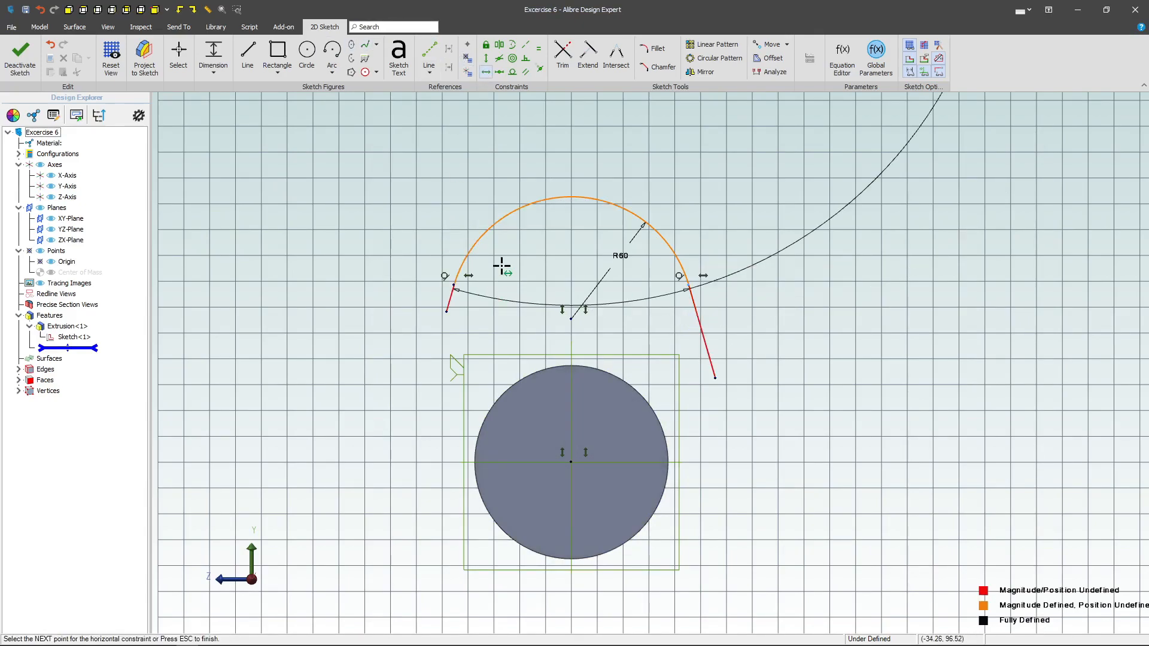
left_click(587, 52)
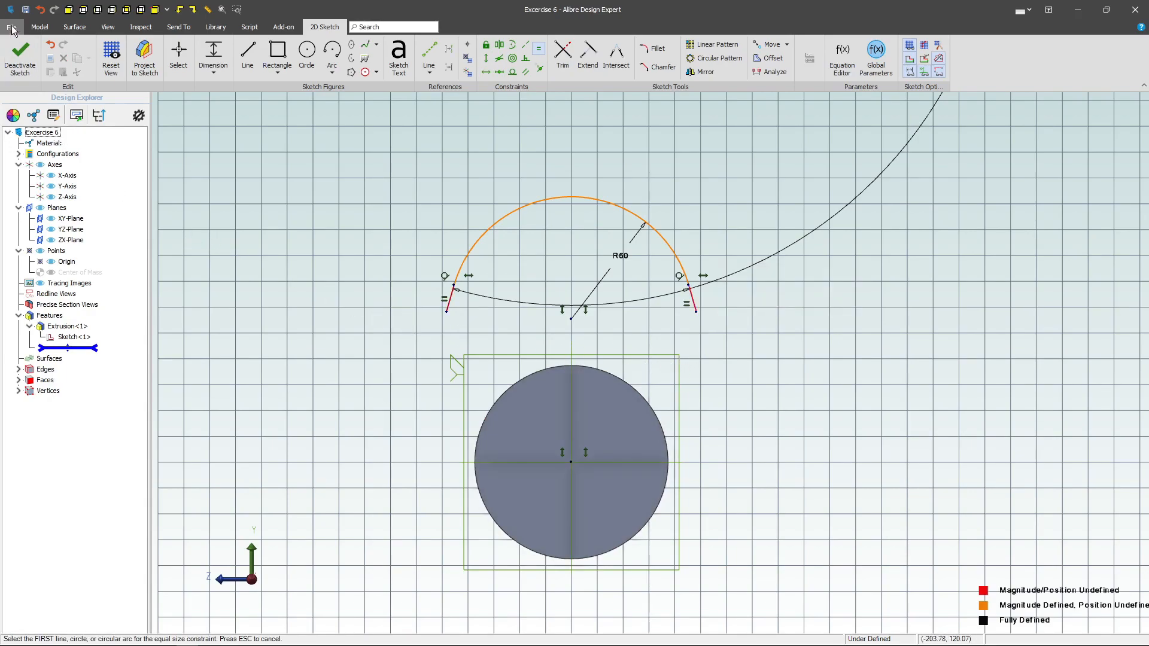
left_click(247, 55)
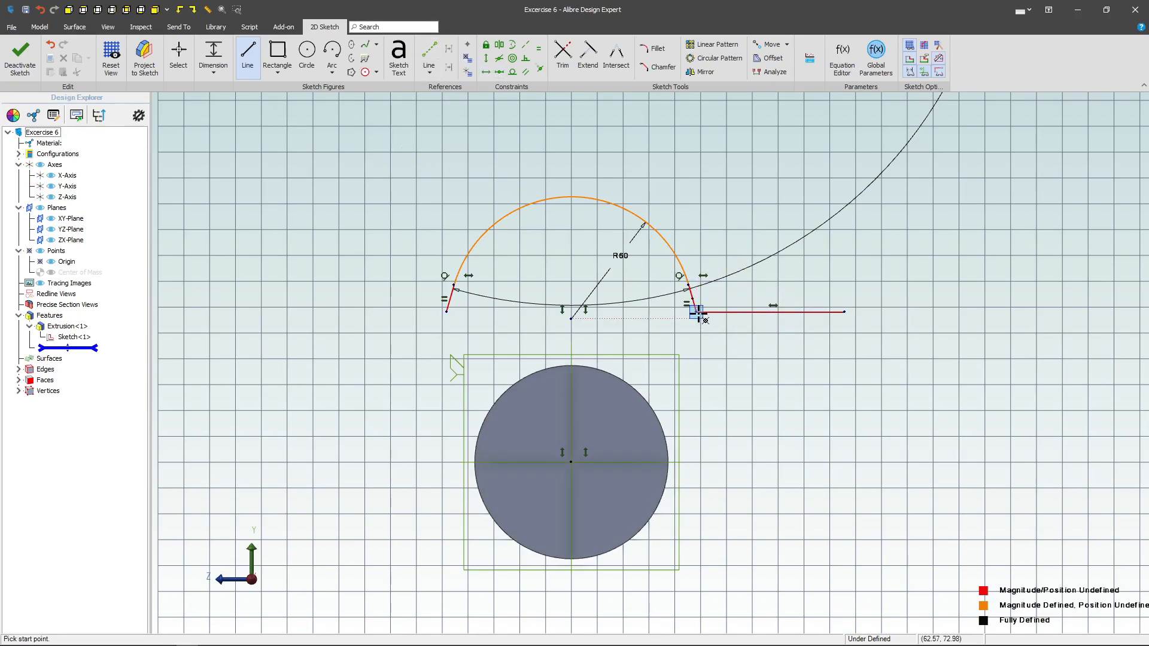
left_click(177, 55)
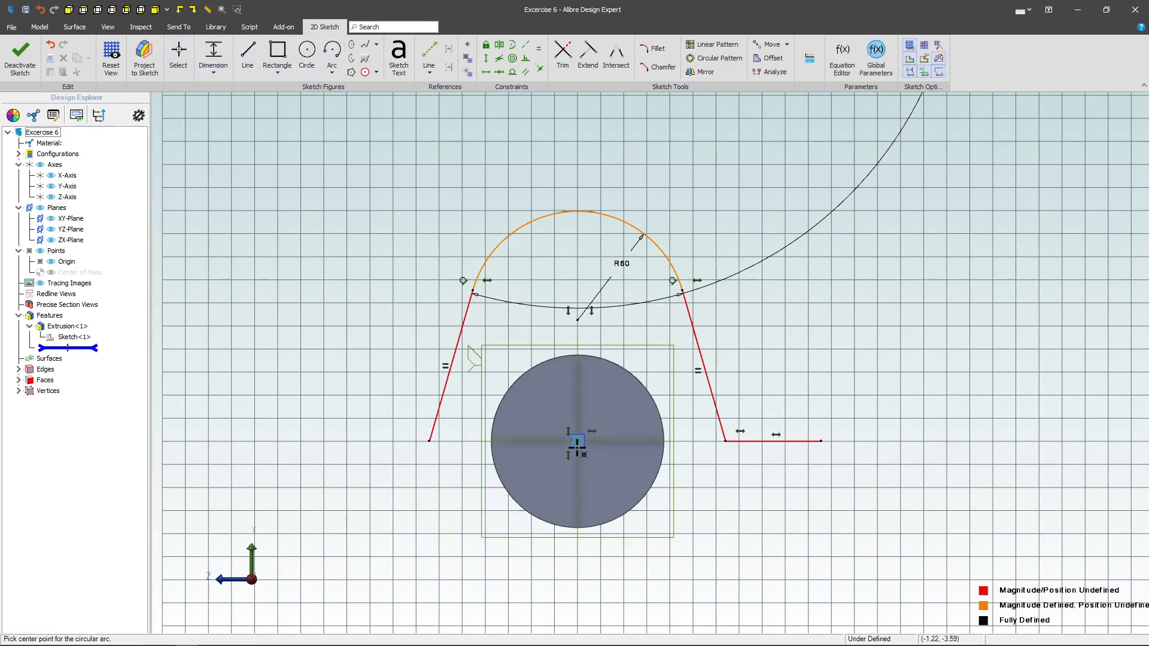
- Draw a large origin-centred arc beneath the base lines starting at the base line end
left_click(577, 440)
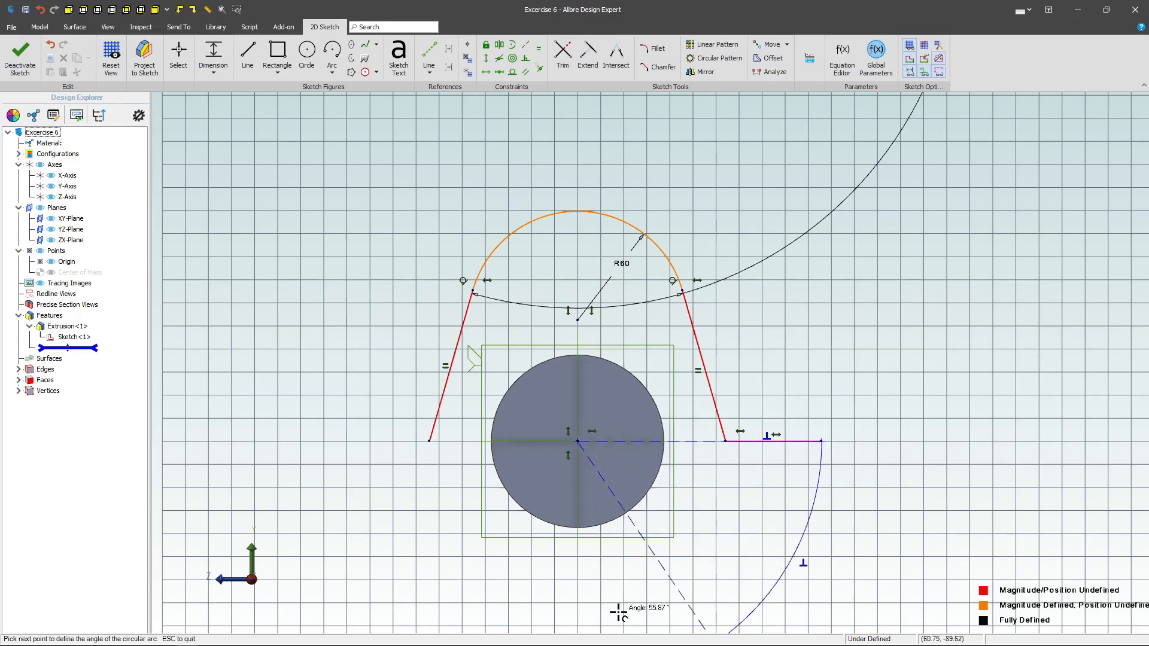
left_click(247, 55)
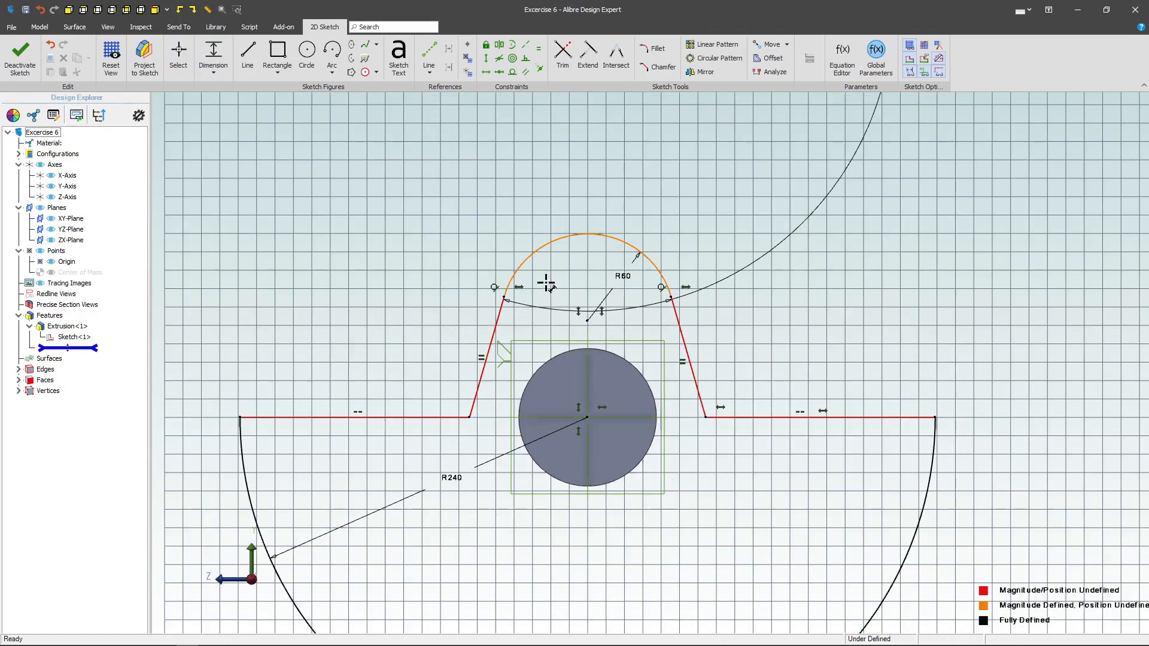
mouse_move(587, 419)
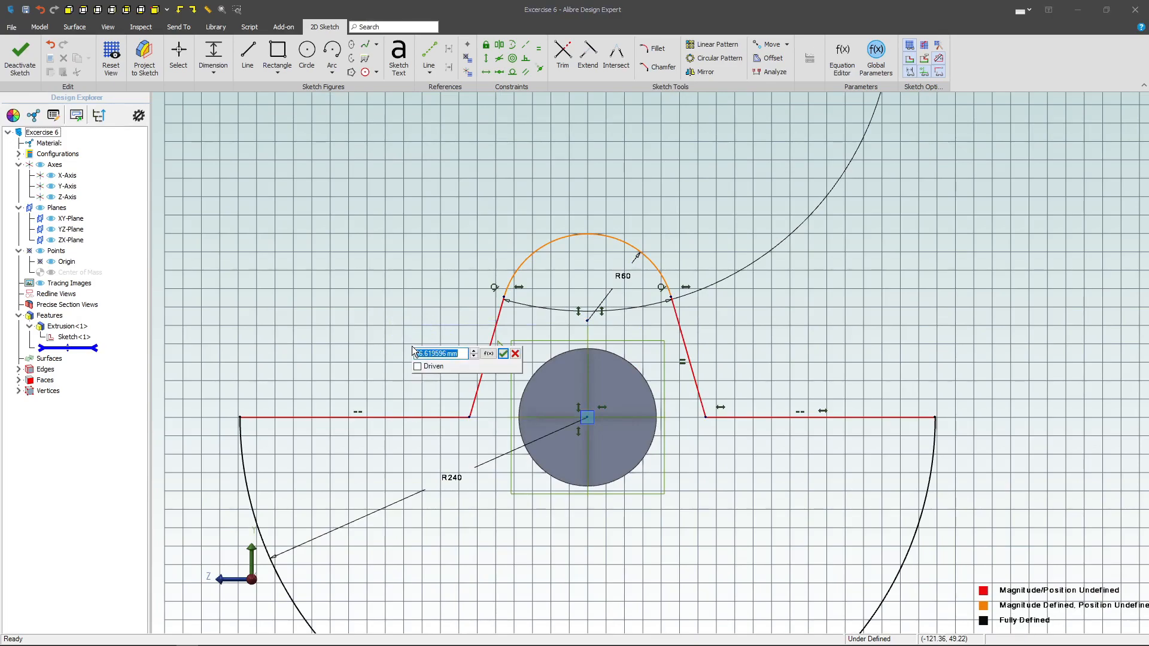
- Dimension the upright height 70, resize the base arc to R120 and top arc to R30
left_click(503, 353)
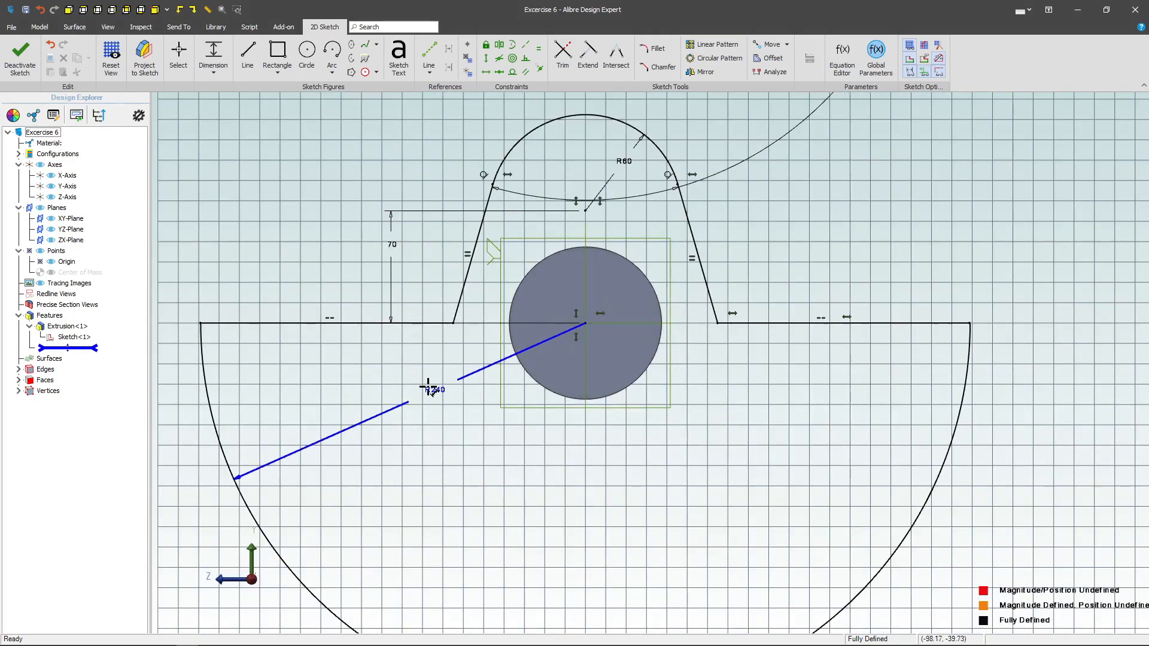
left_click(435, 388)
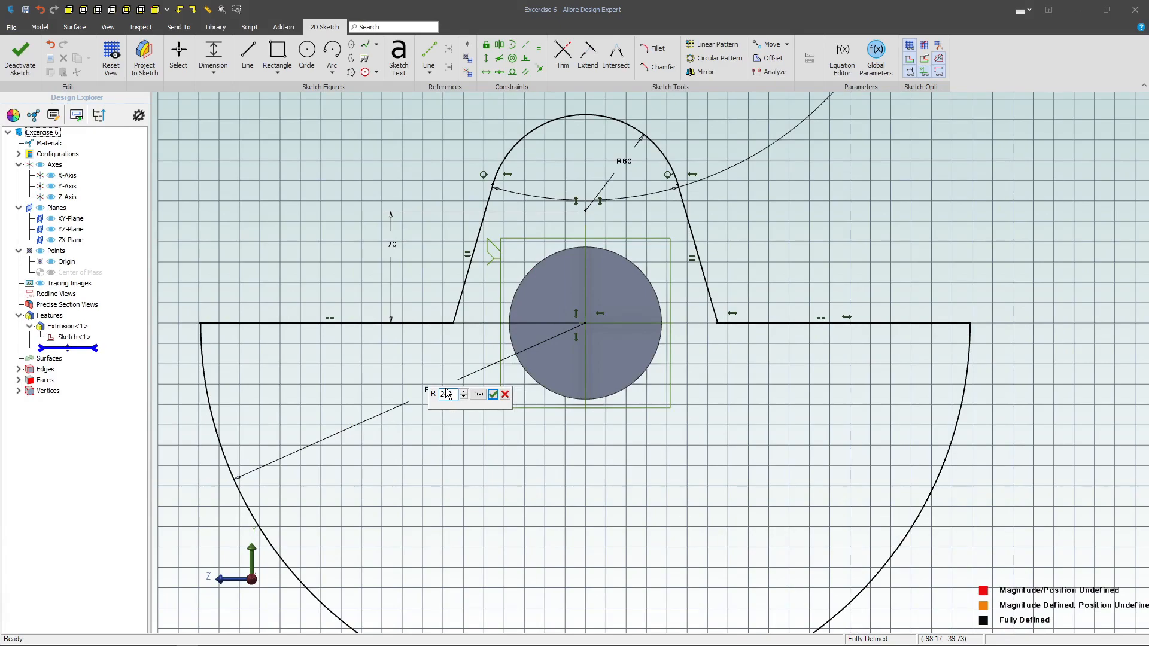
left_click(493, 394)
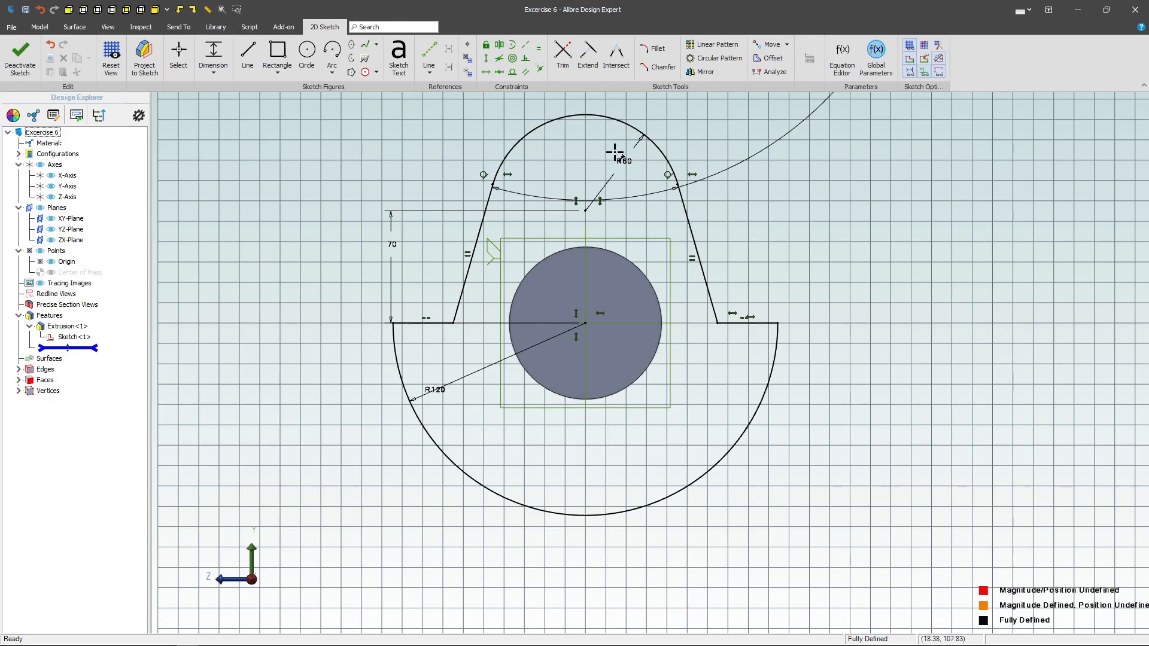
double_click(622, 160)
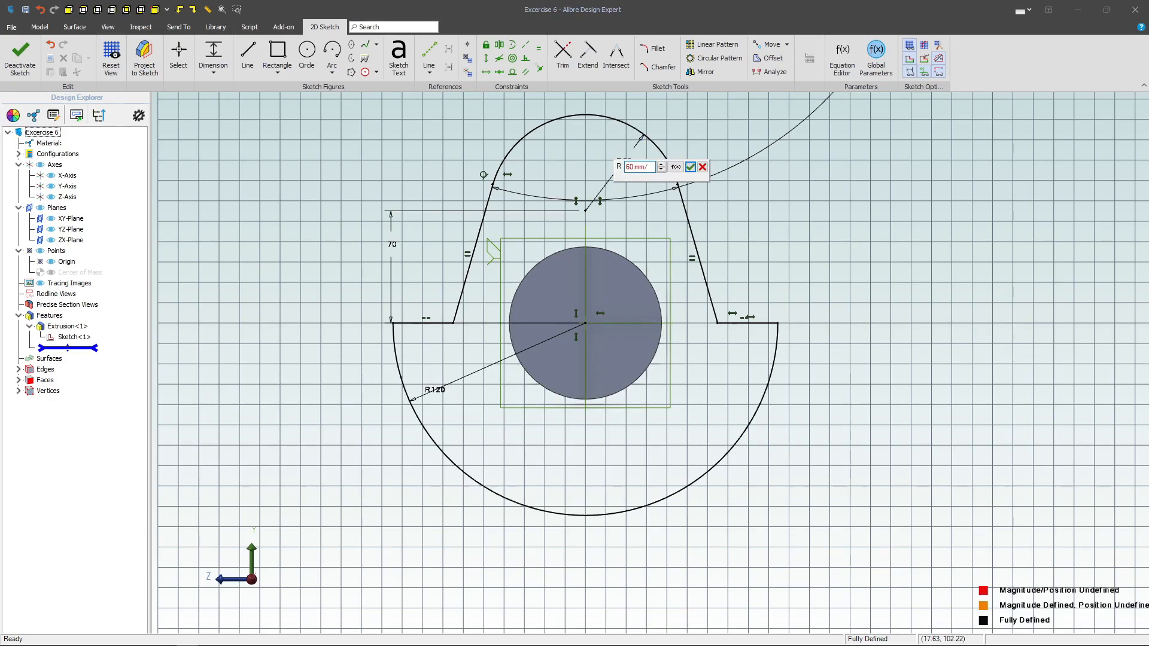
left_click(689, 168)
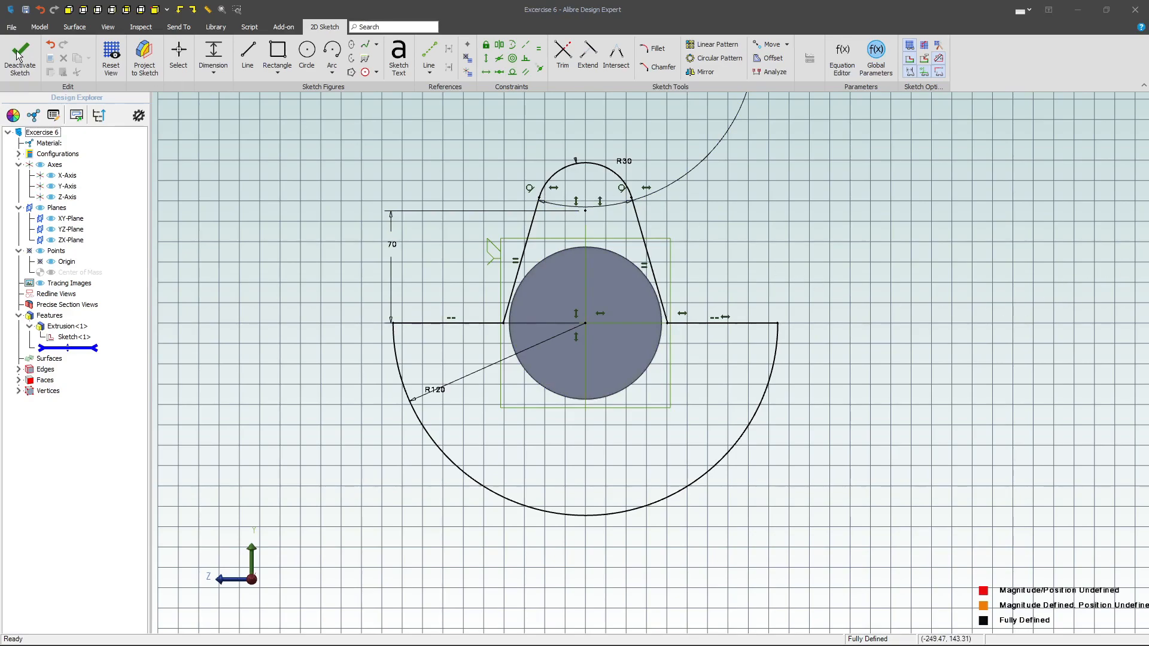
- Exit the sketch and extrude the profile 40 mm into Extrusion<2>
left_click(21, 57)
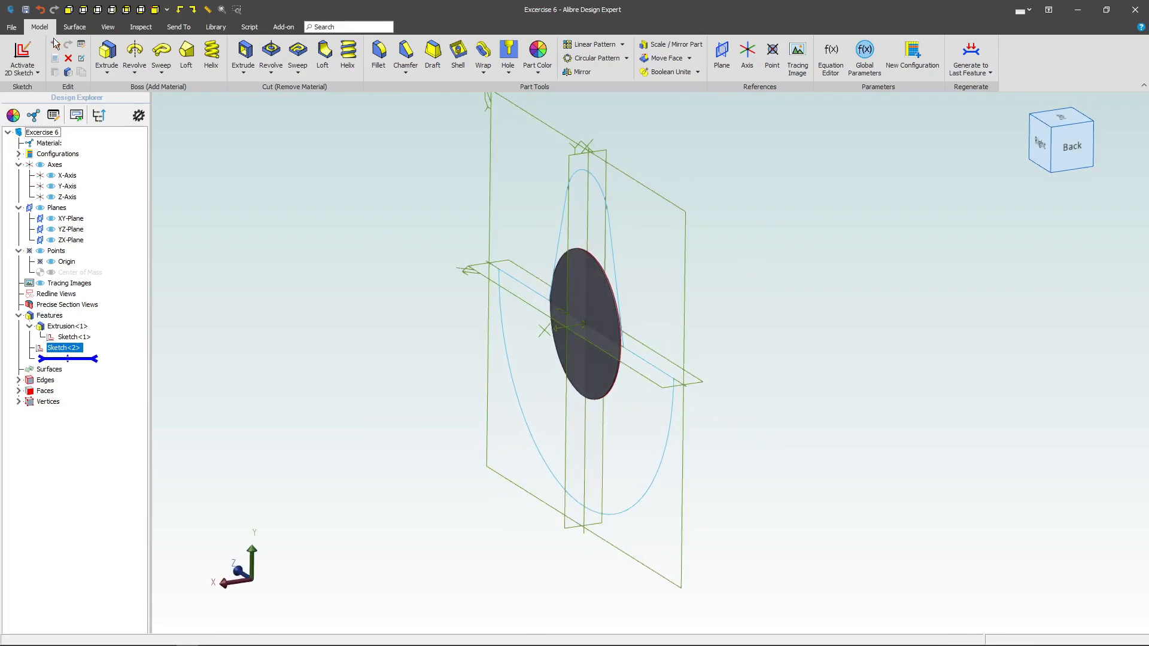
left_click(107, 51)
type("40")
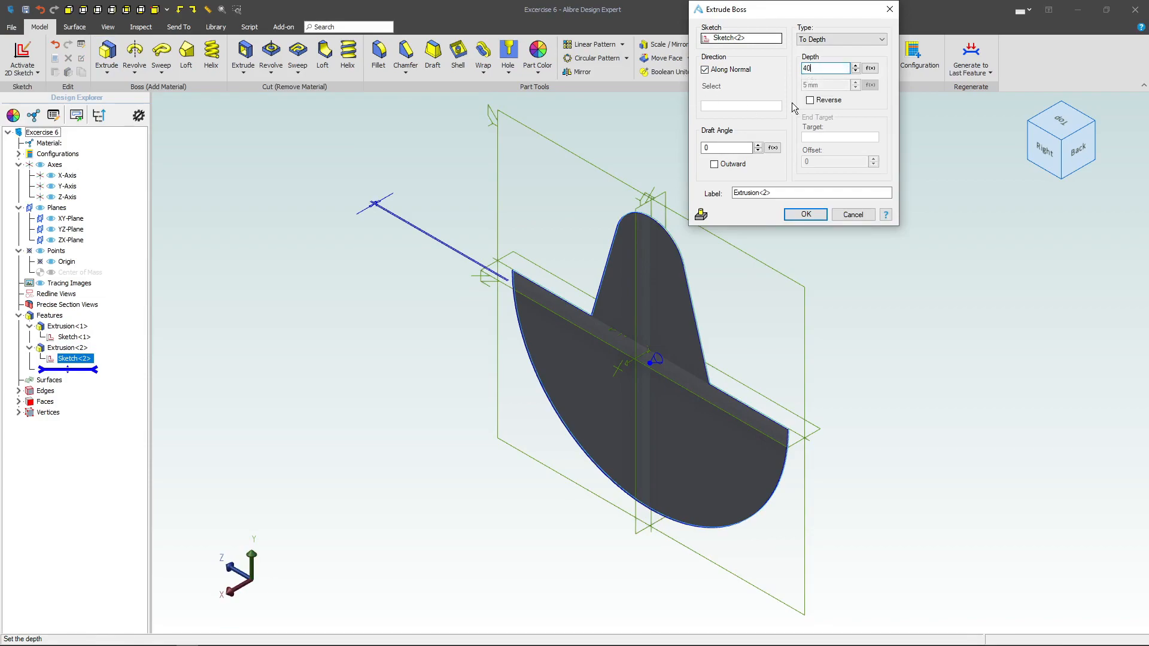
left_click(805, 214)
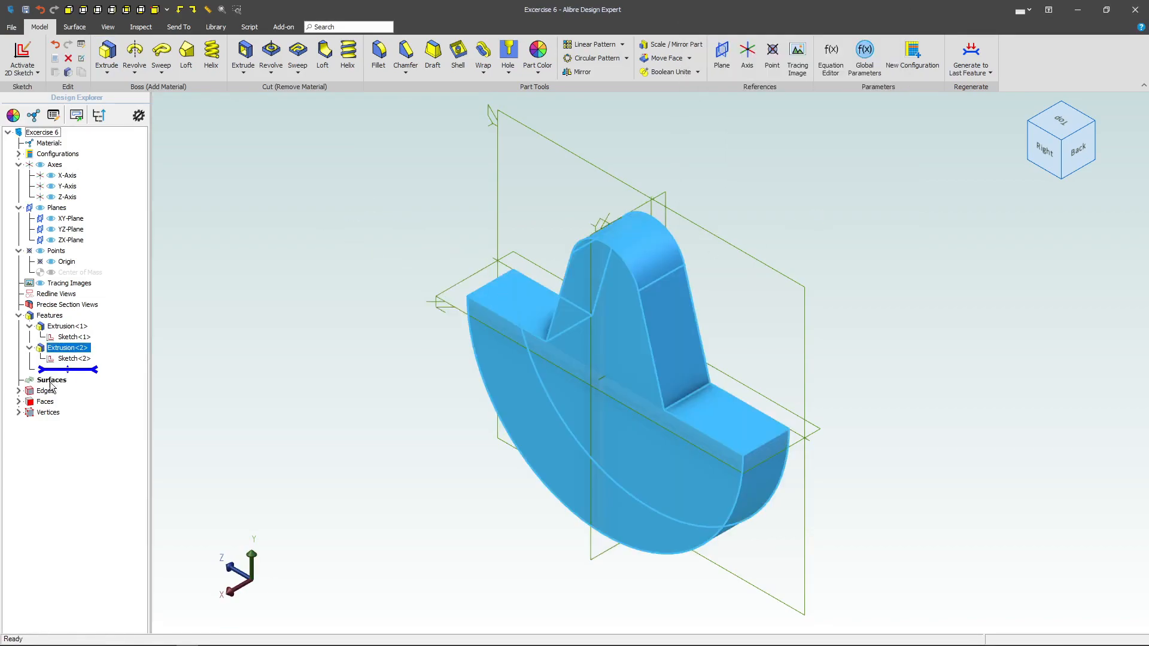
- Edit Extrusion<2> from the Design Explorer and reapply its settings
right_click(67, 347)
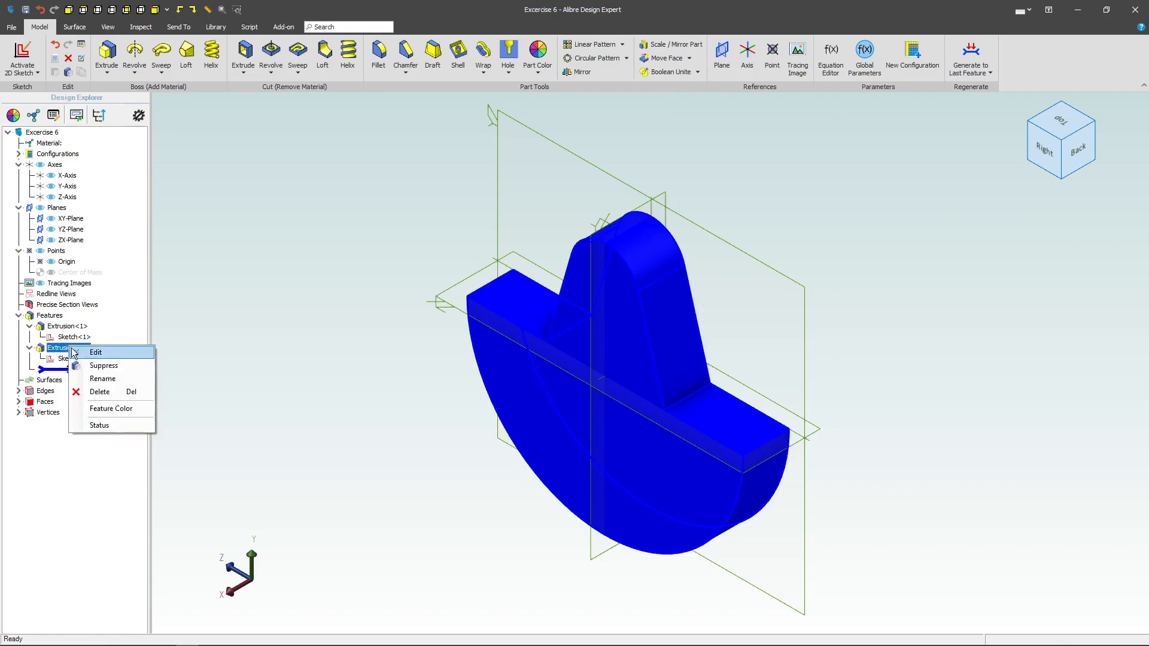
left_click(96, 352)
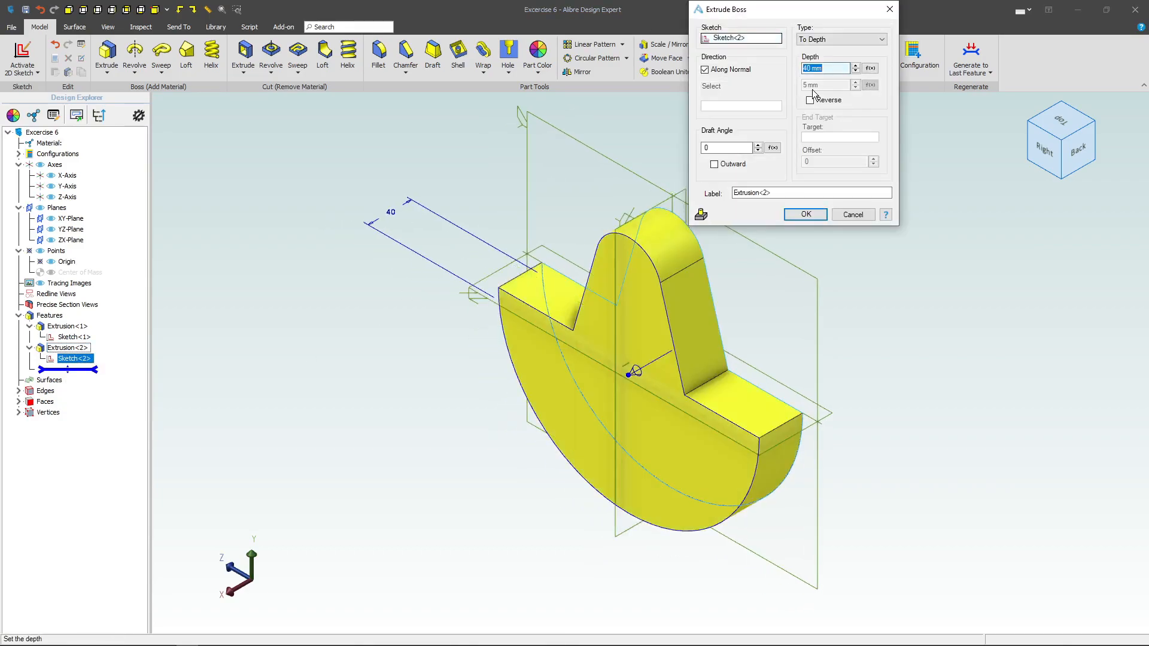
left_click(804, 215)
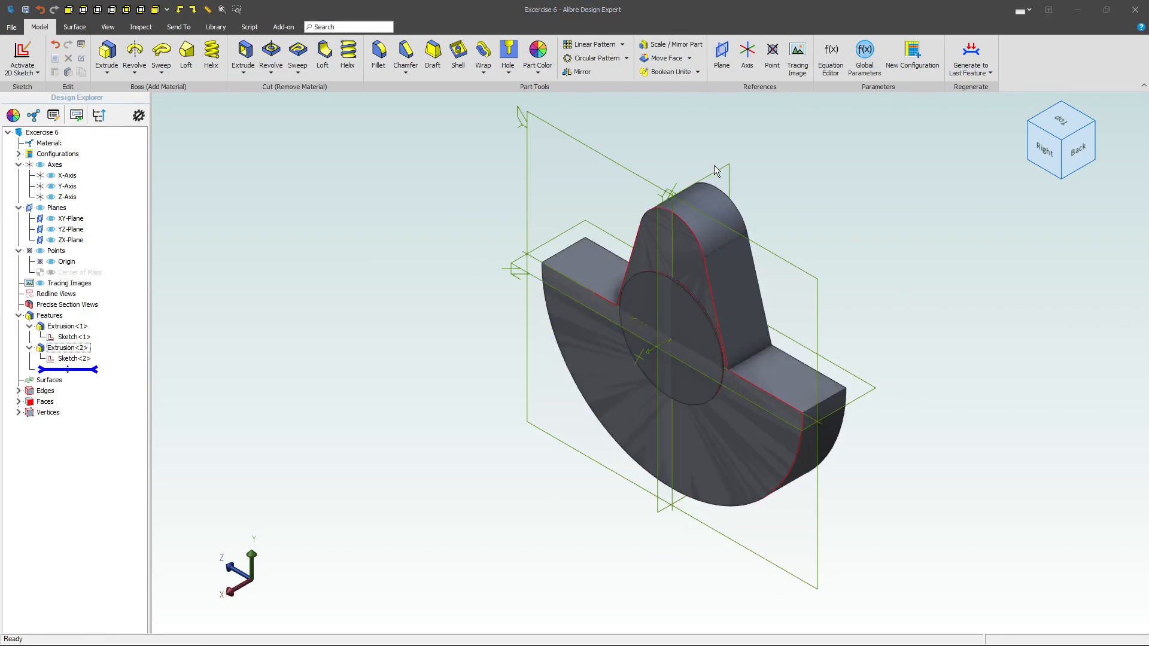
- Start an XY-Plane sketch with a line constrained along the disc's face
left_click(71, 218)
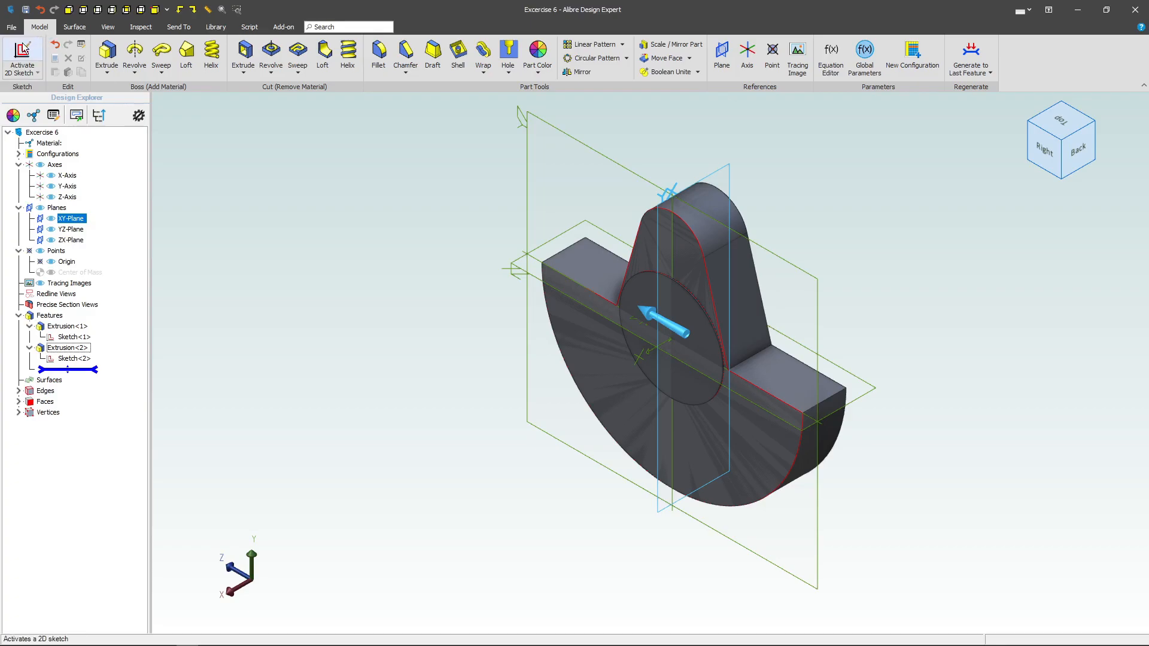
left_click(21, 55)
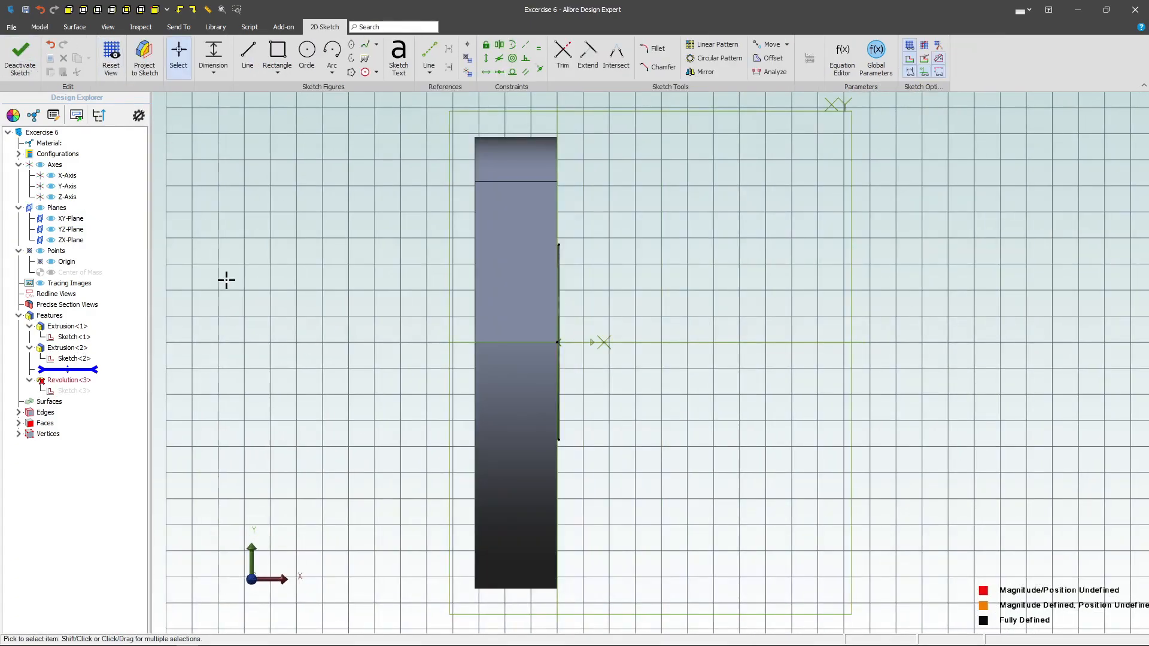
left_click(246, 57)
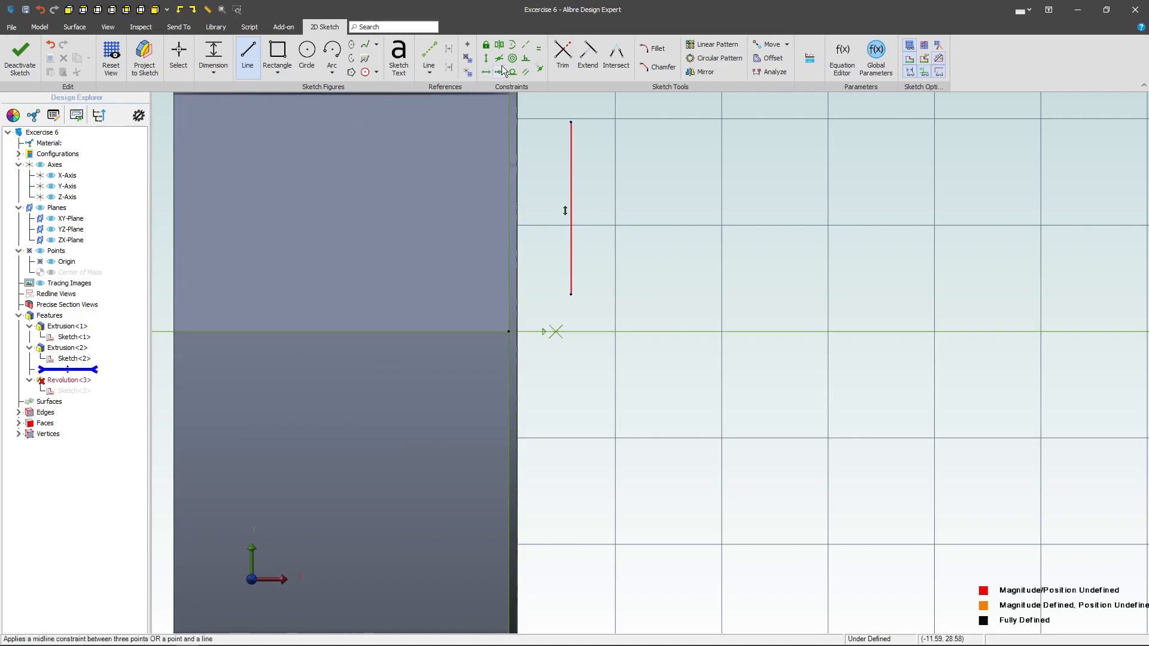
left_click(498, 71)
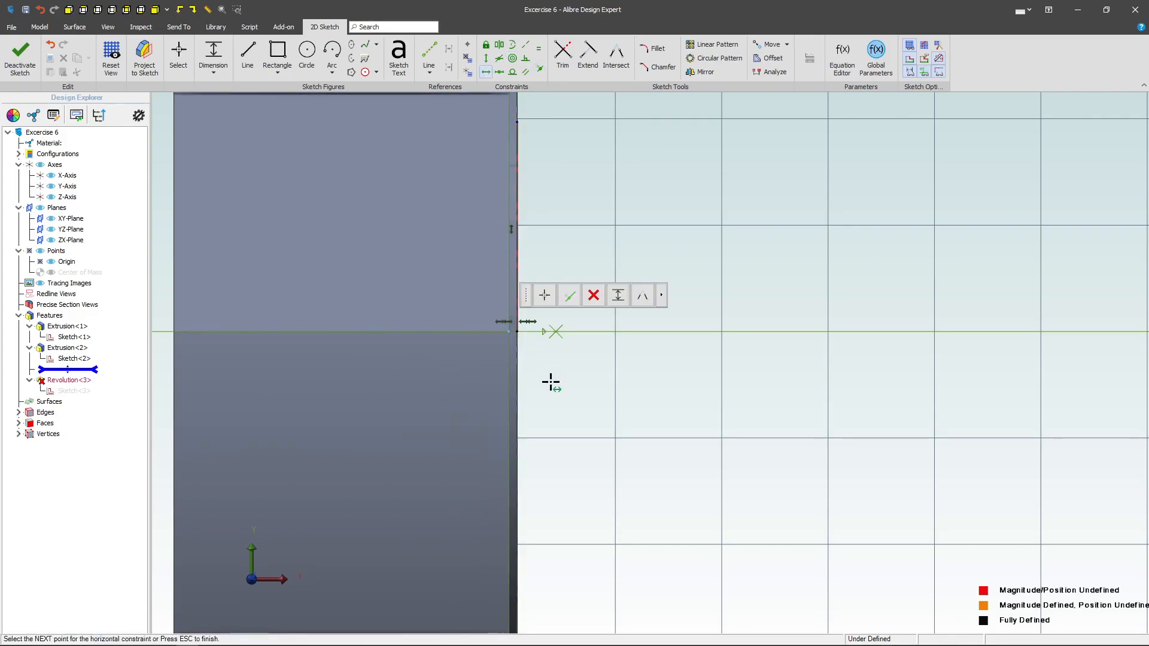
left_click(213, 58)
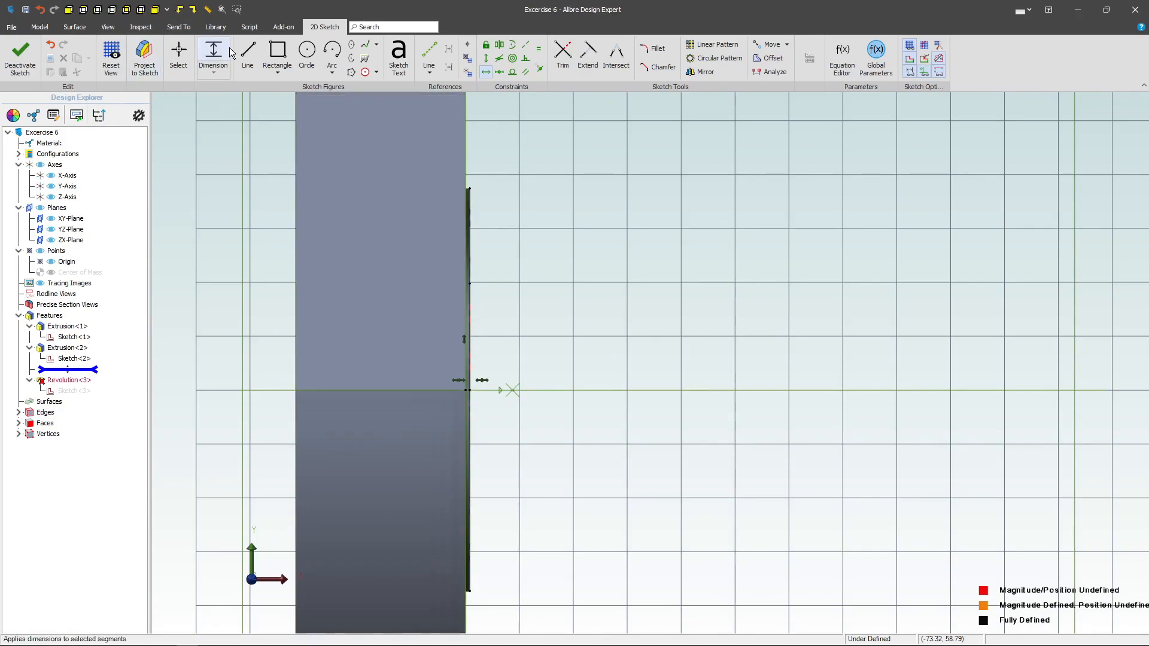
left_click(248, 53)
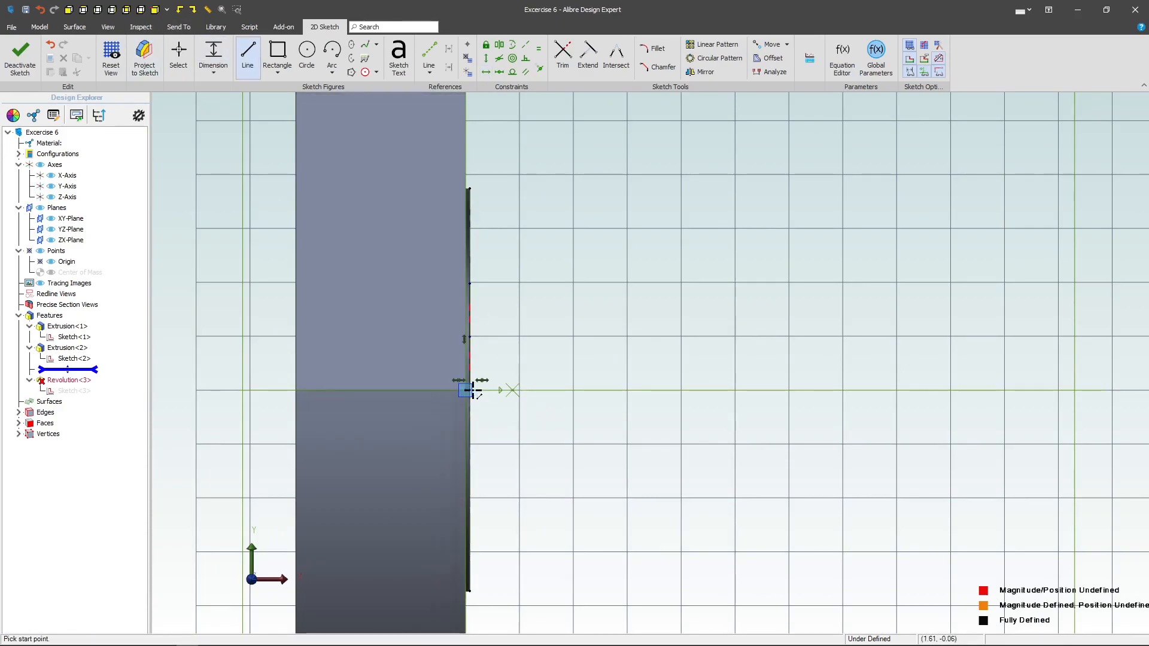
- Draw the stepped shaft profile from the origin and dimension its first steps
left_click(466, 390)
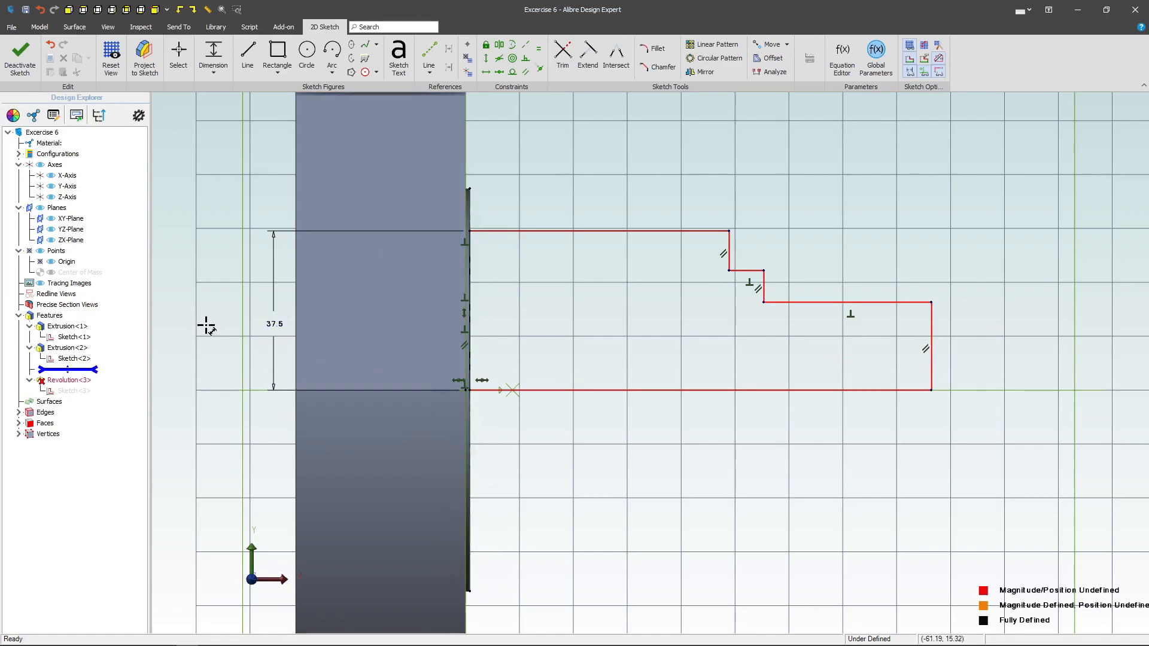
mouse_move(498, 242)
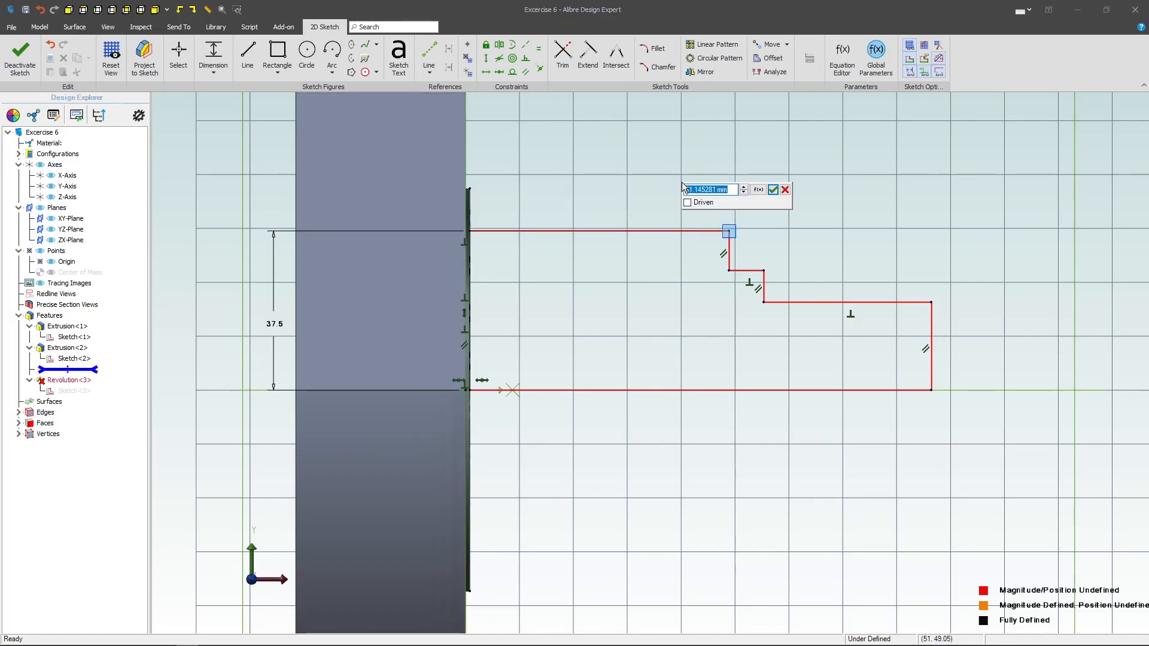
left_click(772, 191)
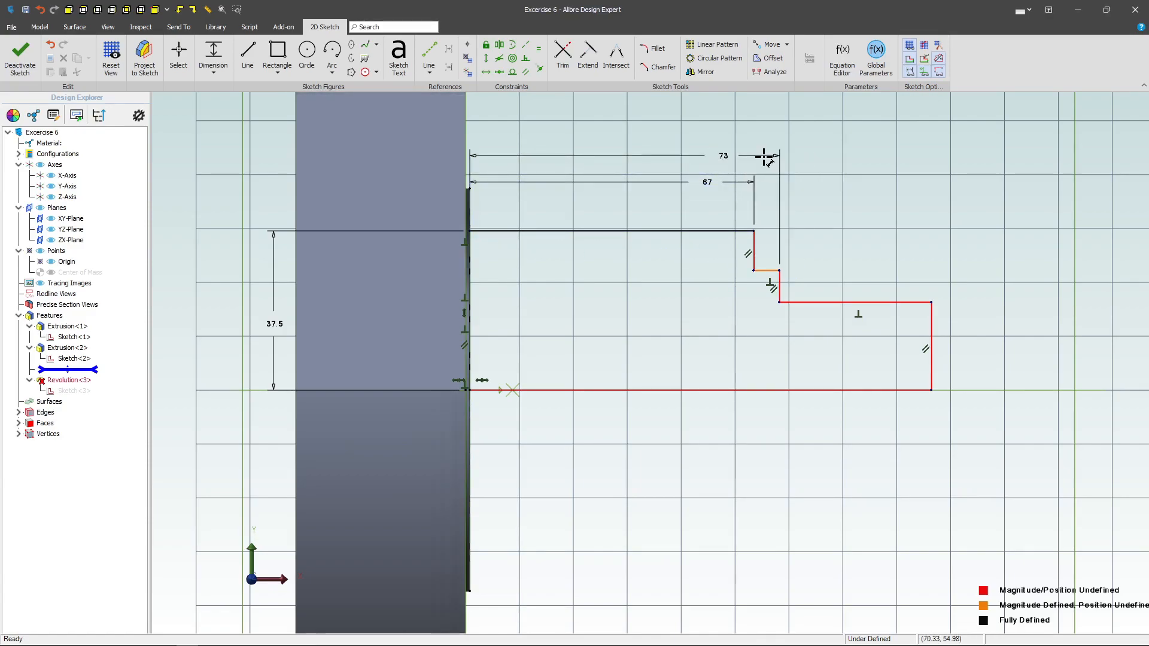
left_click(466, 411)
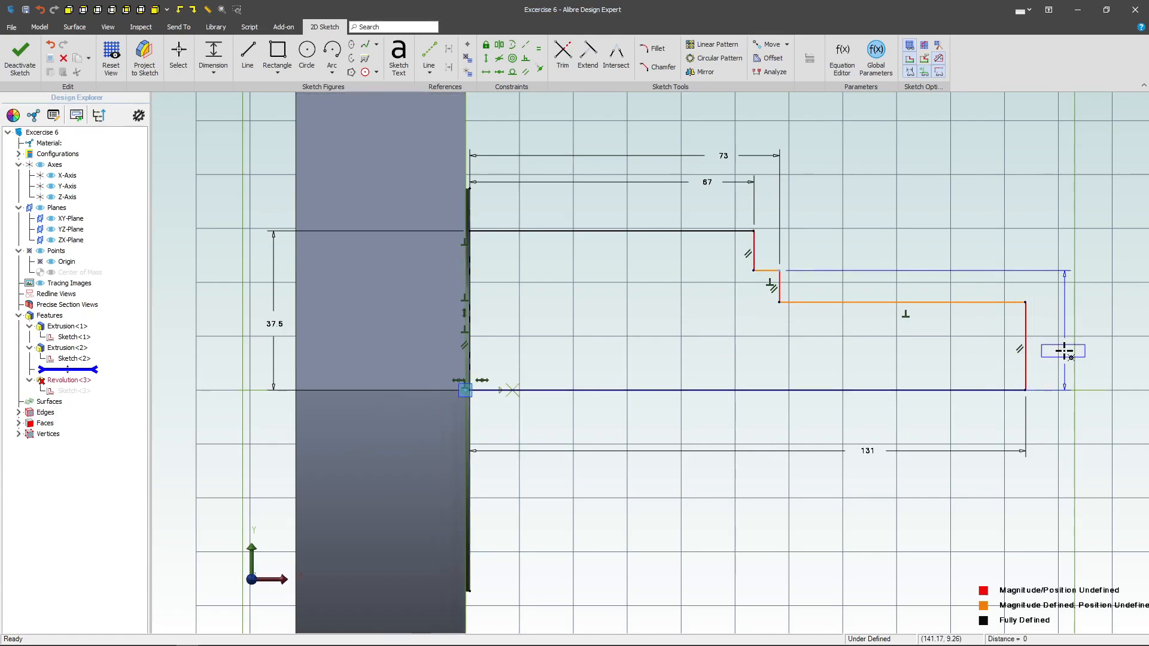
- Set the end step height to 42/2 = 21 and exit the shaft sketch
left_click(1061, 351)
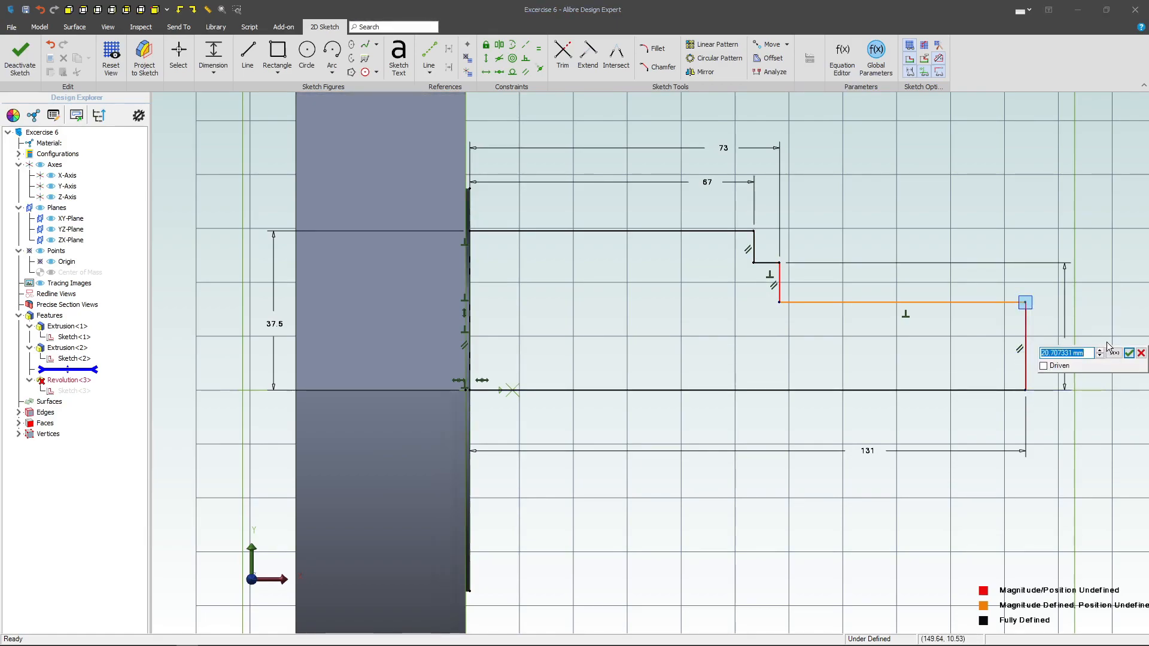
type("42/2")
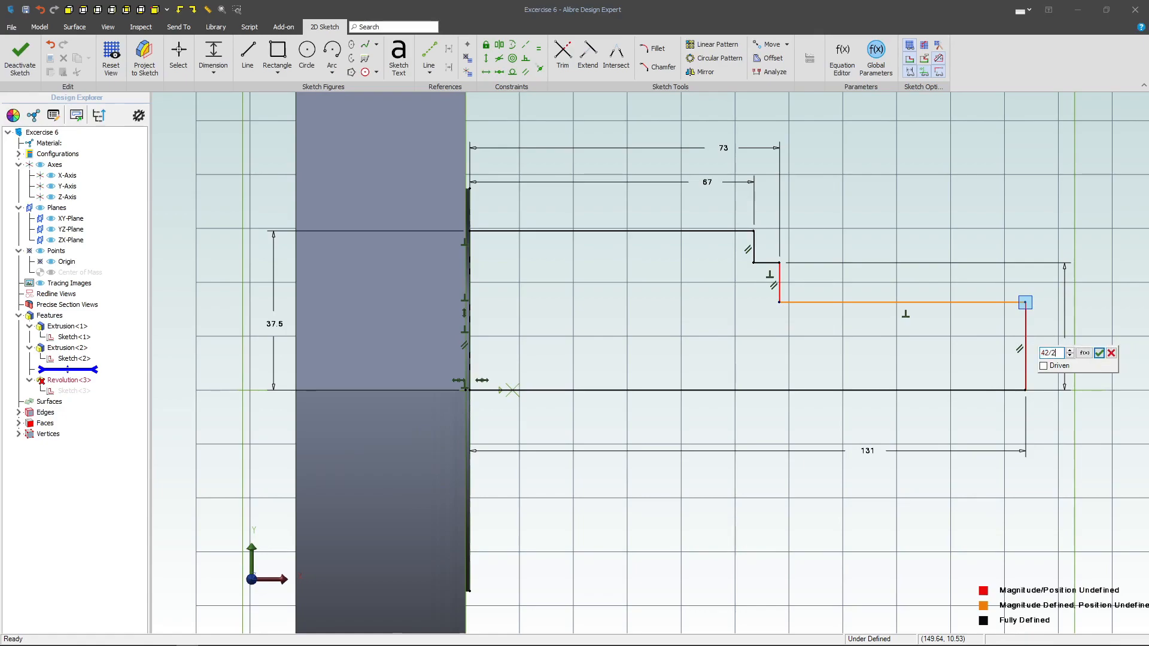
left_click(1099, 352)
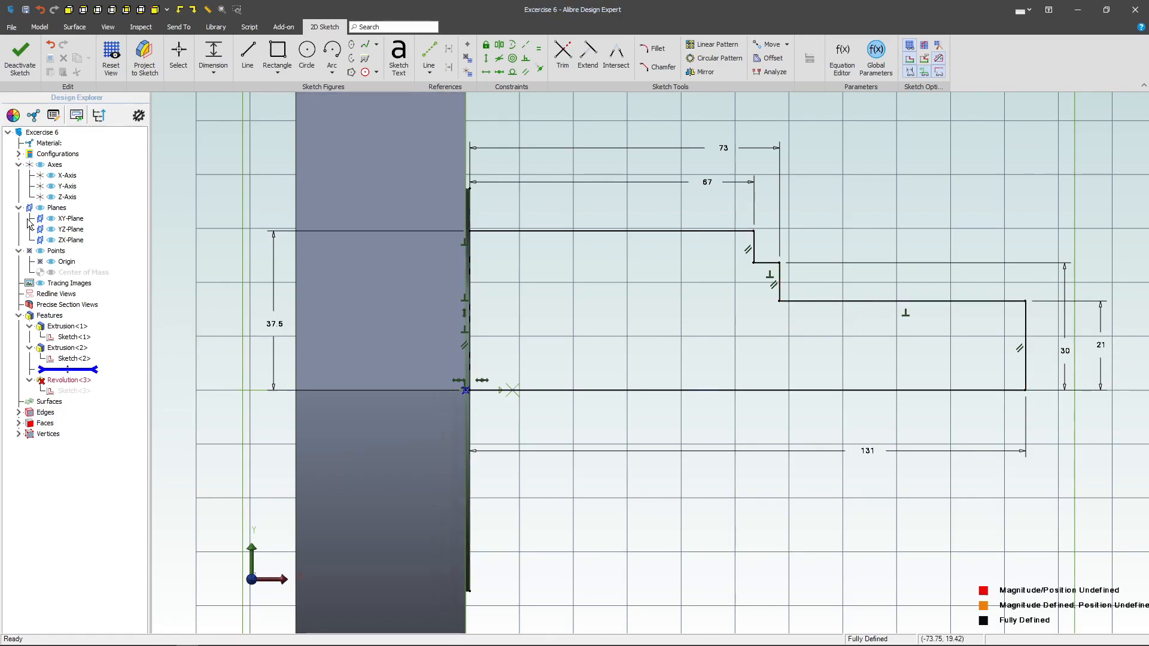
left_click(21, 57)
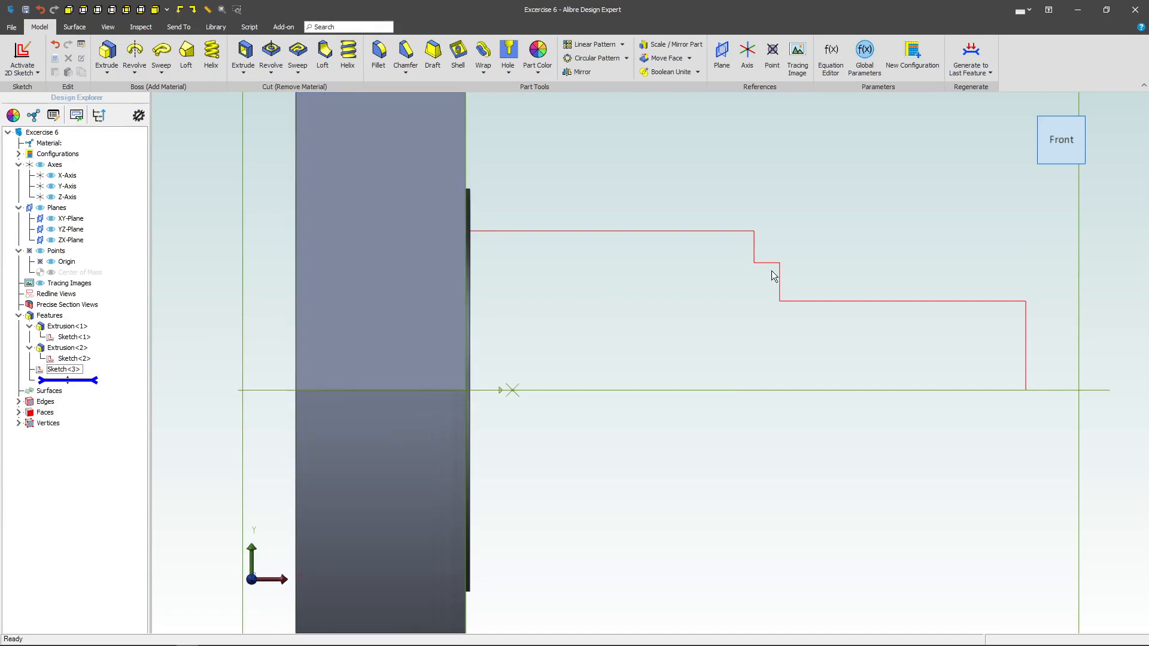
mouse_move(243, 55)
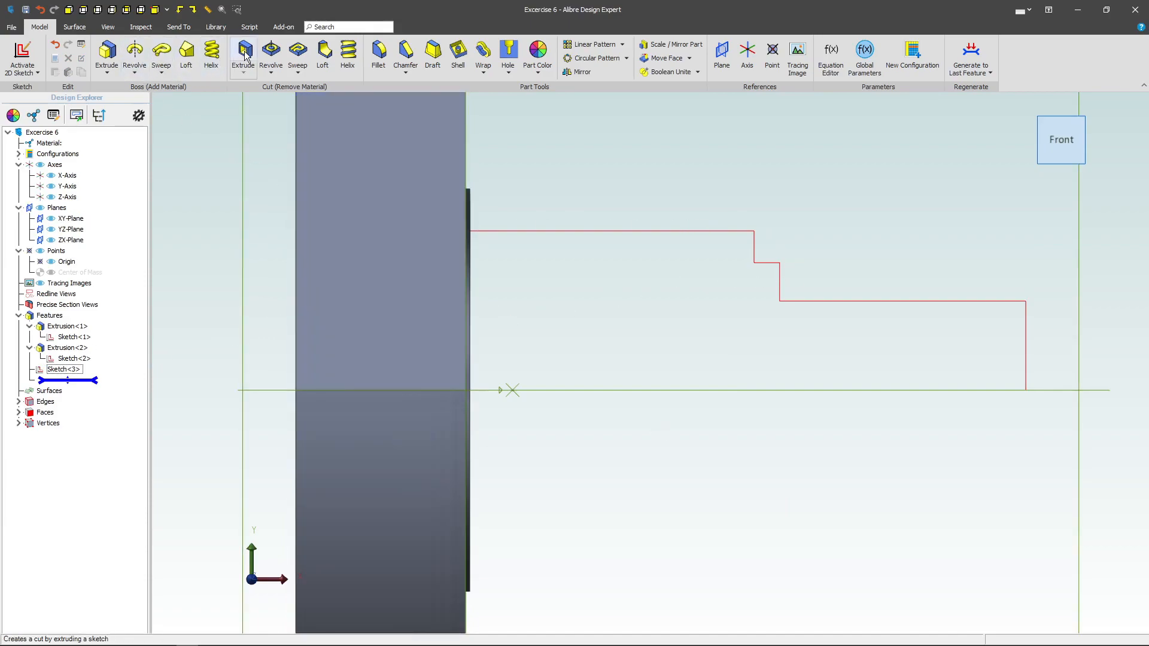
- Revolve Sketch<3> 360° about the X axis into the stepped shaft, then select its end face
left_click(271, 55)
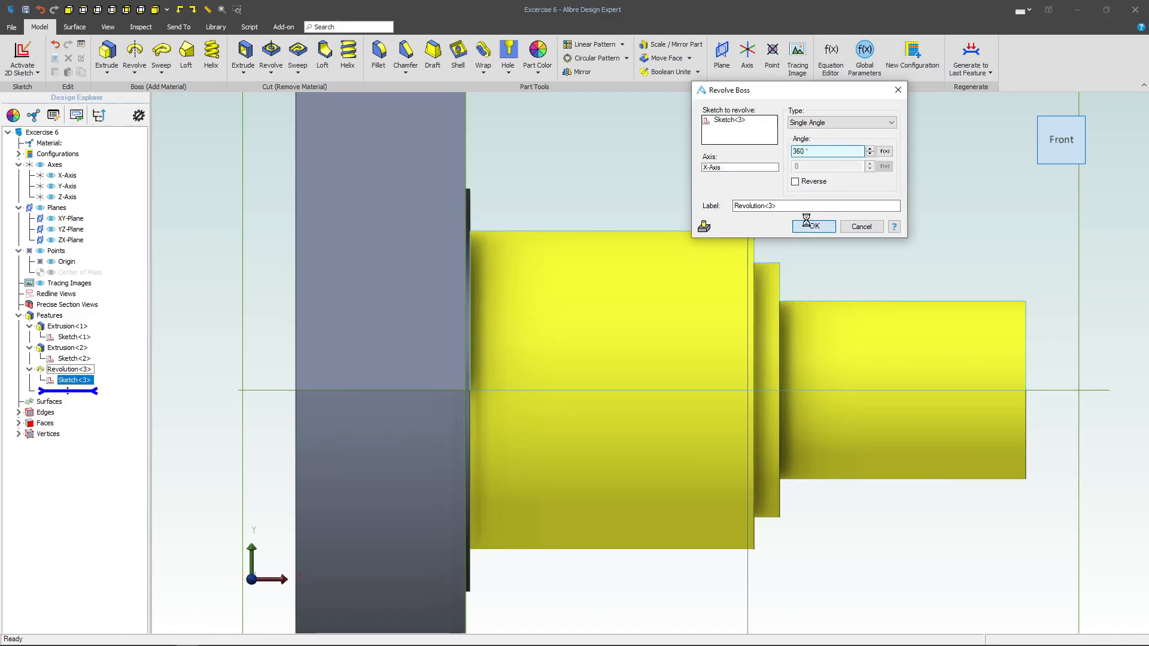
left_click(813, 226)
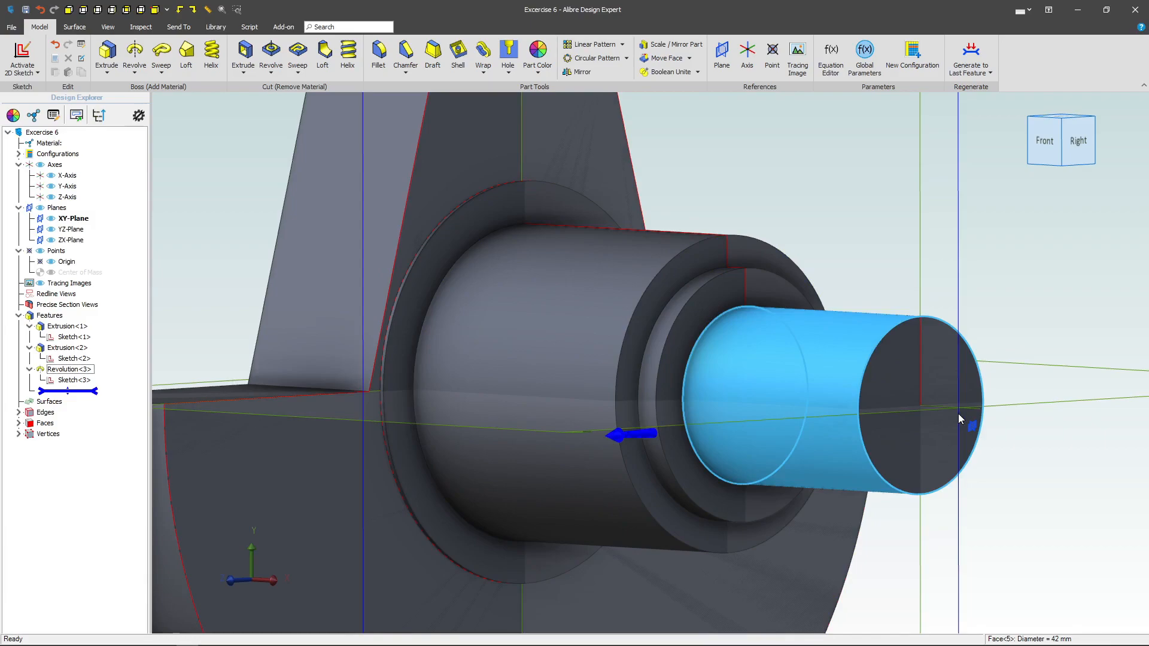
left_click(1052, 326)
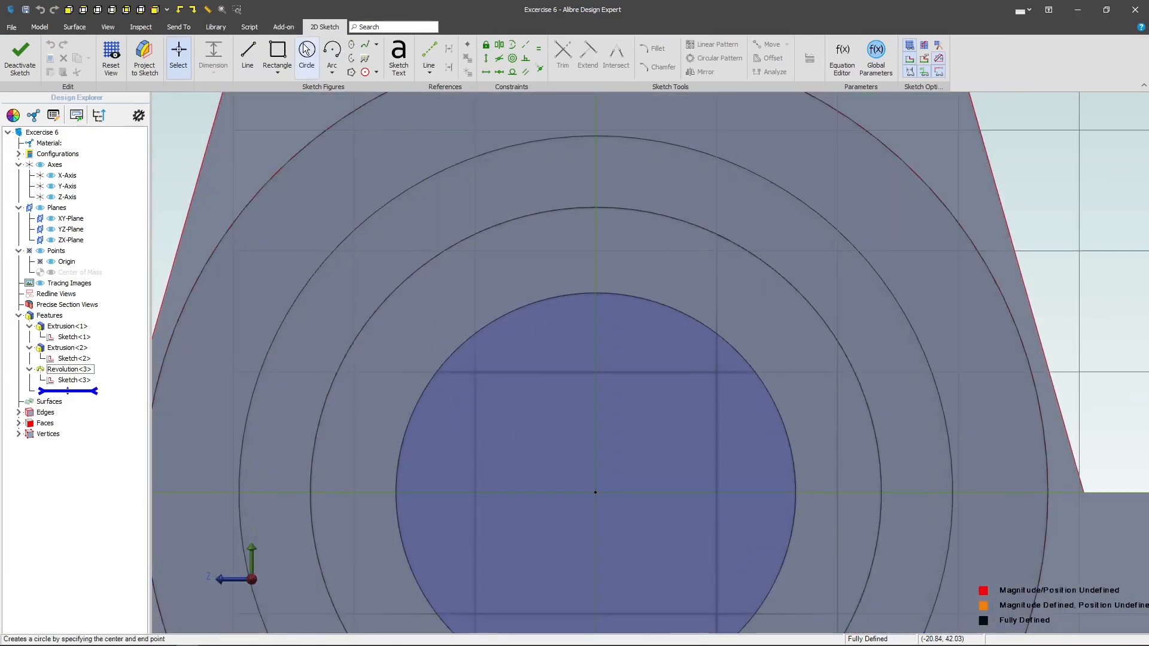
- Sketch and dimension a small slot profile at the shaft's edge, then close Sketch<4>
left_click(529, 319)
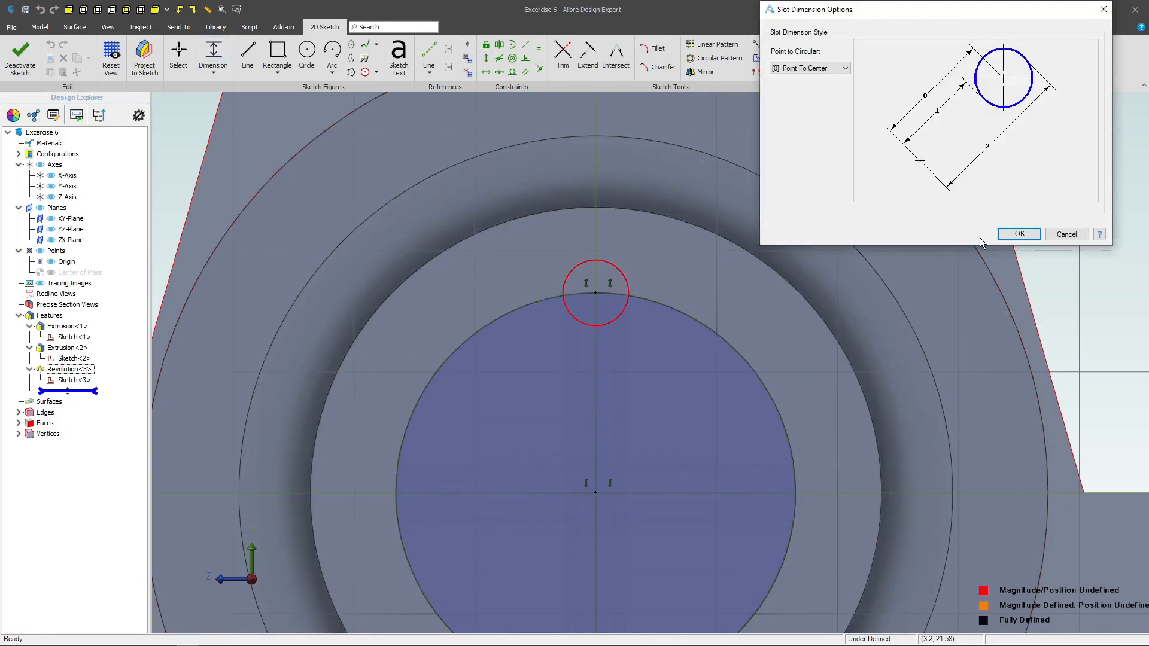
left_click(1018, 233)
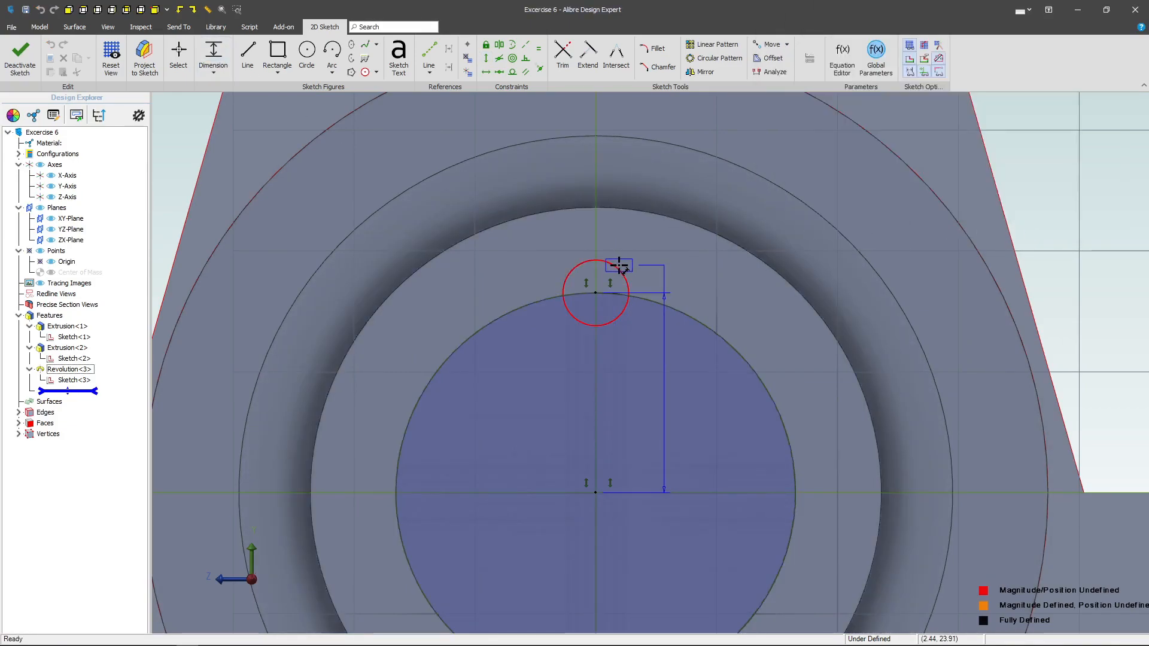
left_click(619, 265)
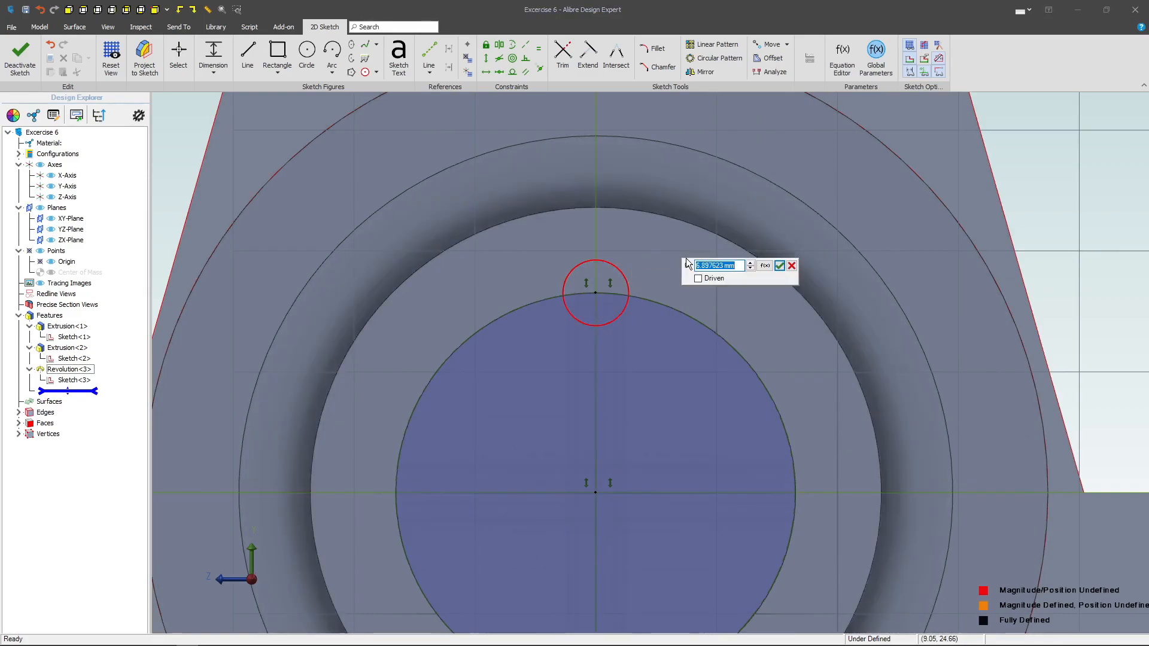
left_click(779, 266)
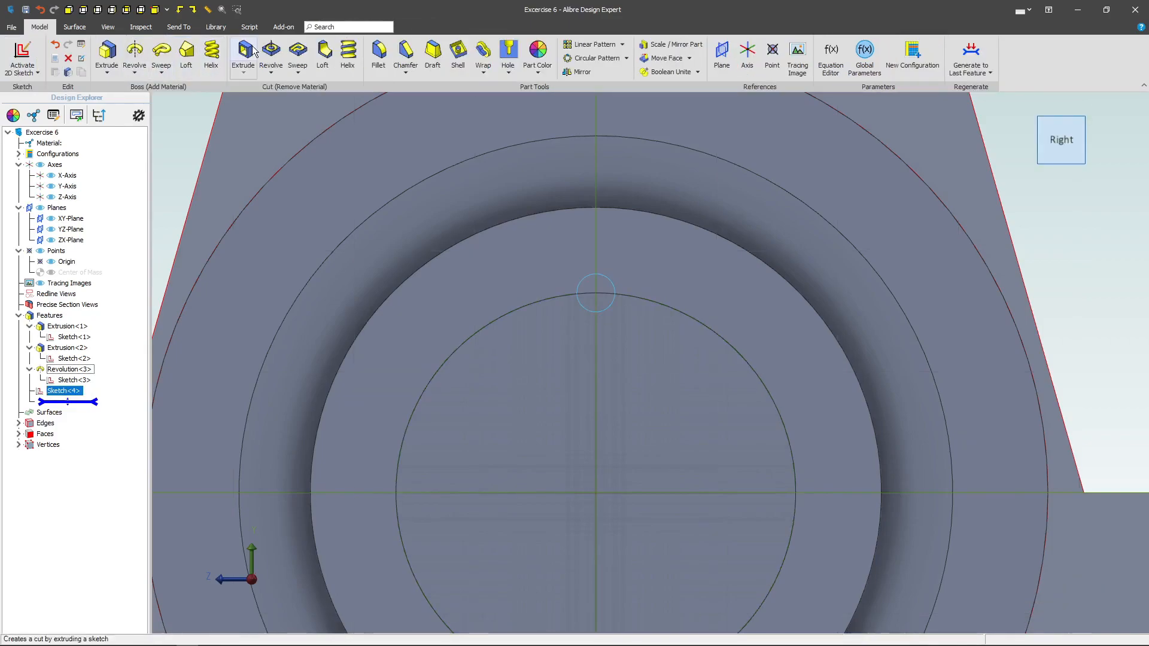
- Cut the slot profile 40 mm deep along the shaft as Extrusion<4>, reversed direction
left_click(243, 51)
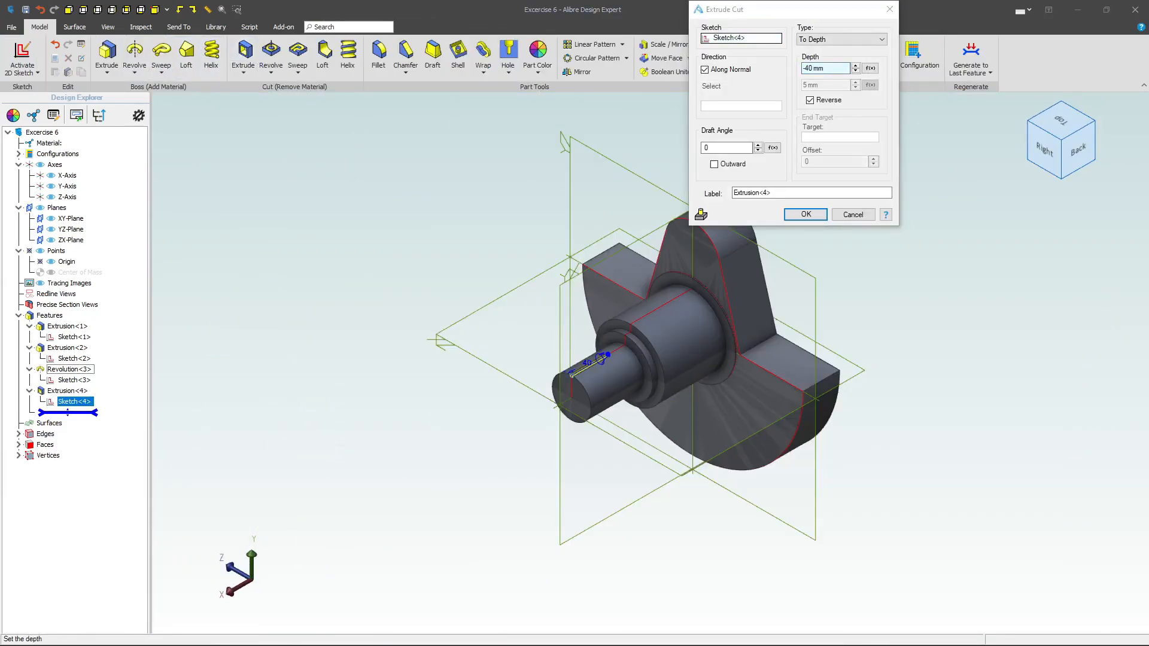
left_click(825, 67)
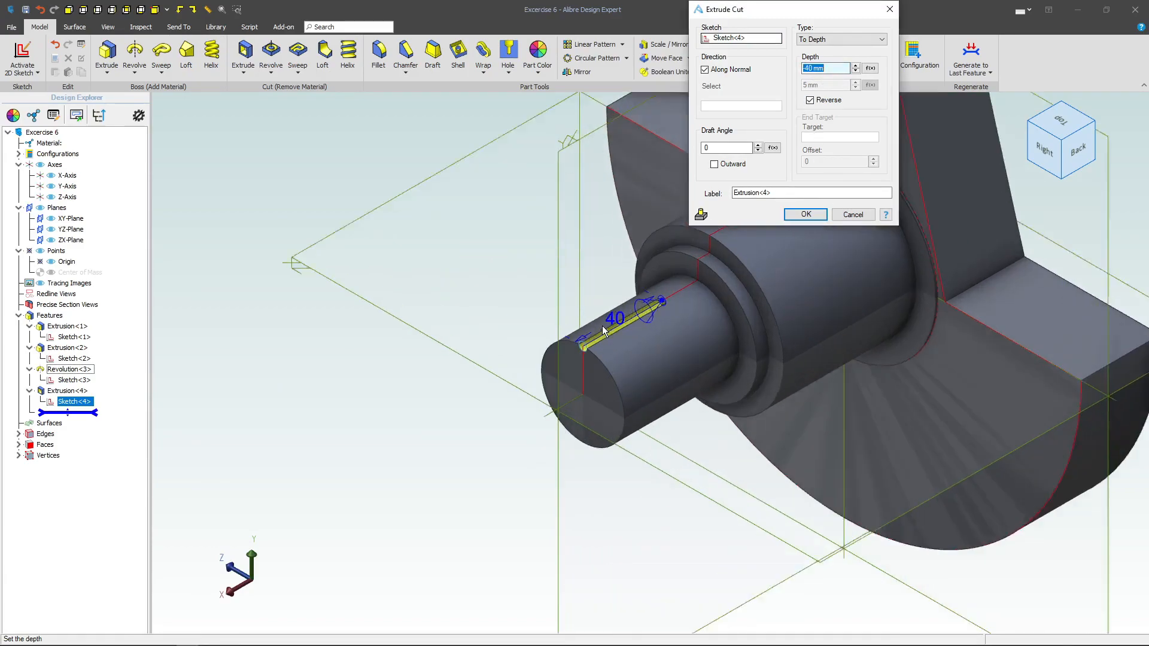
left_click(805, 215)
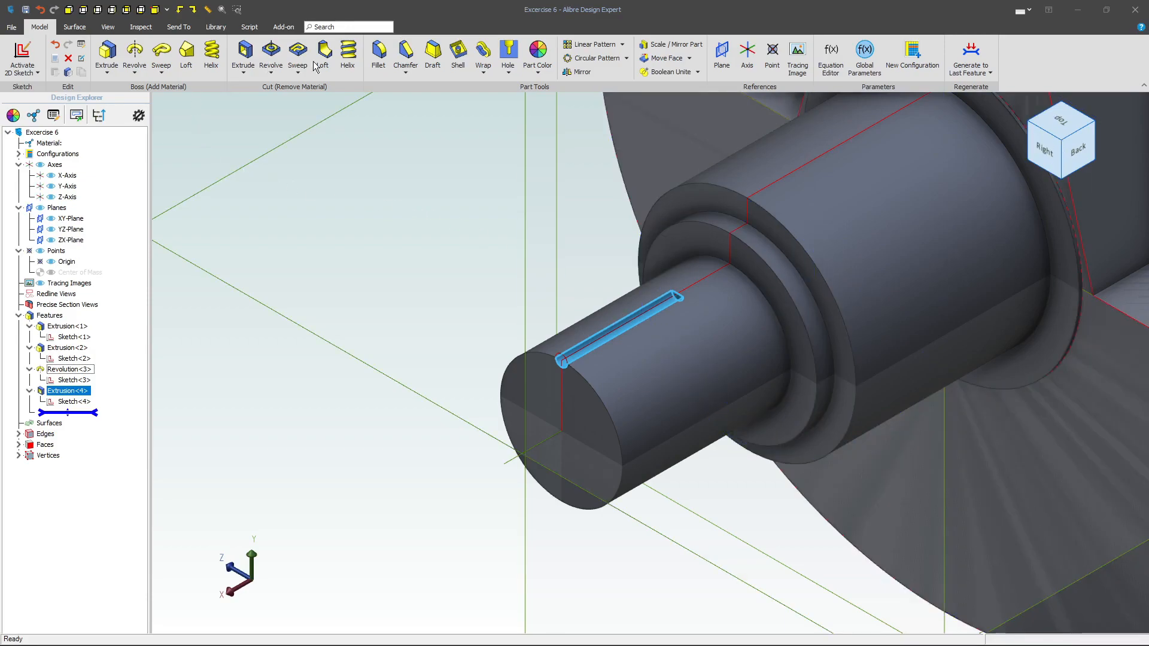
left_click(596, 57)
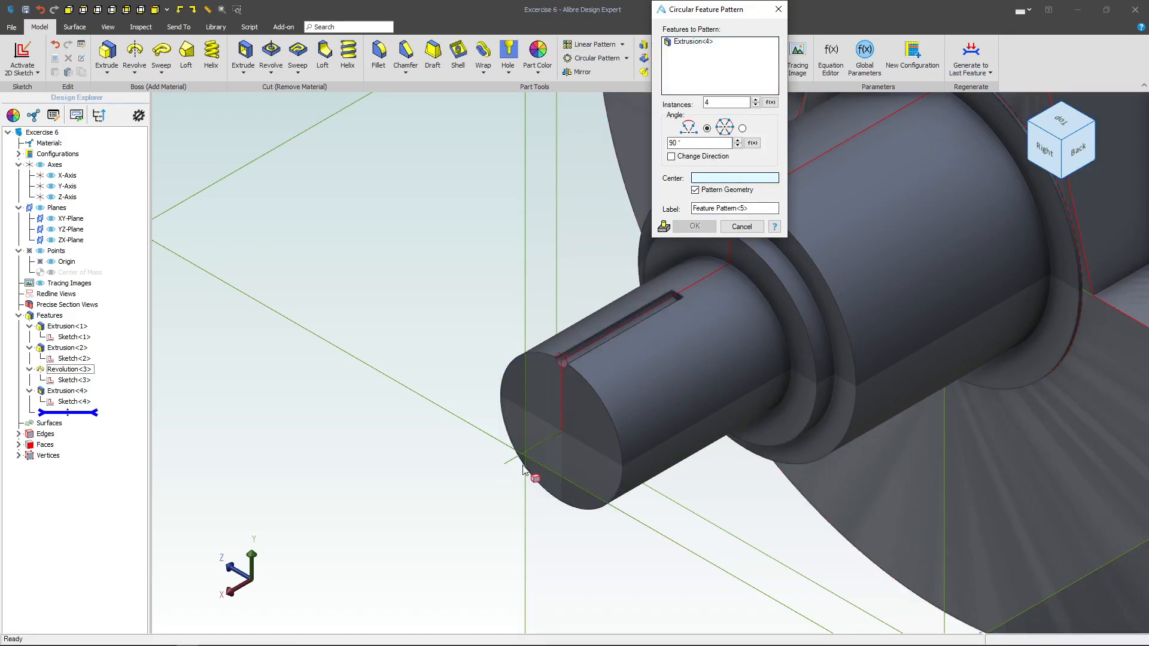
- Pattern the slot 20 instances around the X axis to spline the shaft end
left_click(67, 174)
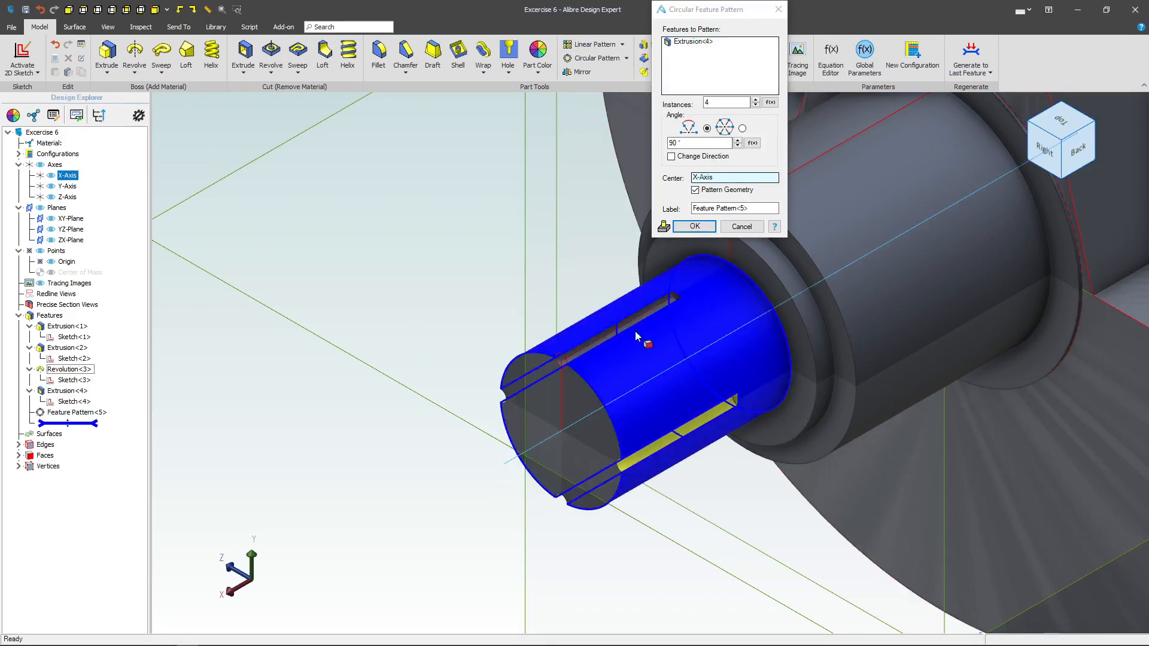
left_click(725, 102)
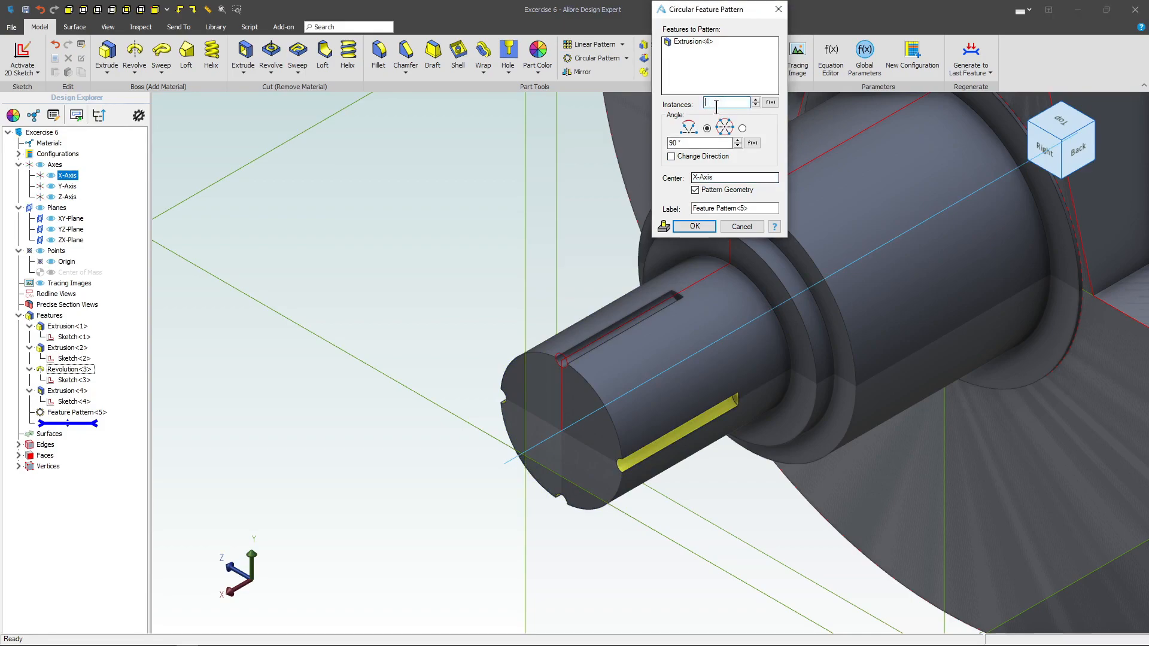
type("20")
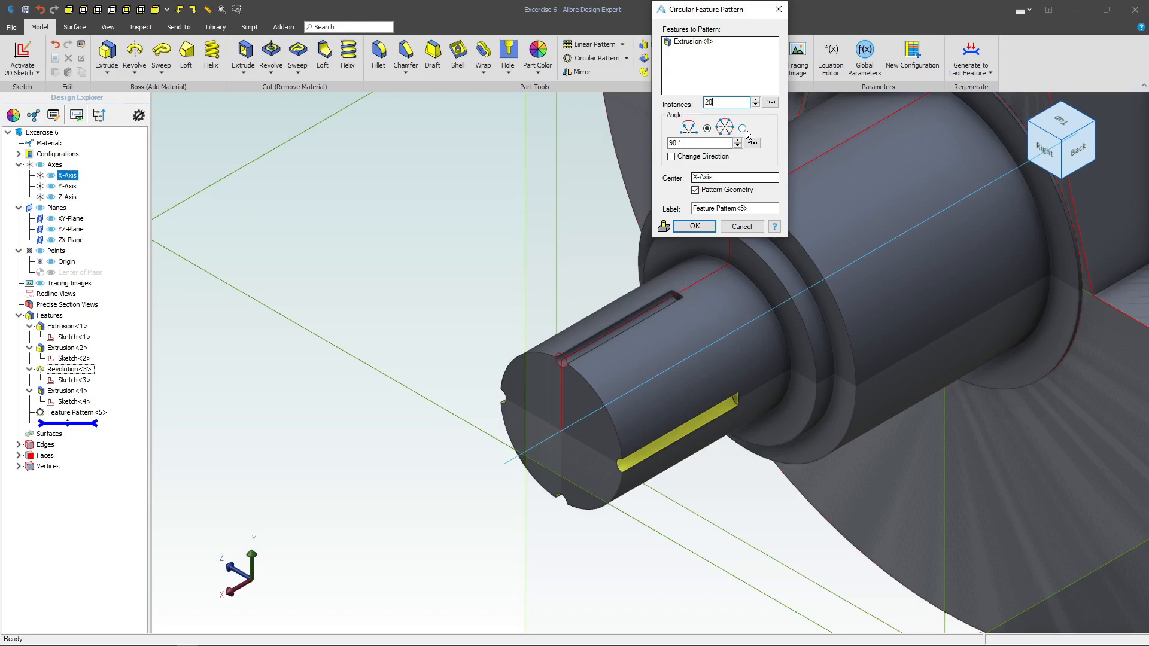
left_click(693, 226)
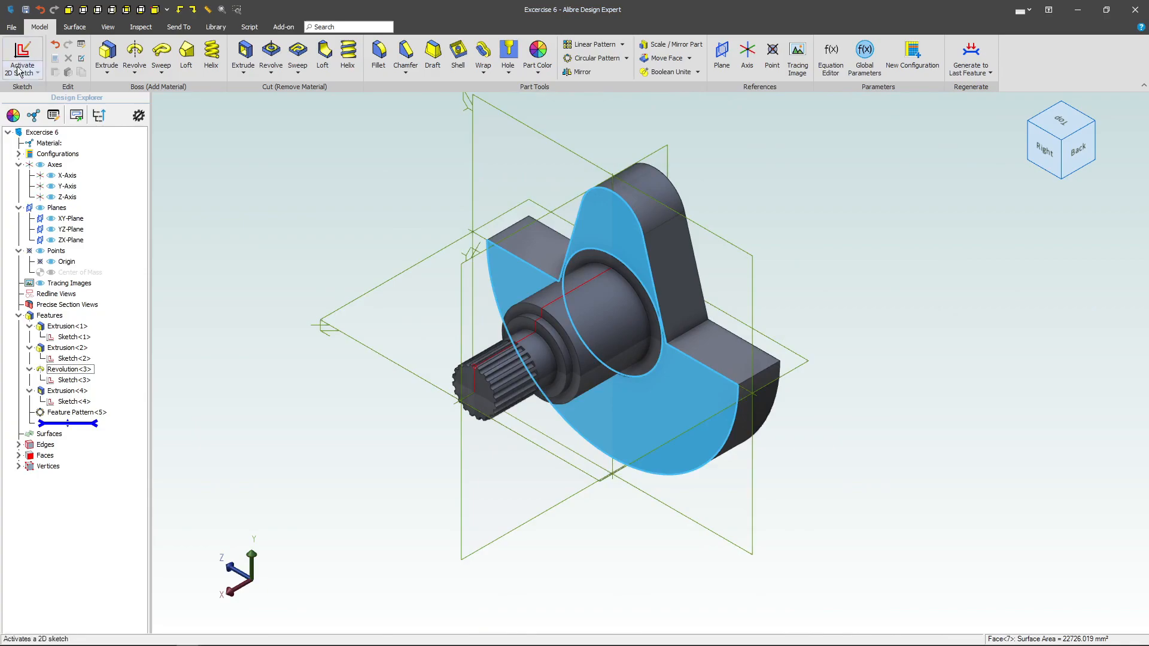
- Sketch a Ø32 circle on the upright face, 60 mm above the shaft centre
left_click(22, 58)
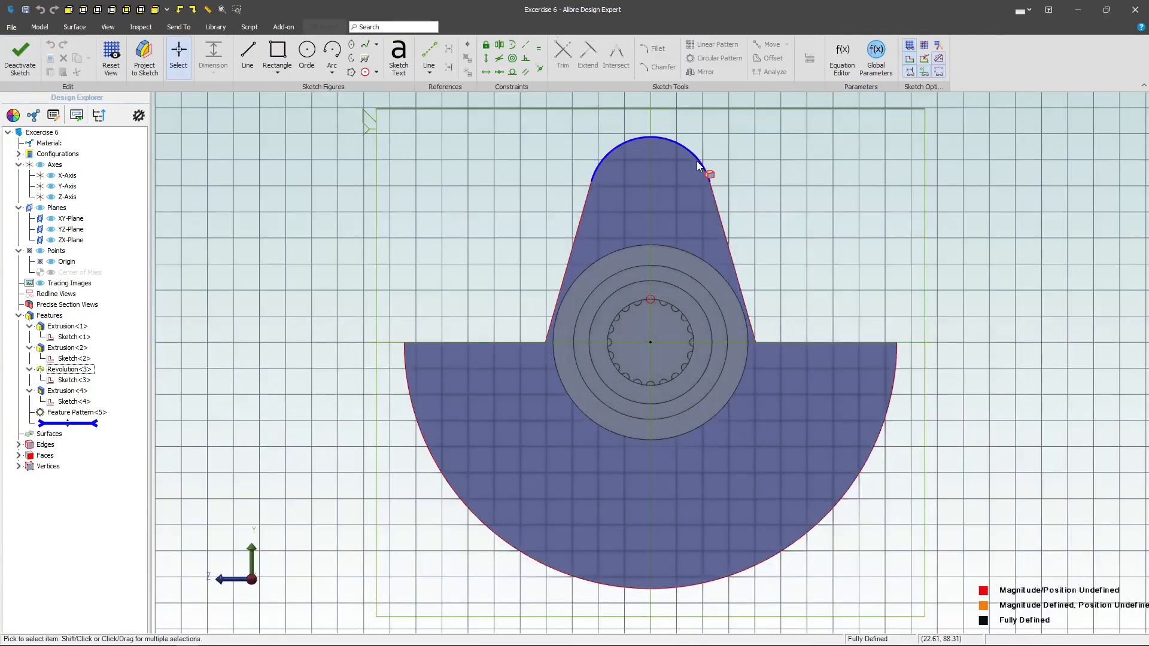
left_click(307, 55)
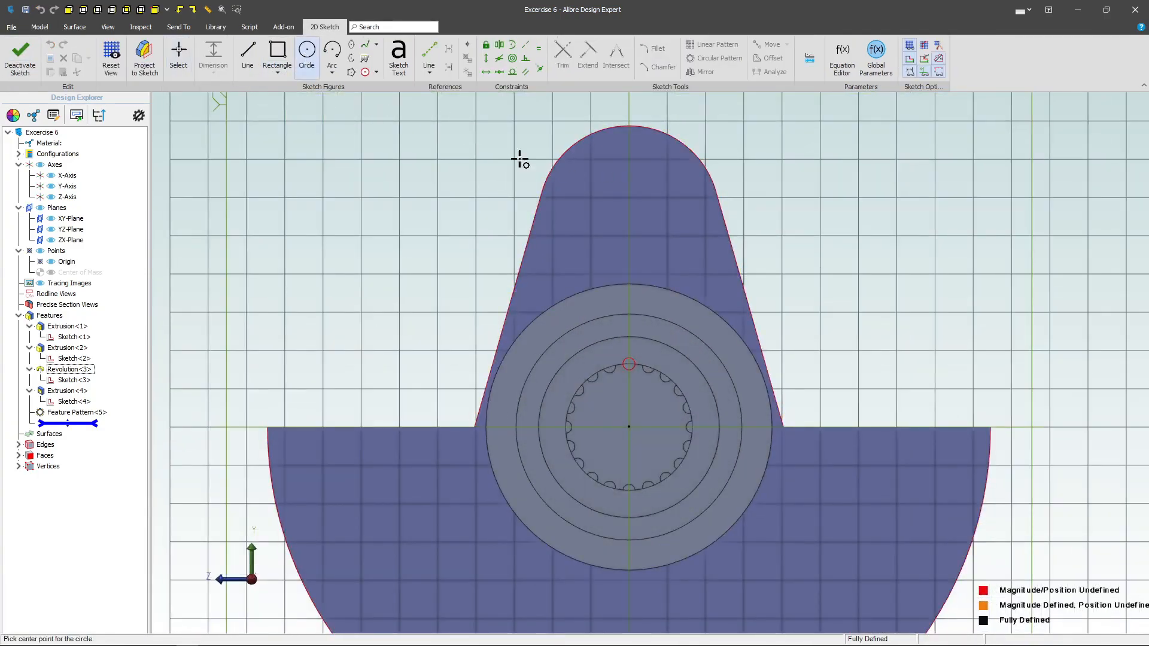
left_click(563, 52)
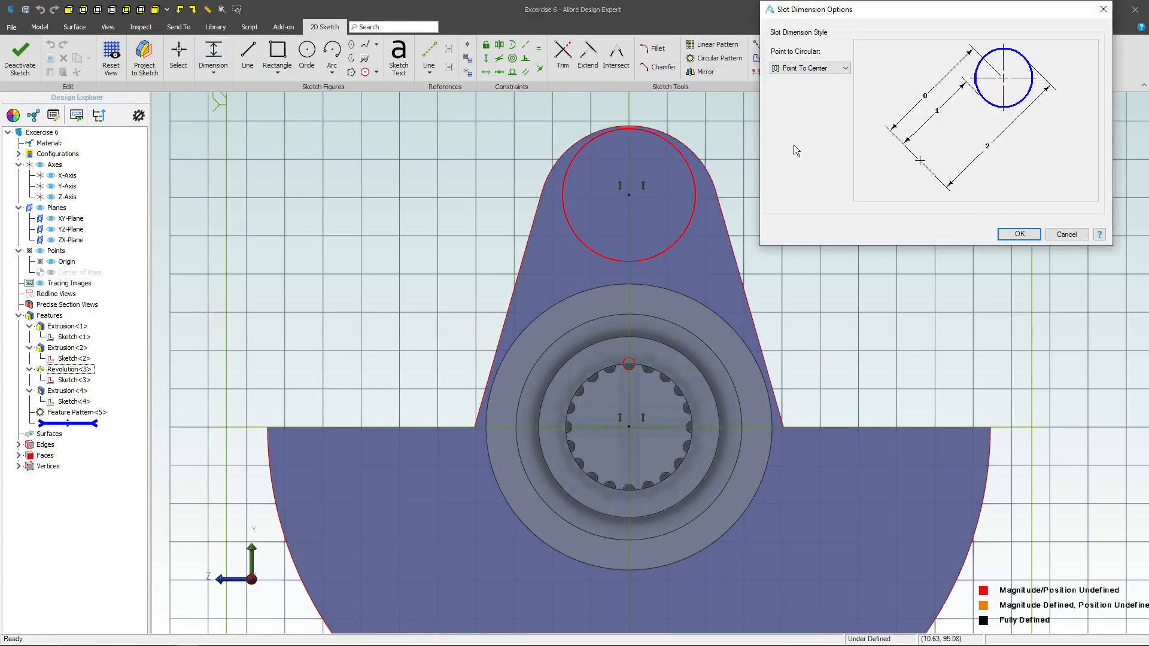
left_click(1017, 234)
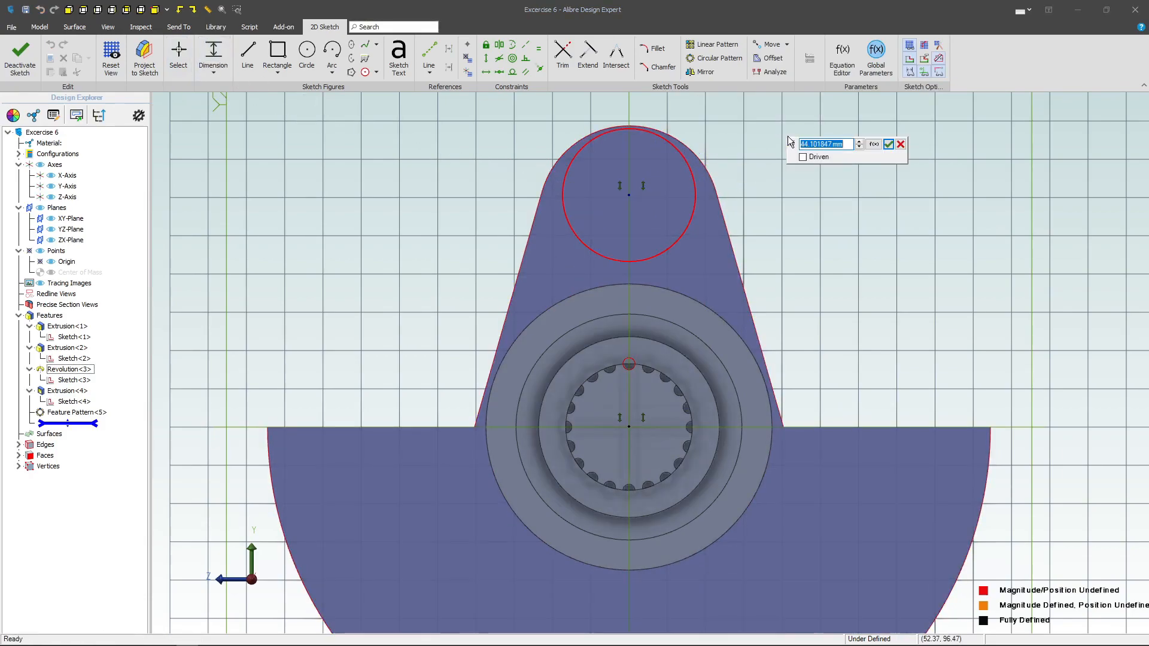
left_click(888, 144)
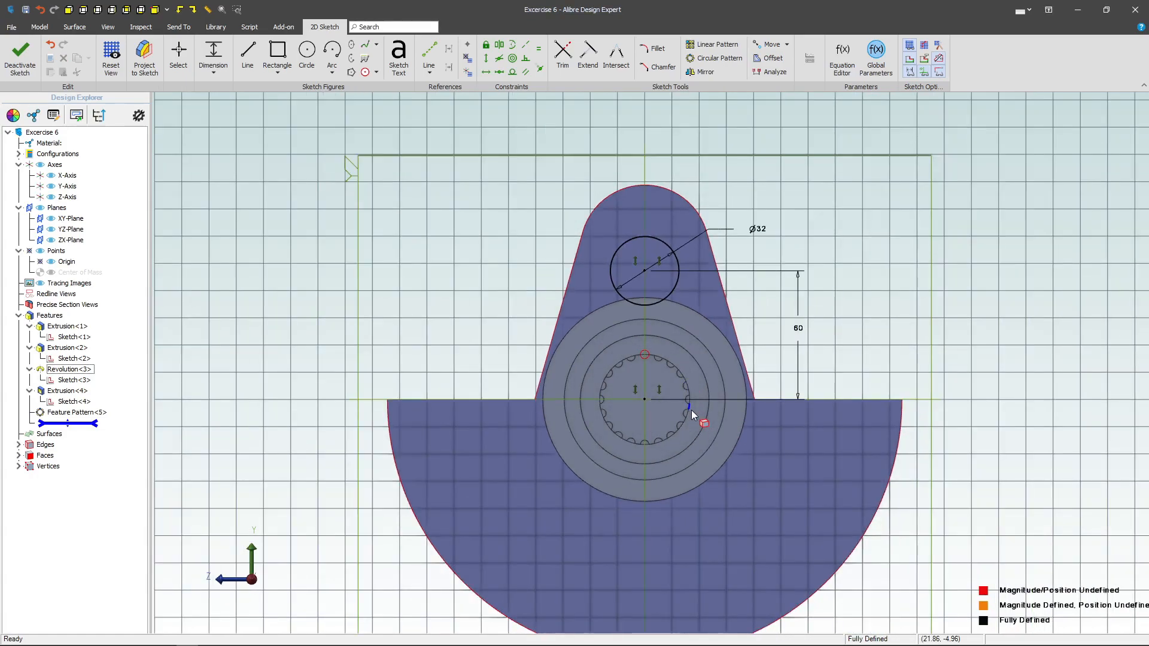
left_click(35, 10)
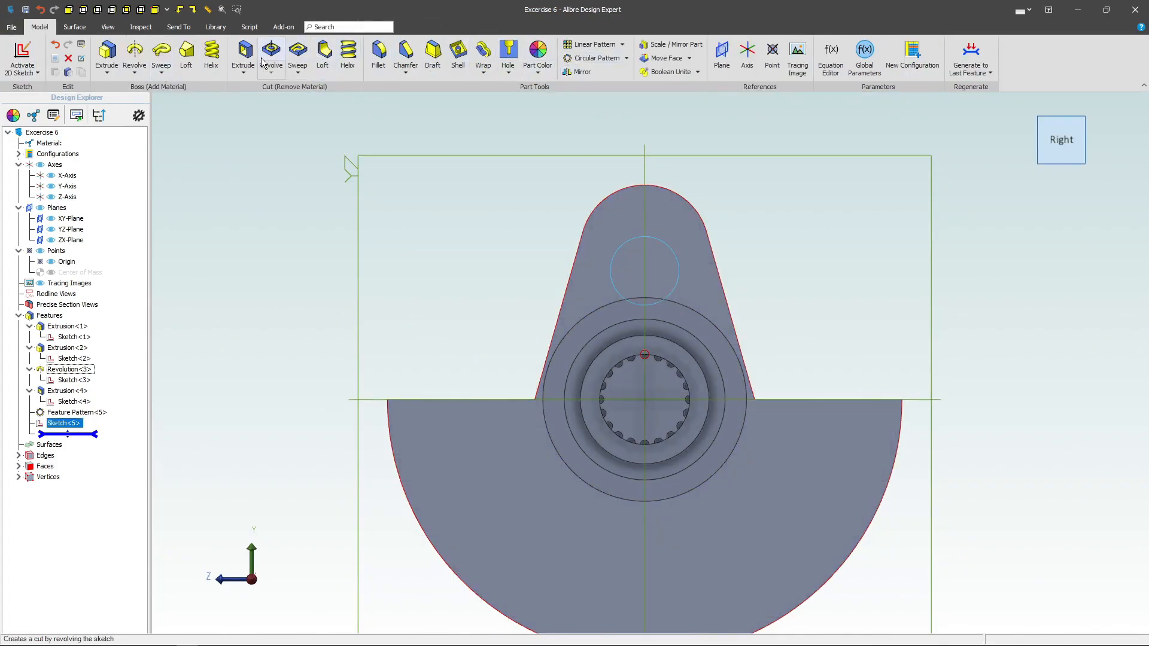
- Cut the circle Through All as Extrusion<6>, boring the hole in the upright
left_click(253, 72)
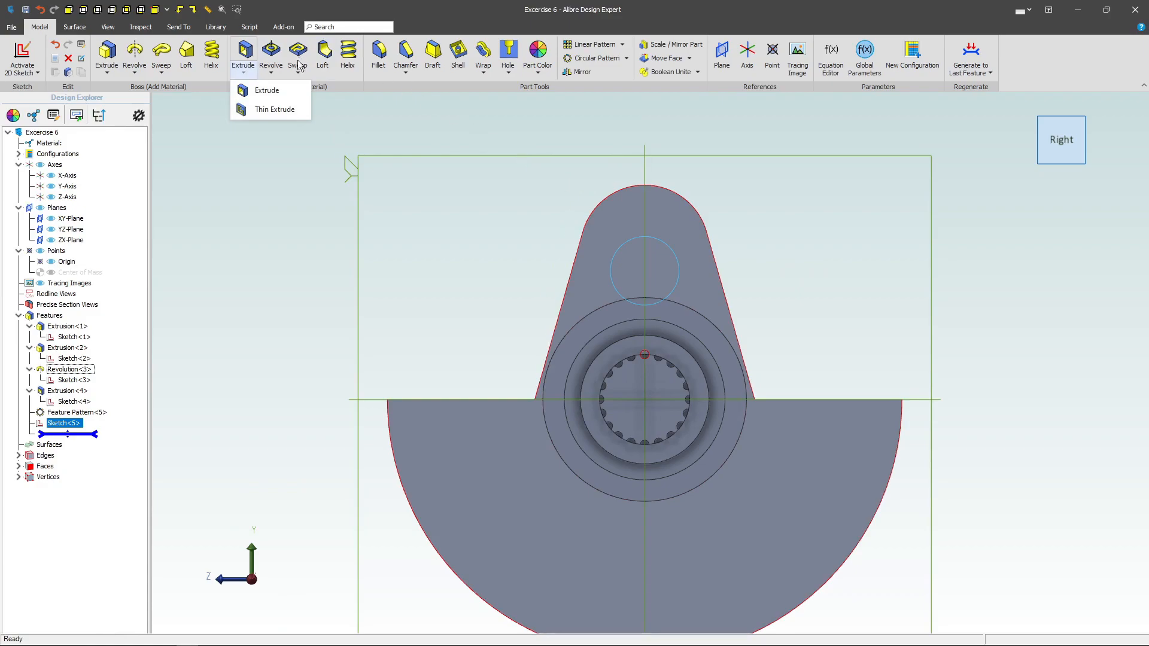
left_click(266, 90)
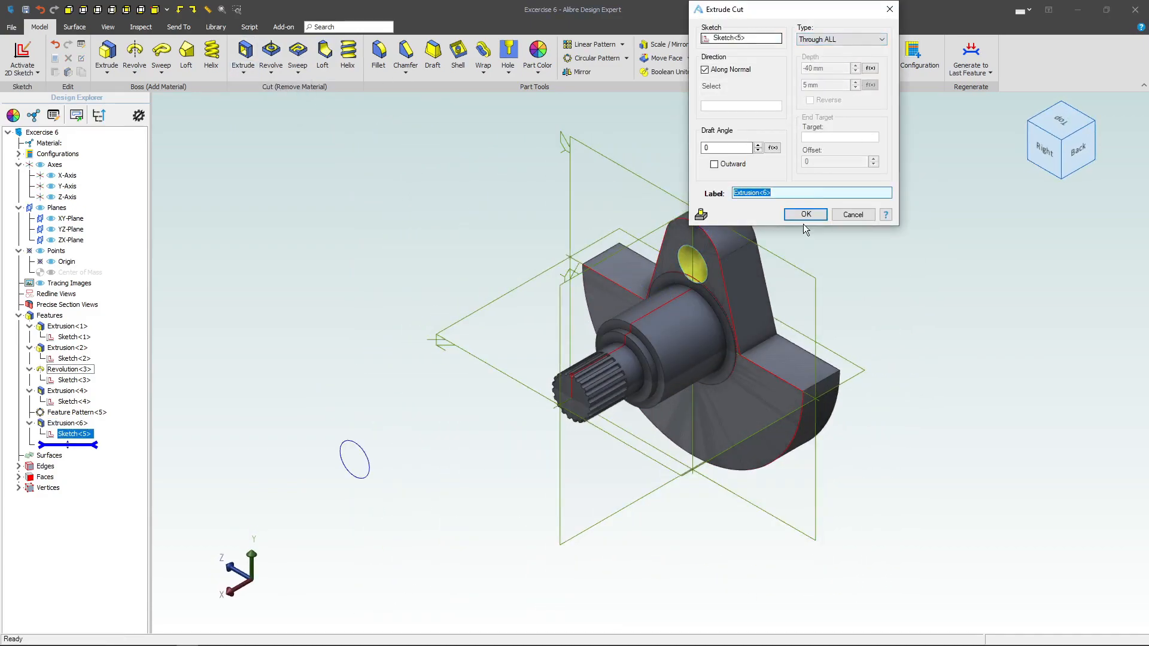
left_click(805, 214)
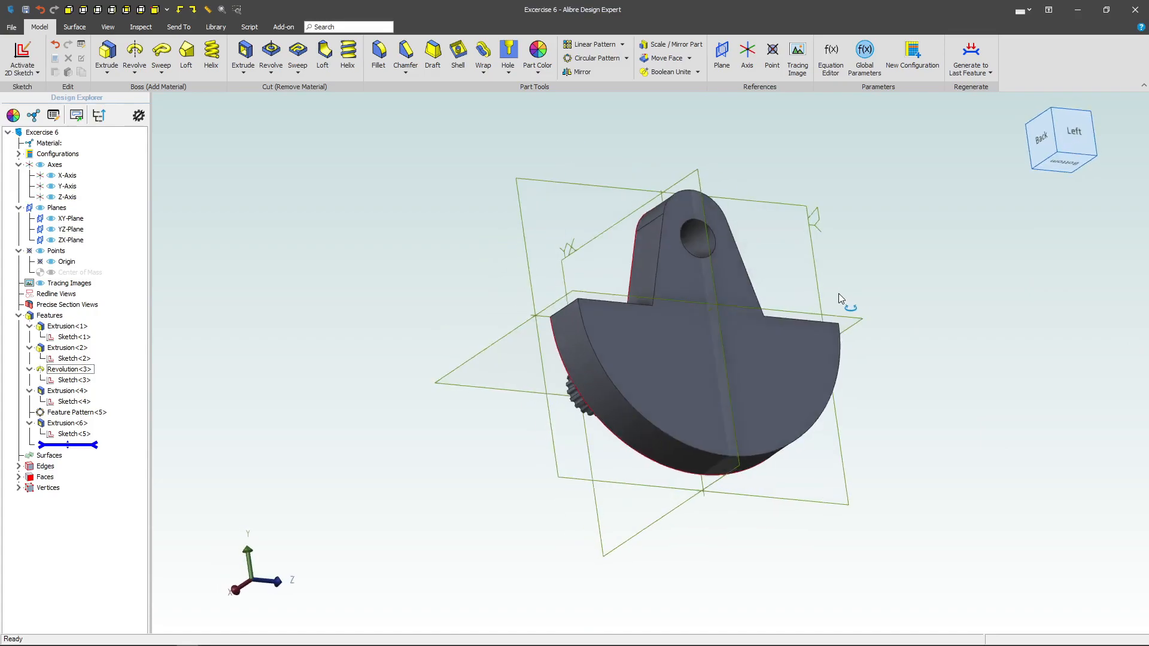
left_click(652, 301)
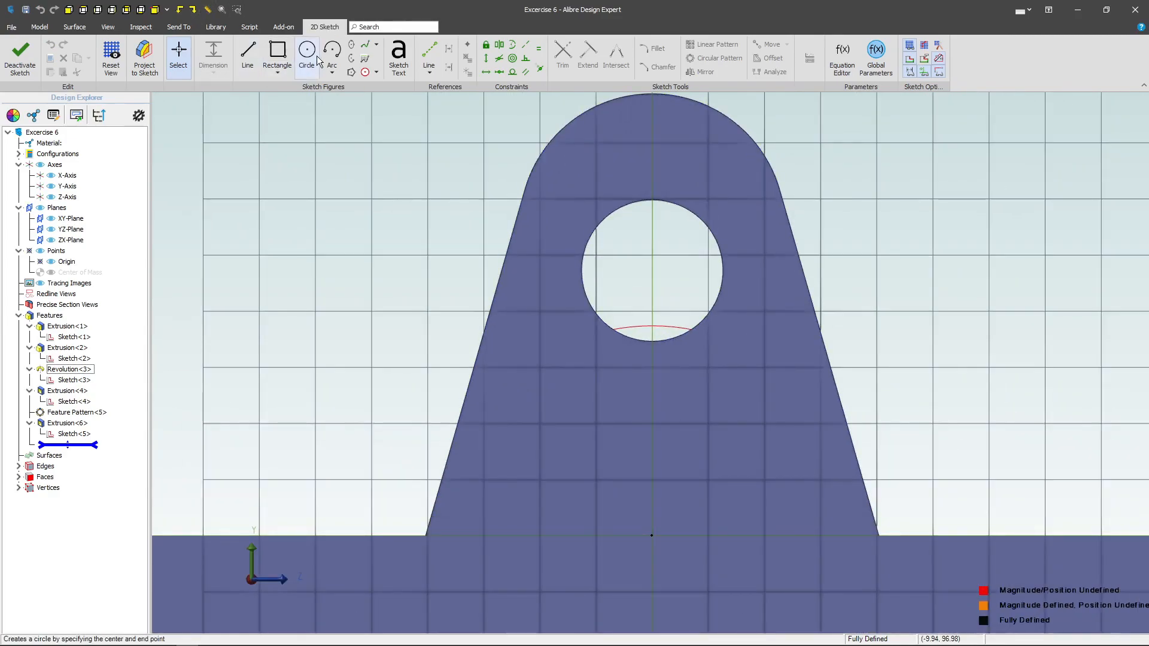
- Project the hole edge as linked reference and sketch a Ø60 circle concentric with it
left_click(331, 50)
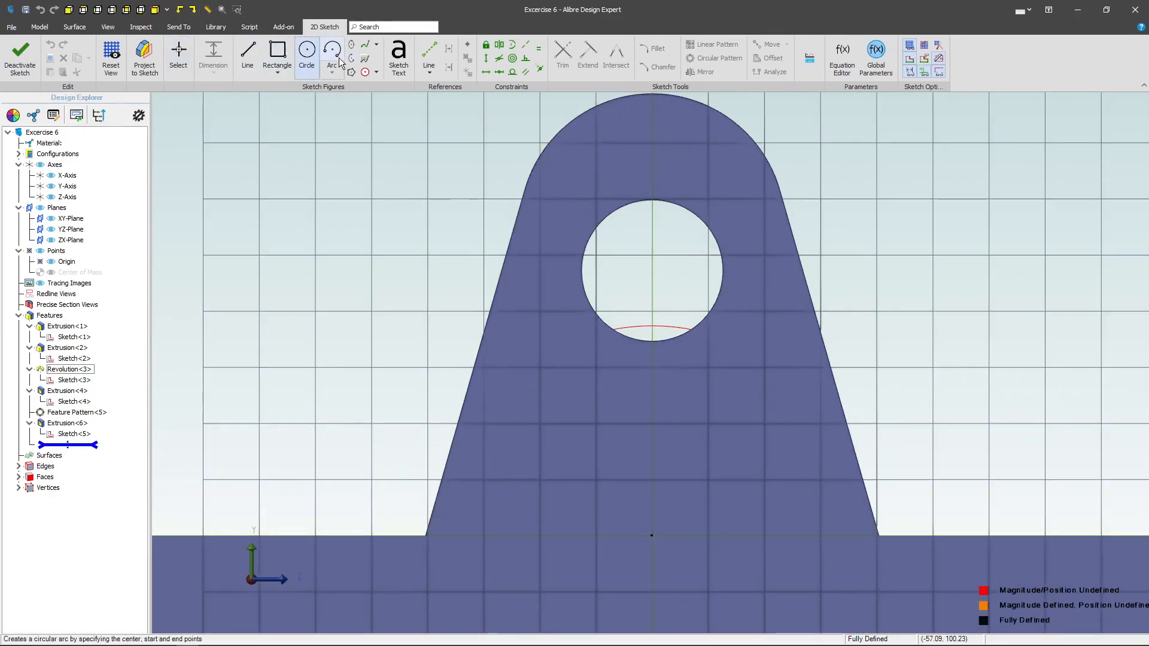
left_click(143, 58)
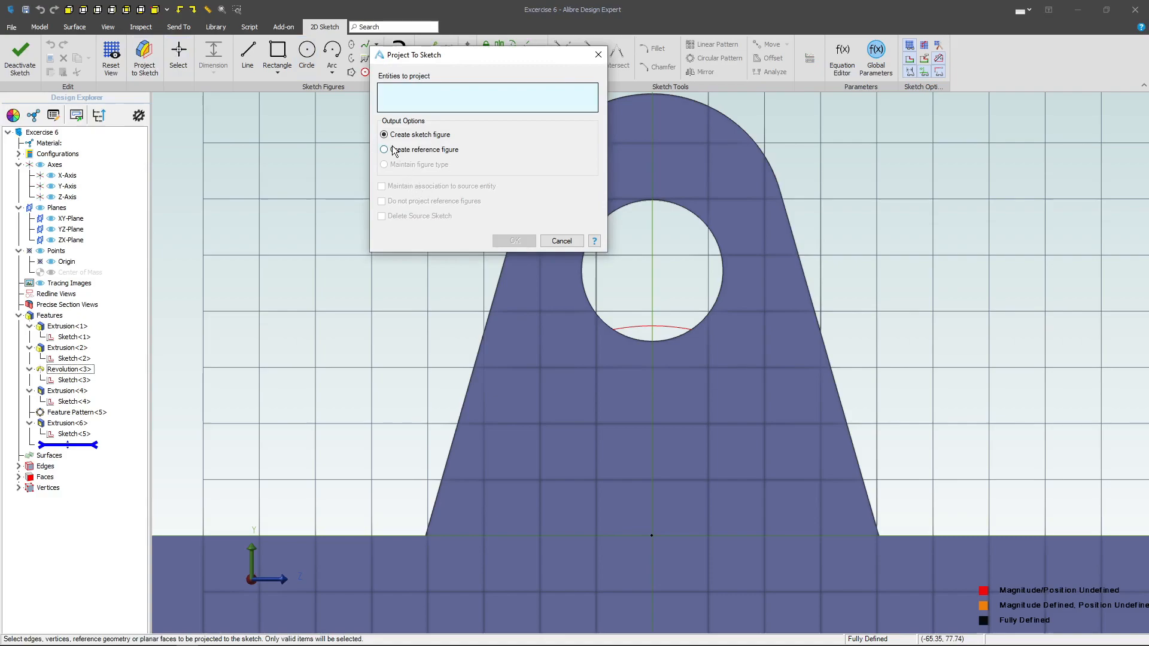
left_click(383, 150)
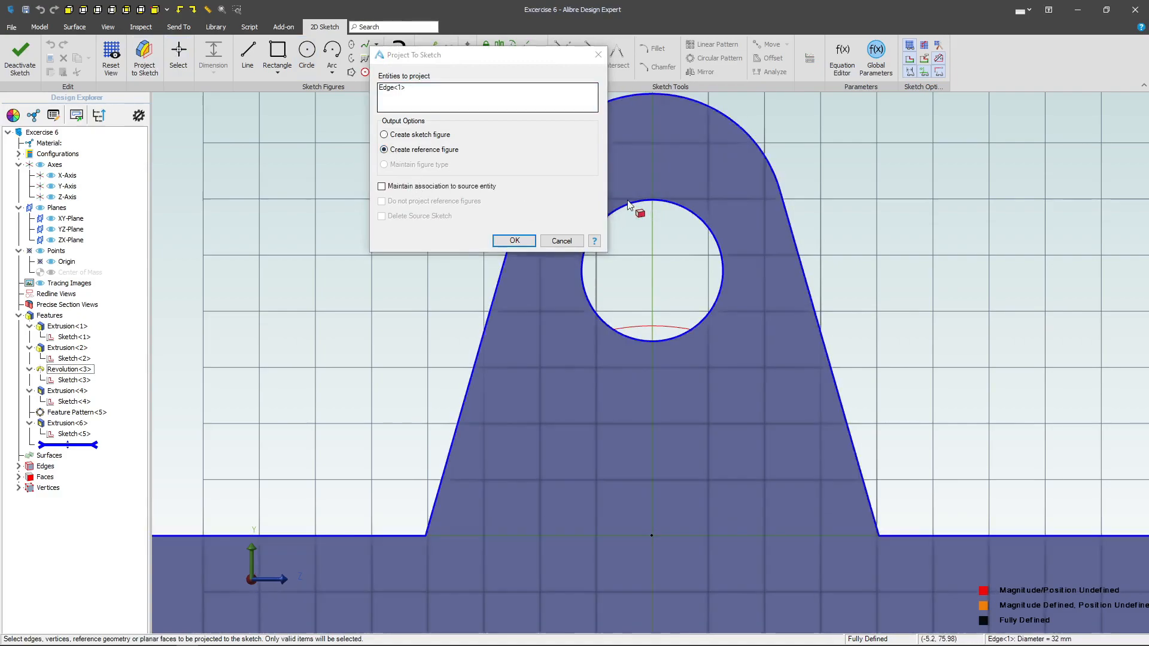
left_click(381, 186)
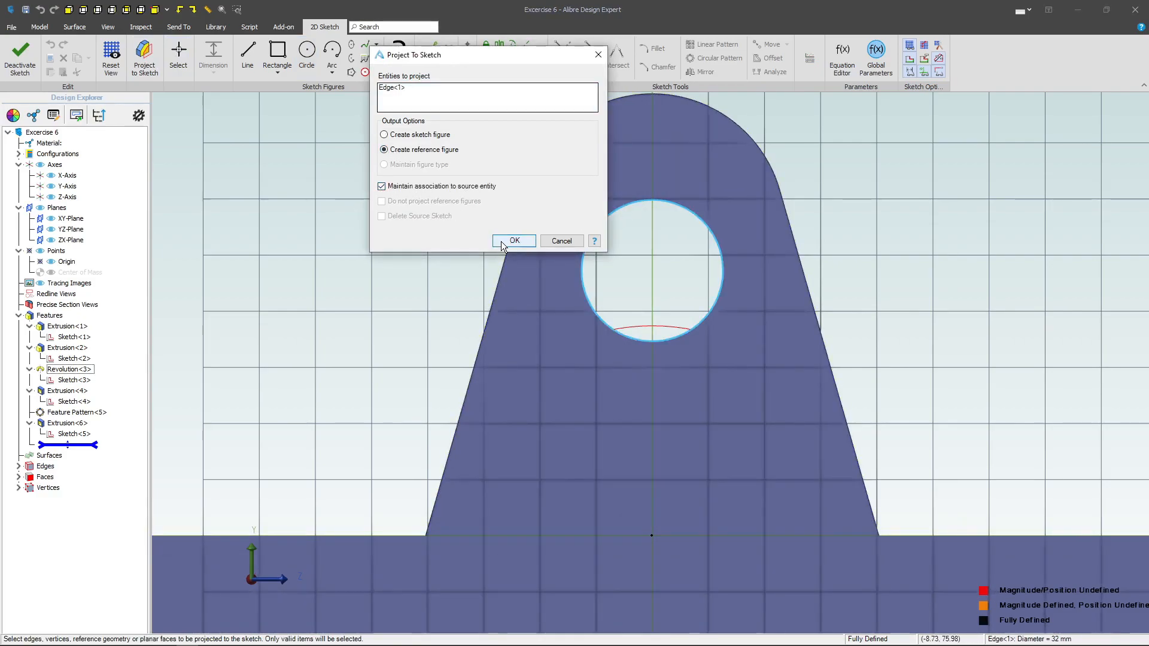
left_click(514, 241)
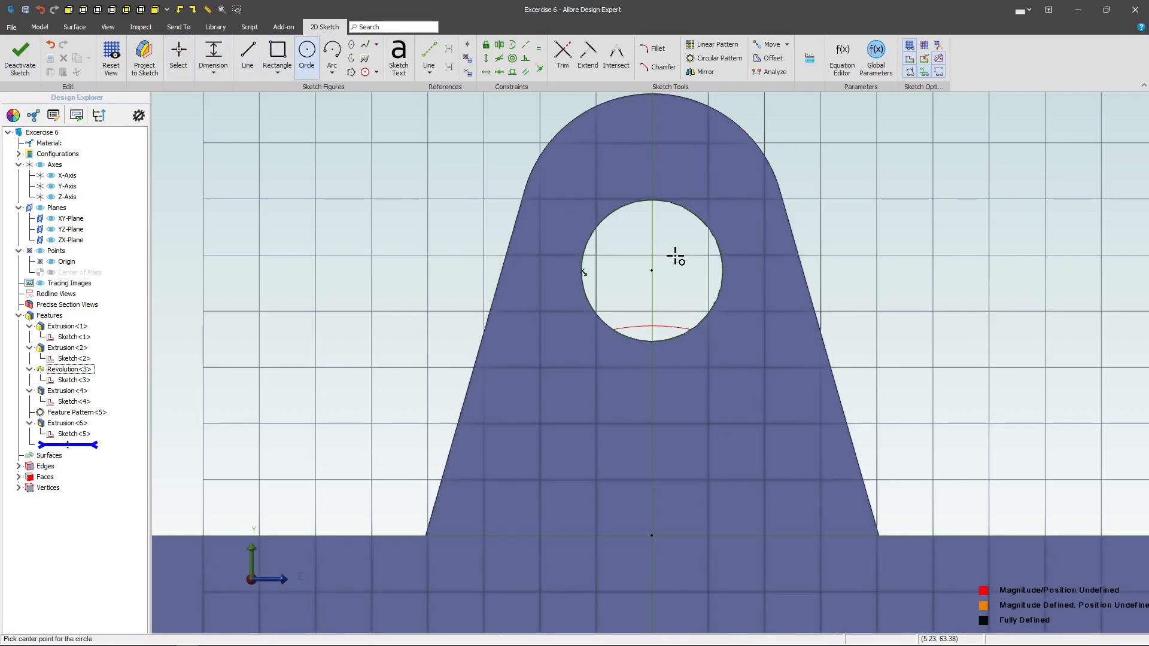
left_click(651, 270)
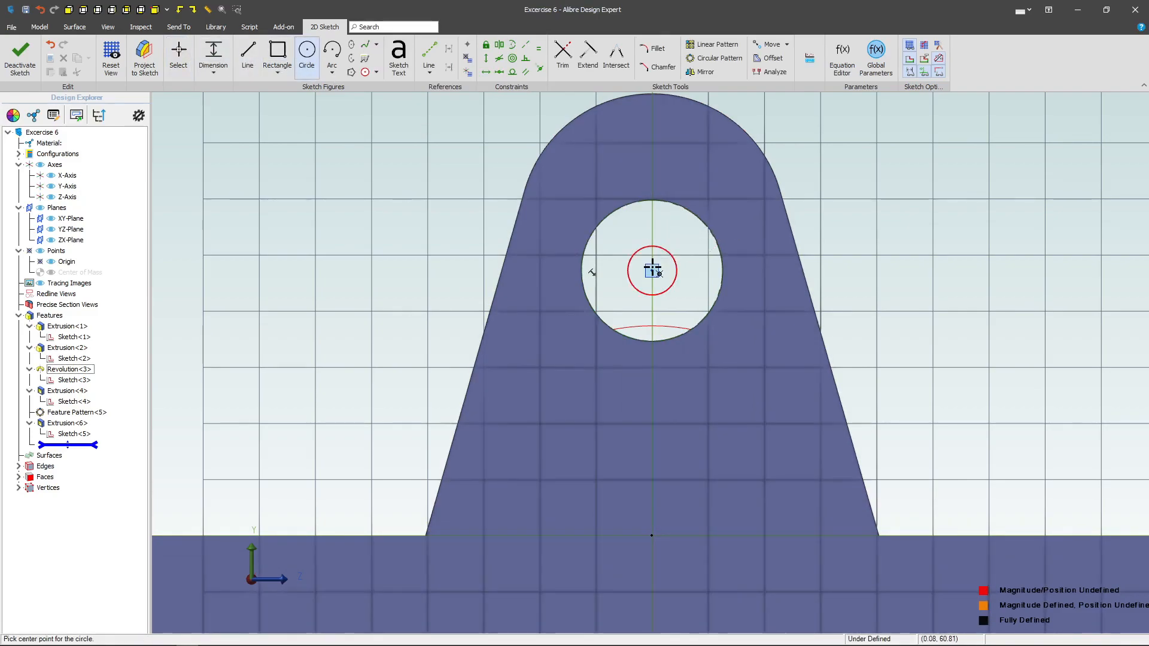
left_click(178, 57)
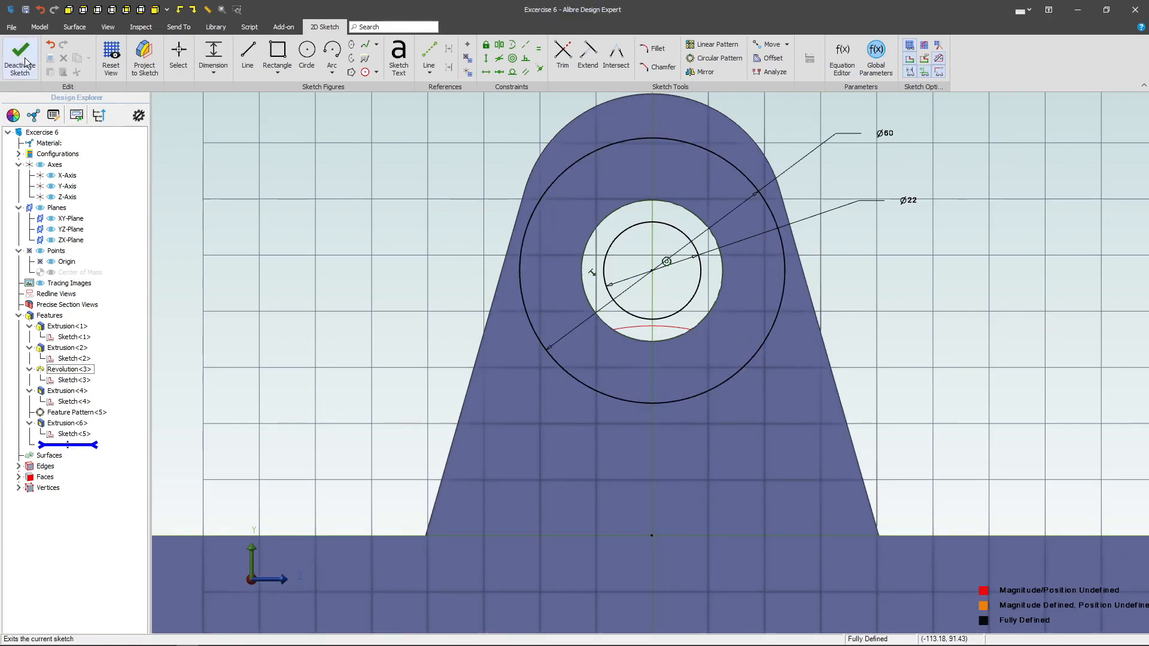
- Extrude the ring sketch 50 mm outward from the upright as boss Extrusion<7>
left_click(20, 58)
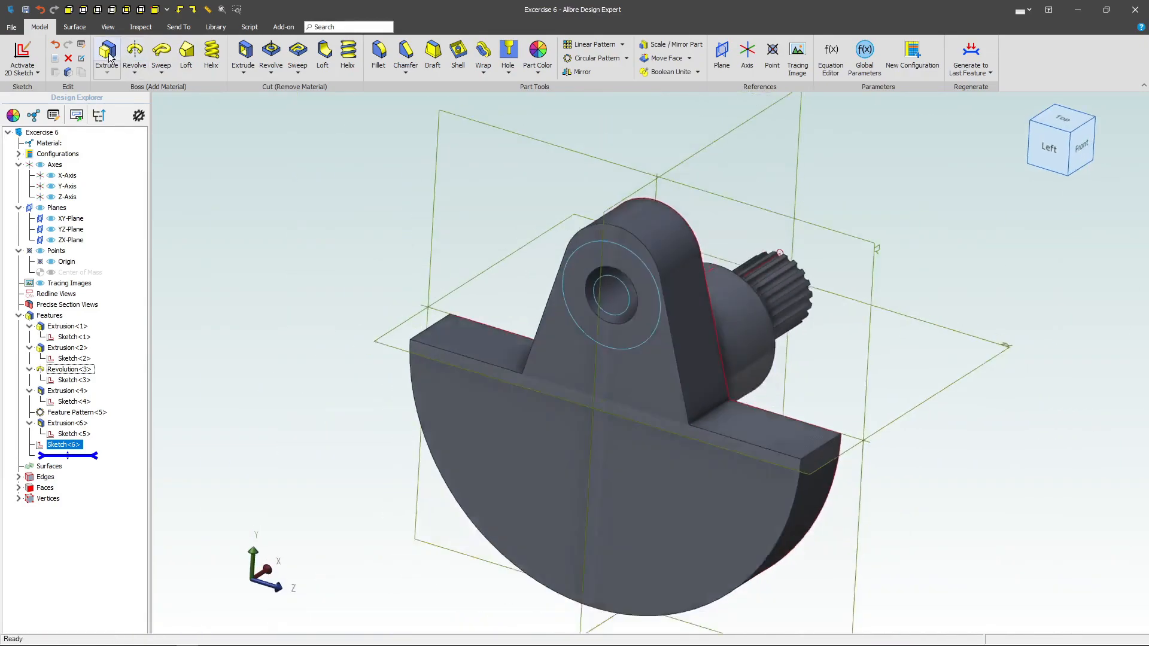
left_click(106, 52)
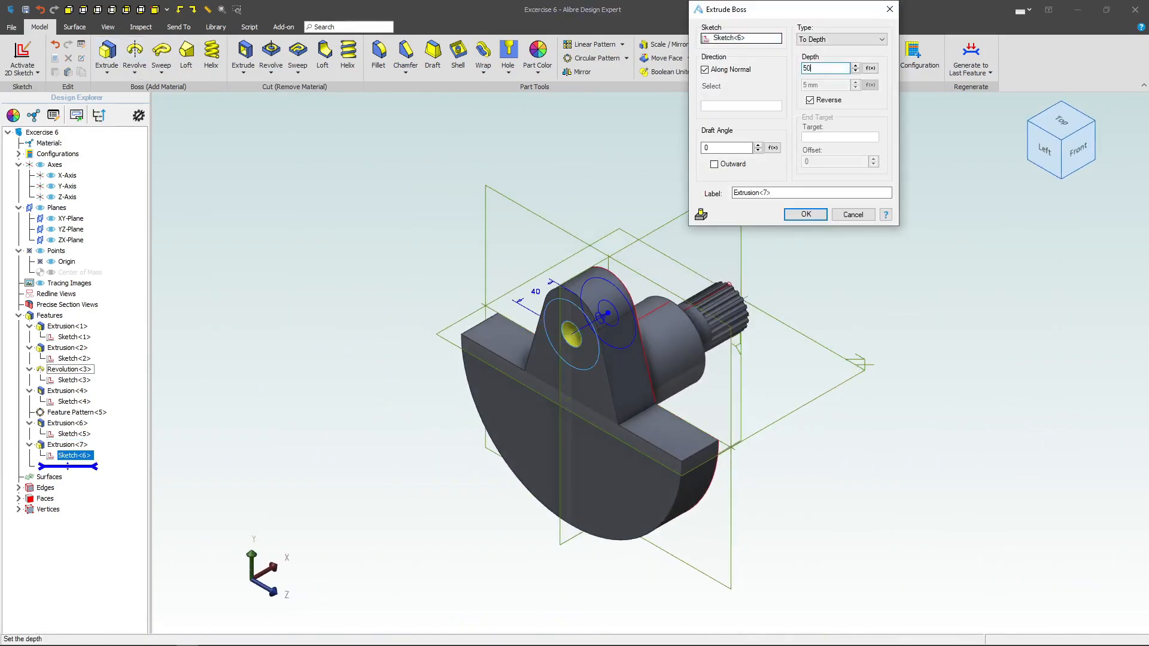
left_click(811, 99)
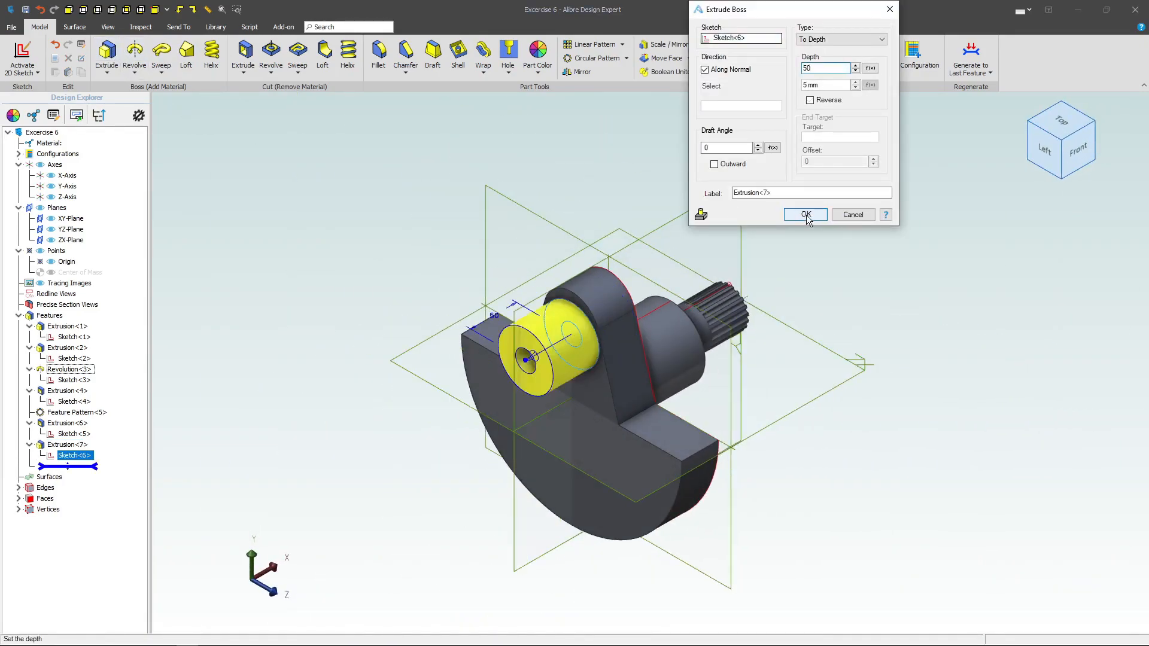
left_click(804, 214)
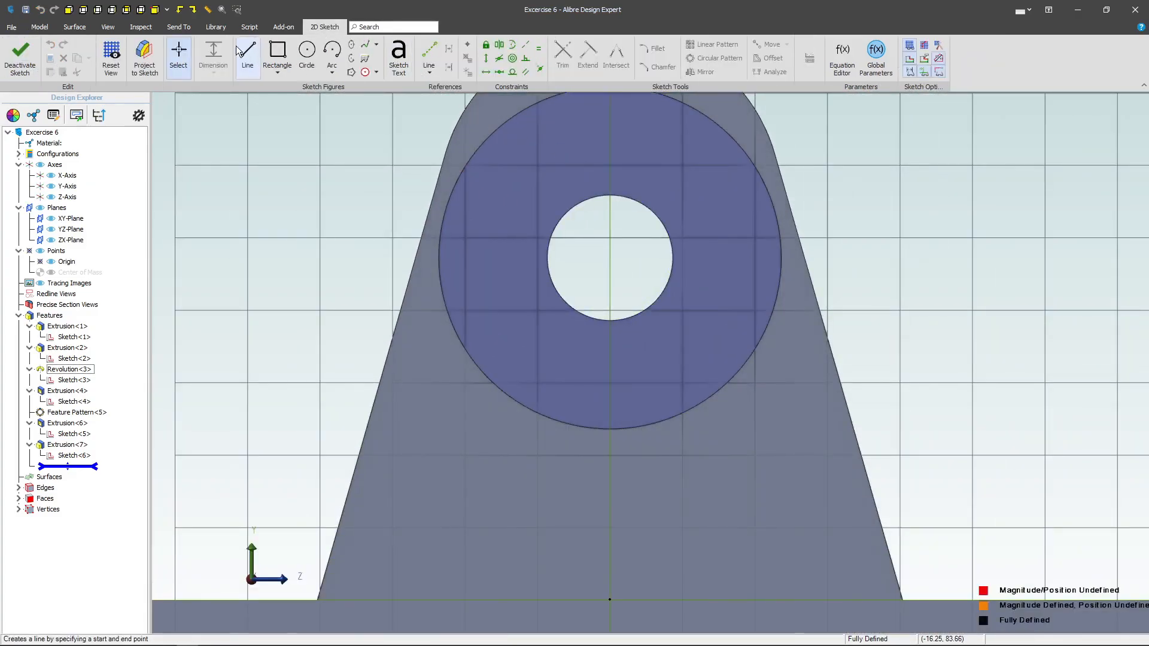
- Project the Ø22 bore edge onto the boss face and sketch a concentric Ø42 circle, then close Sketch<7>
left_click(145, 58)
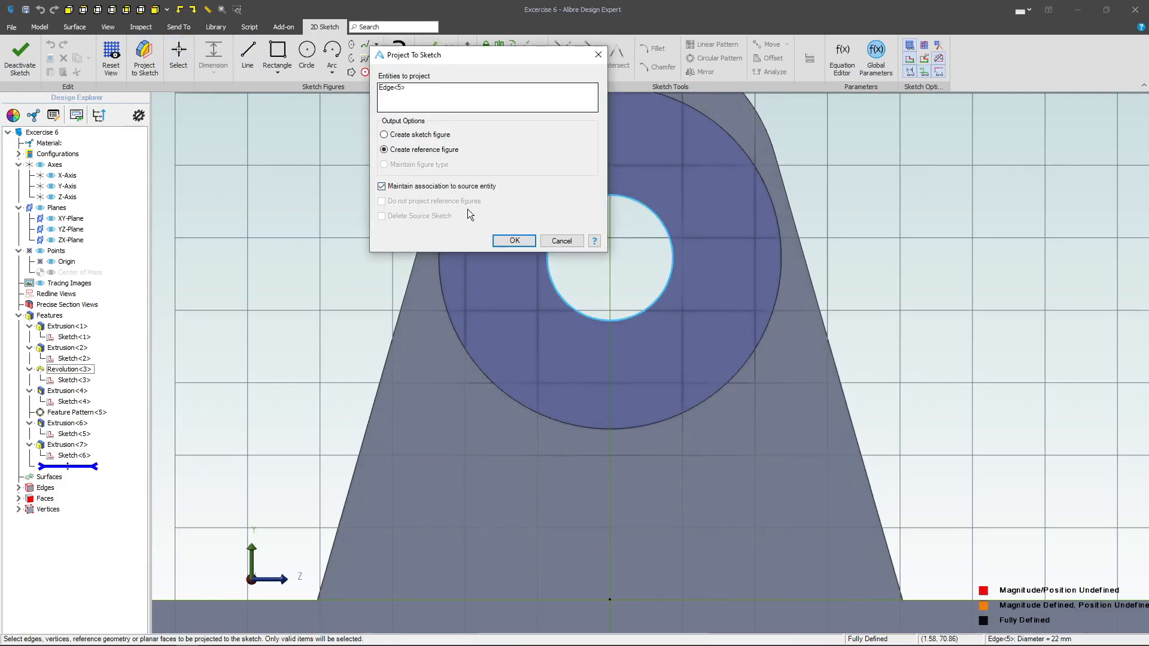
left_click(514, 241)
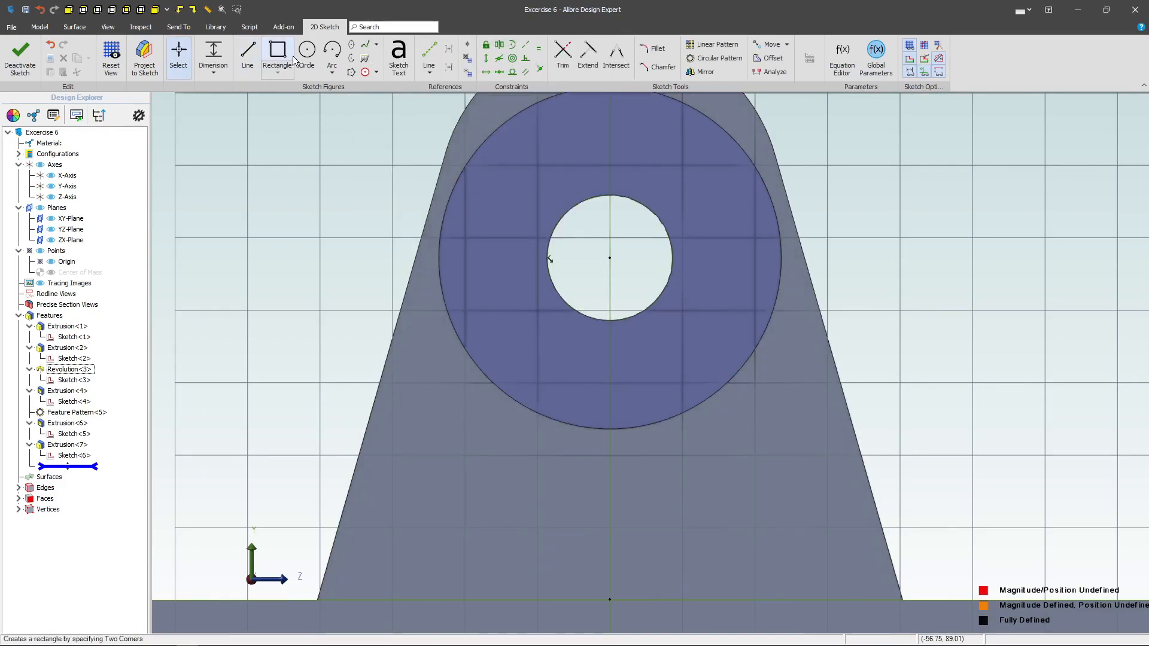
left_click(307, 52)
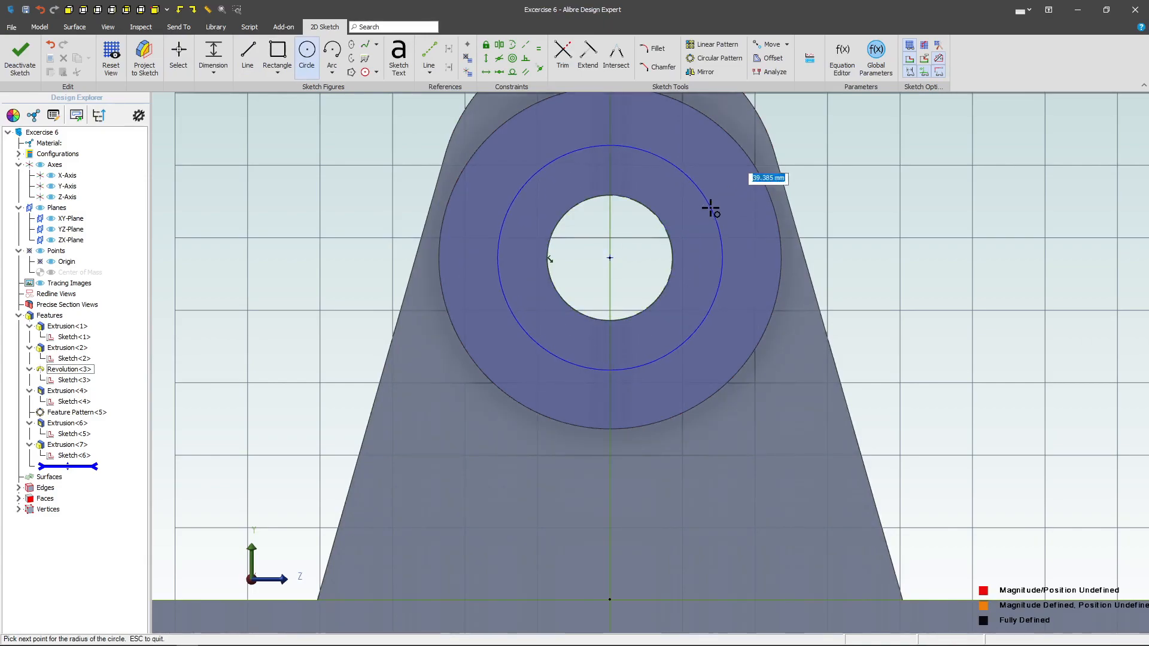
left_click(695, 196)
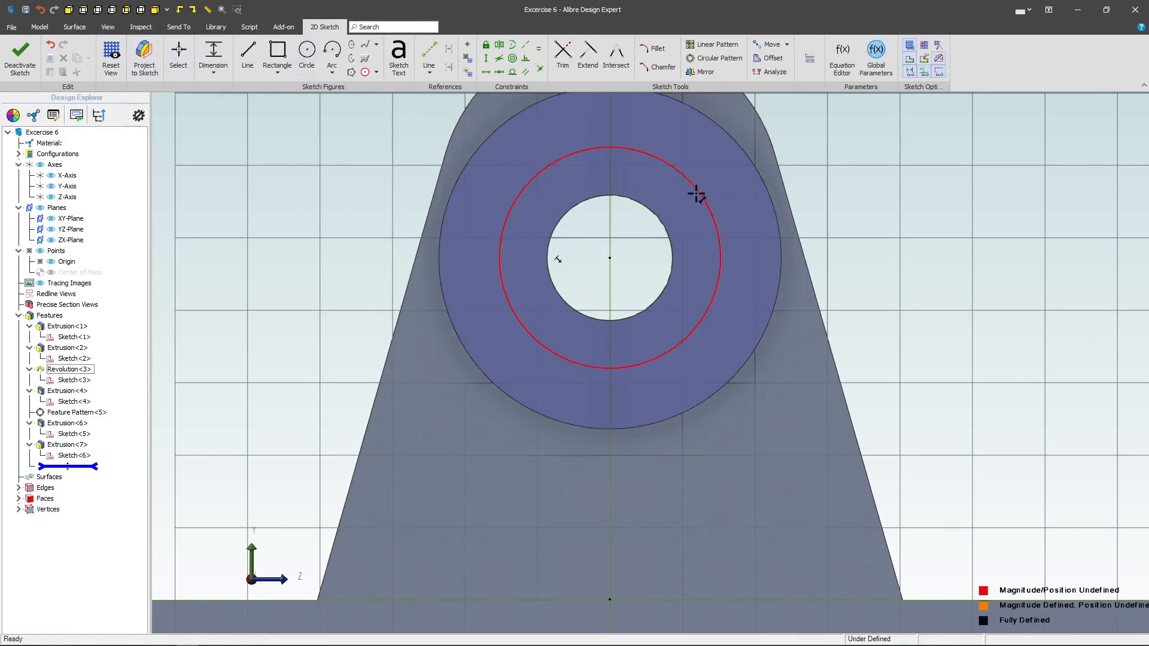
left_click(694, 194)
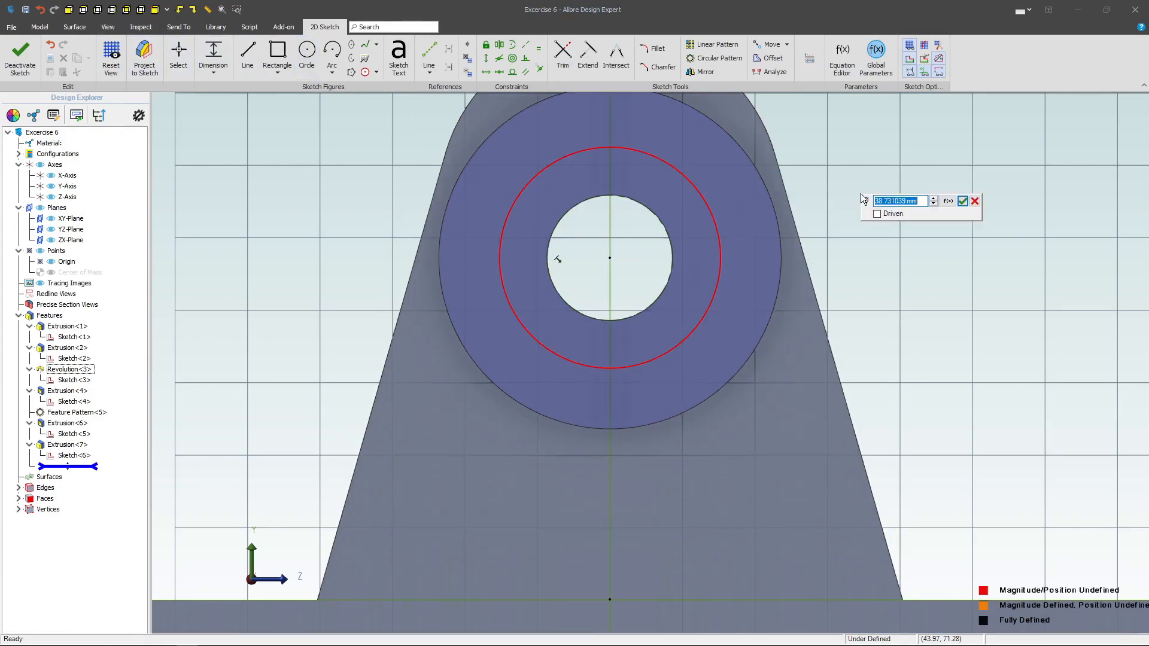
left_click(962, 201)
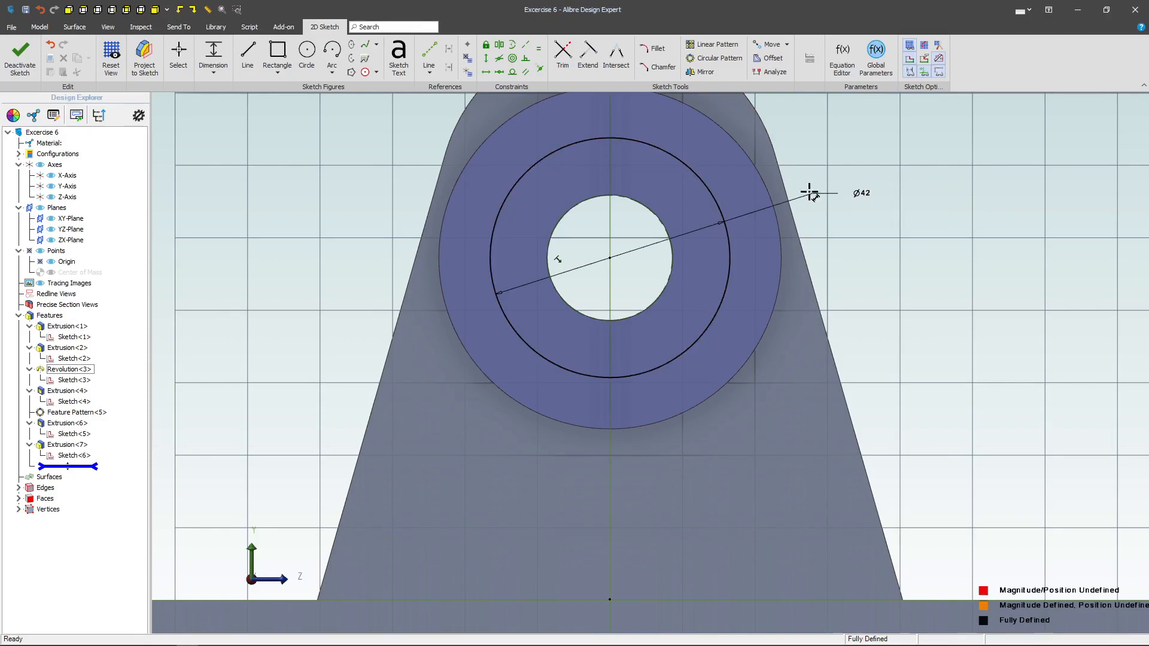
left_click(20, 55)
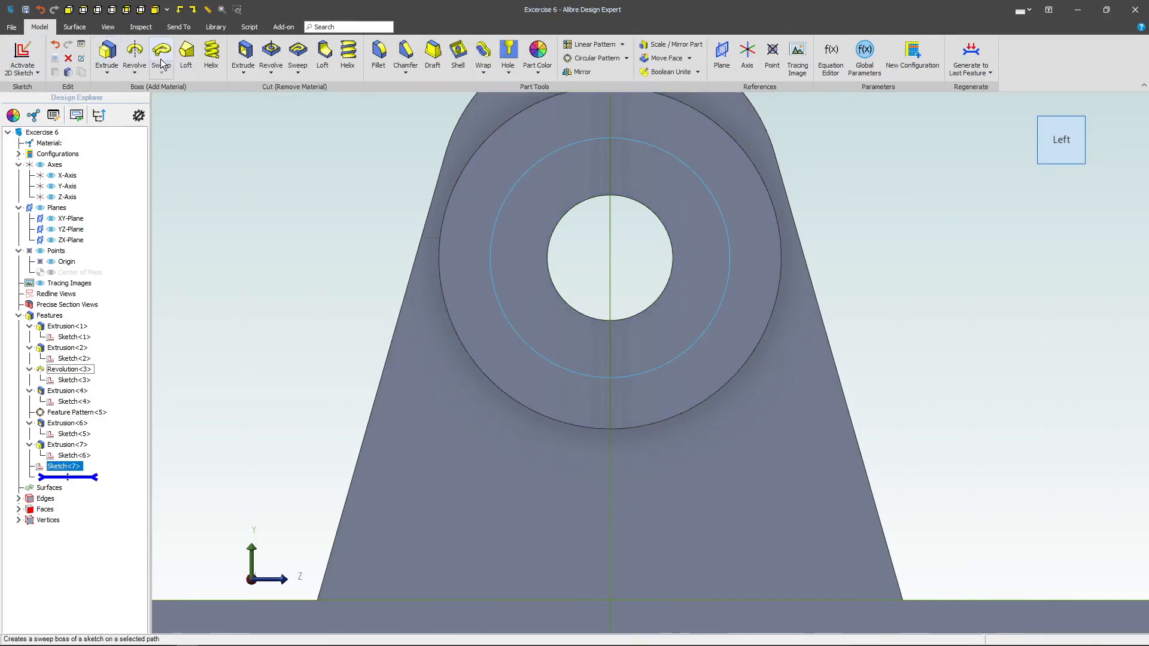
- Cut the Ø42 circle a shallow depth into the boss face as counterbore Extrusion<8>
left_click(243, 53)
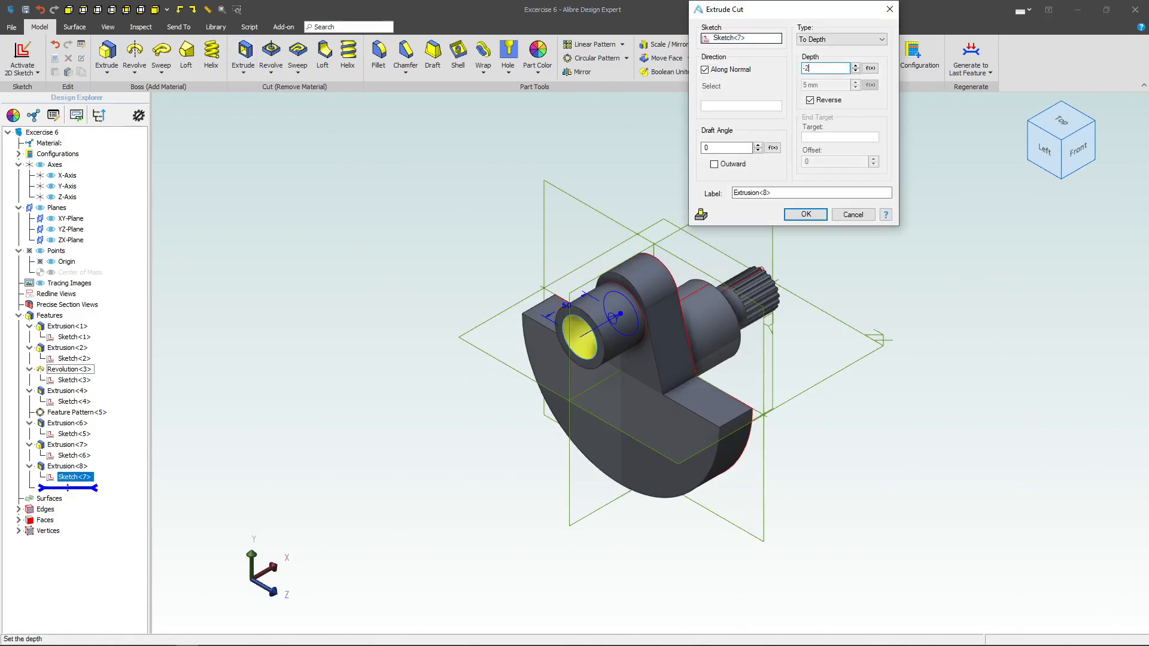
left_click(804, 214)
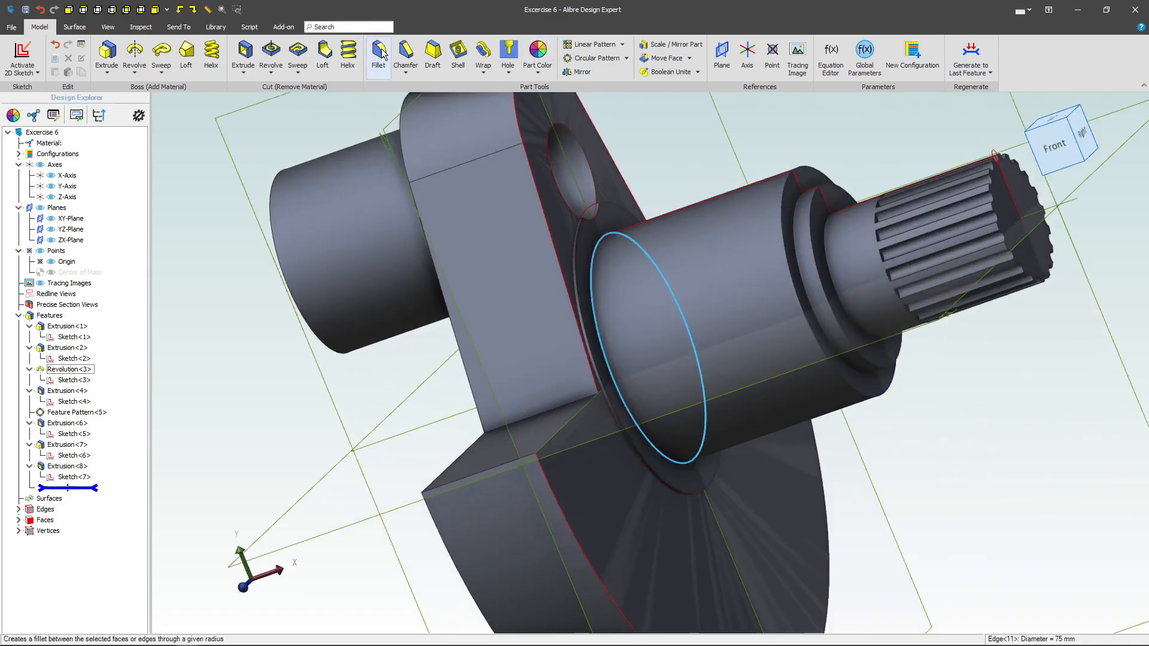
- Fillet the shaft-to-disc base edge at 5 mm radius as Fillet<9>
left_click(378, 55)
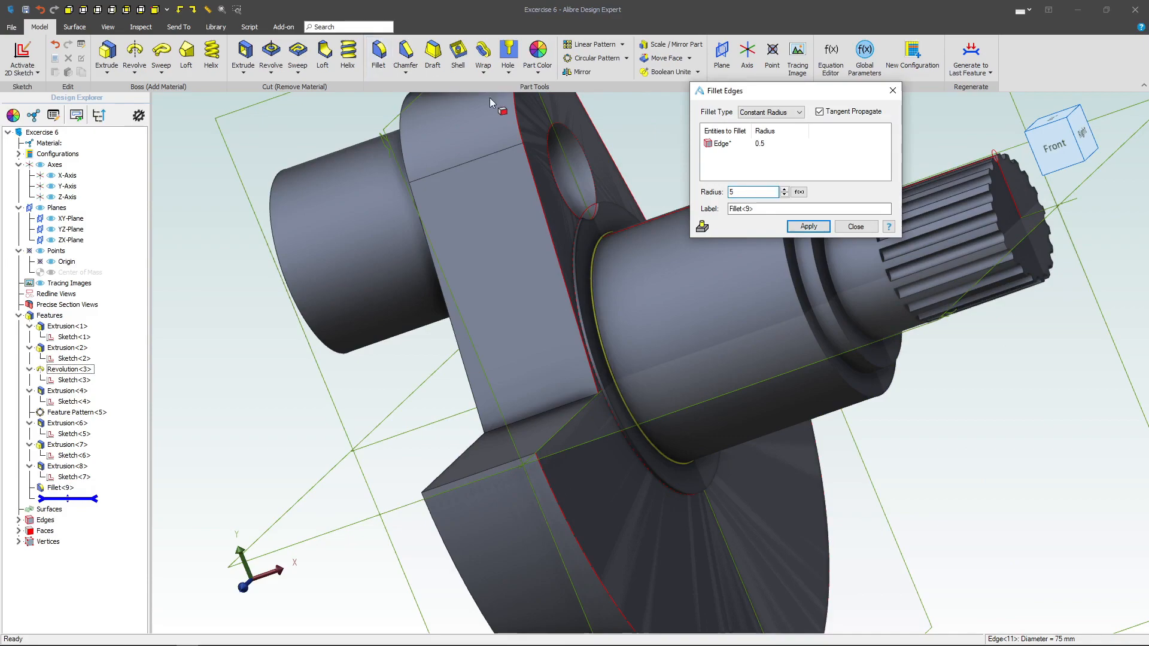
left_click(808, 226)
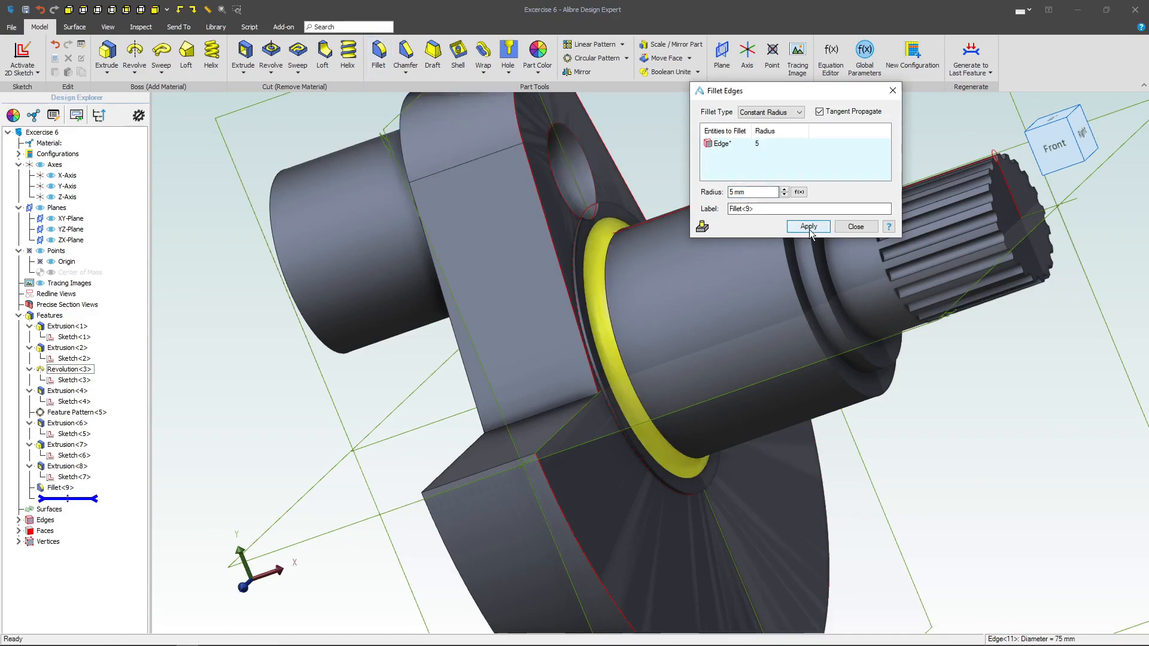
left_click(807, 226)
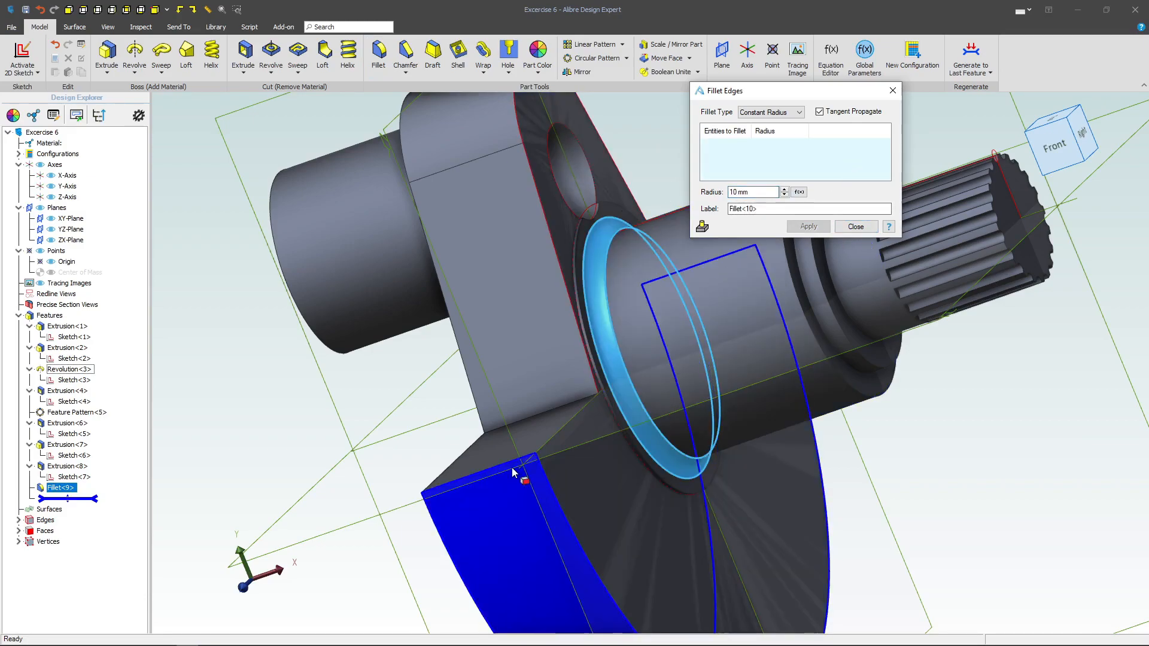
mouse_move(505, 476)
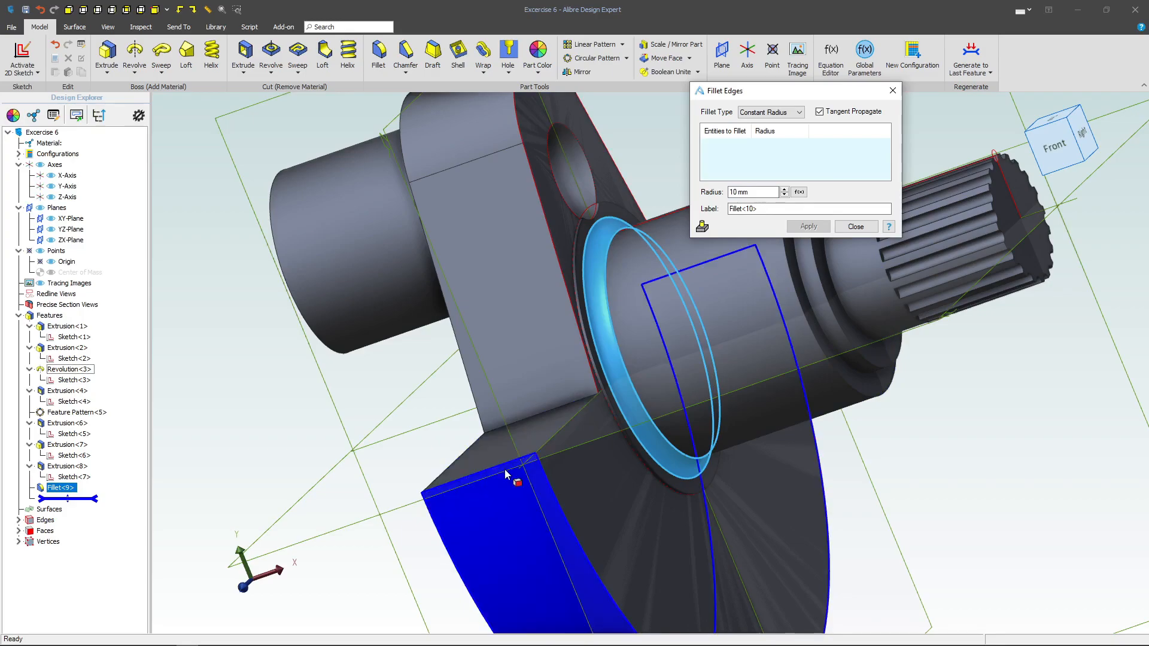
- Fillet the four bar end edges at 10 mm radius as Fillet<10>
left_click(806, 226)
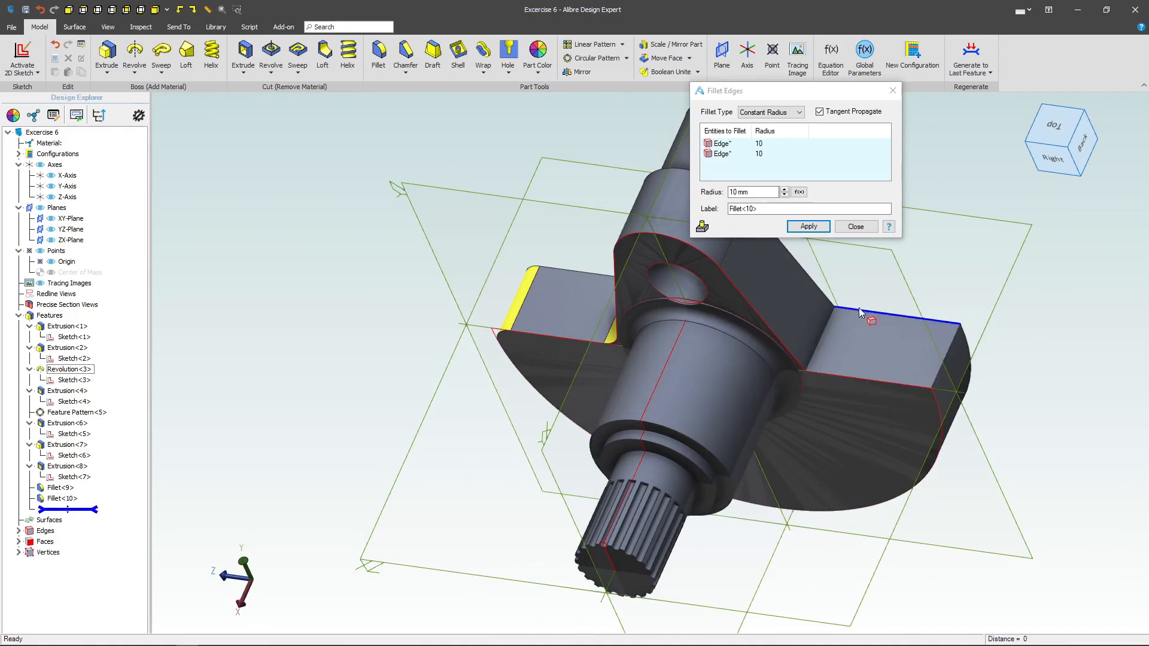
left_click(879, 322)
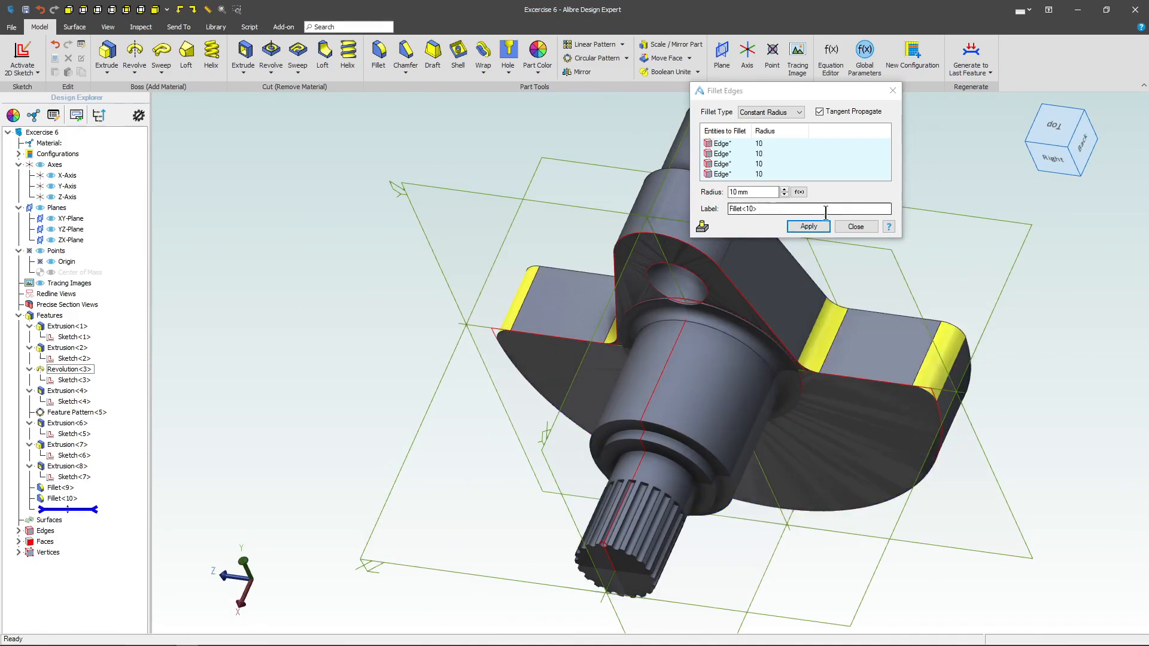
left_click(807, 227)
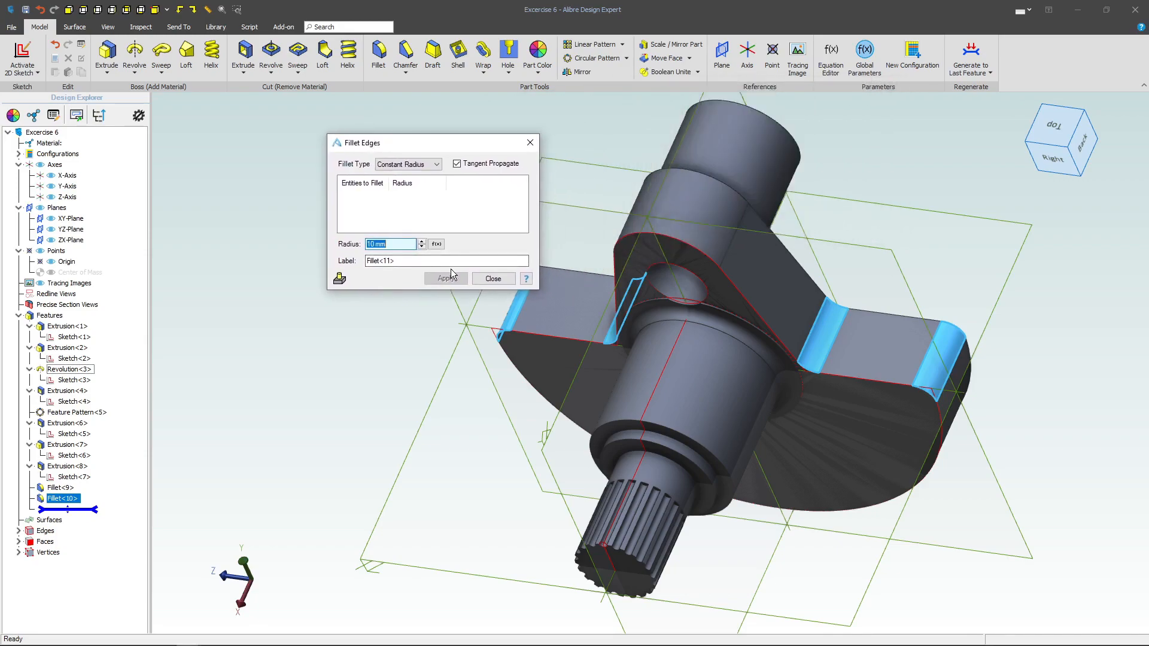
mouse_move(227, 234)
type("1")
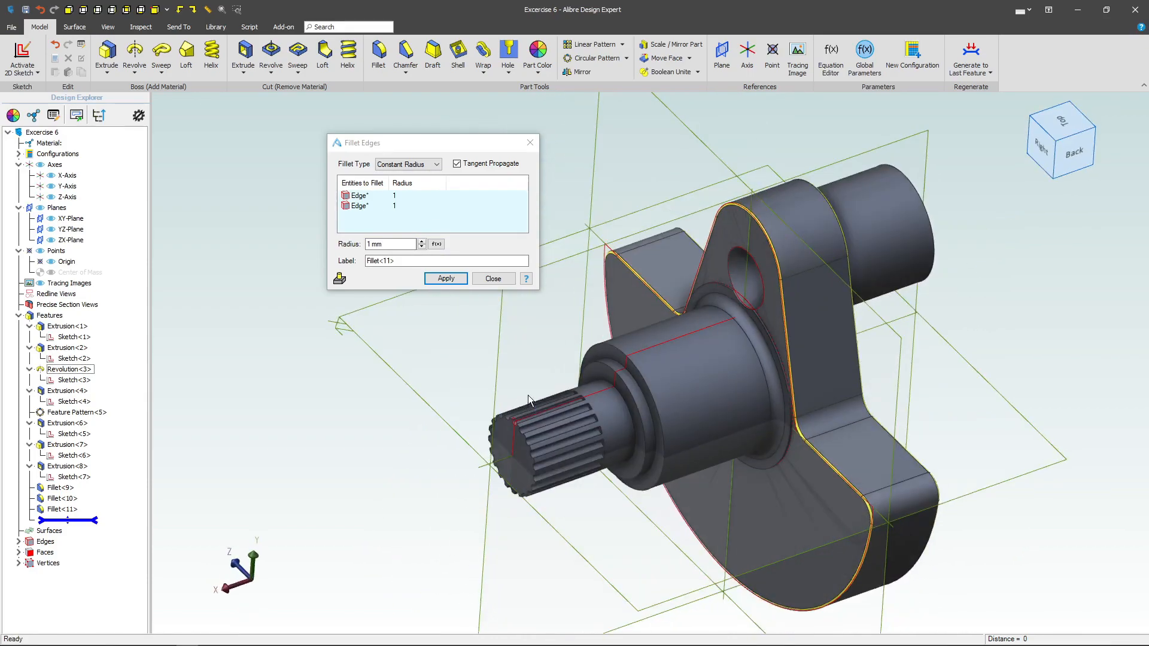
- Fillet the upright's outline edges at 1 mm as Fillet<11> and return to isometric view
left_click(445, 279)
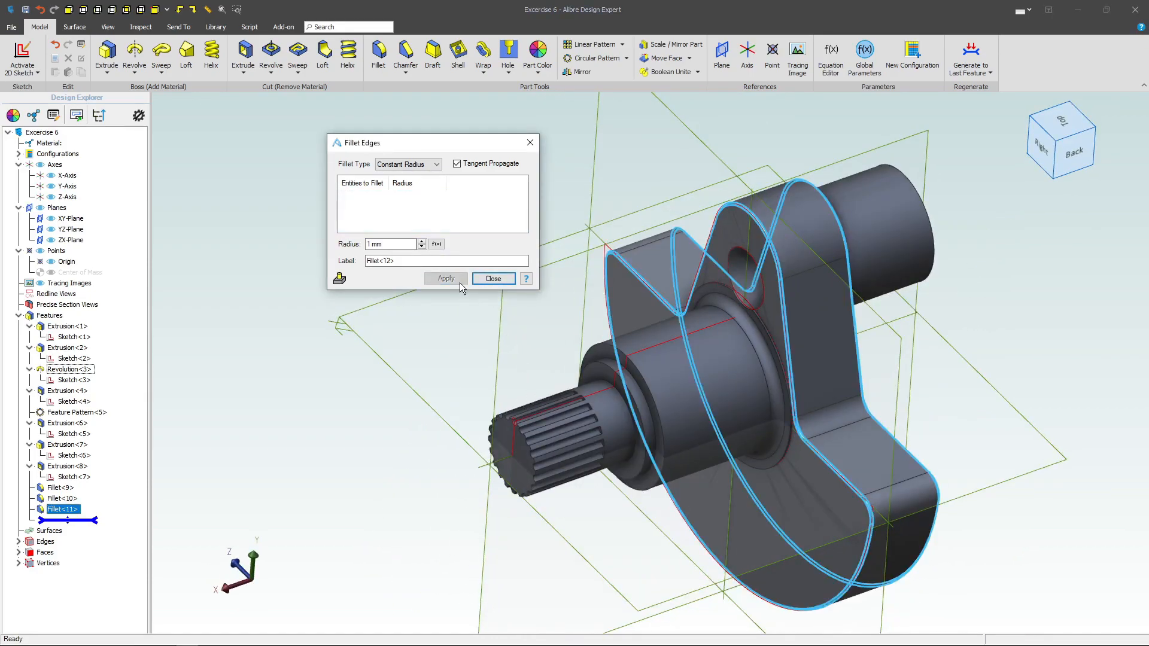
left_click(493, 279)
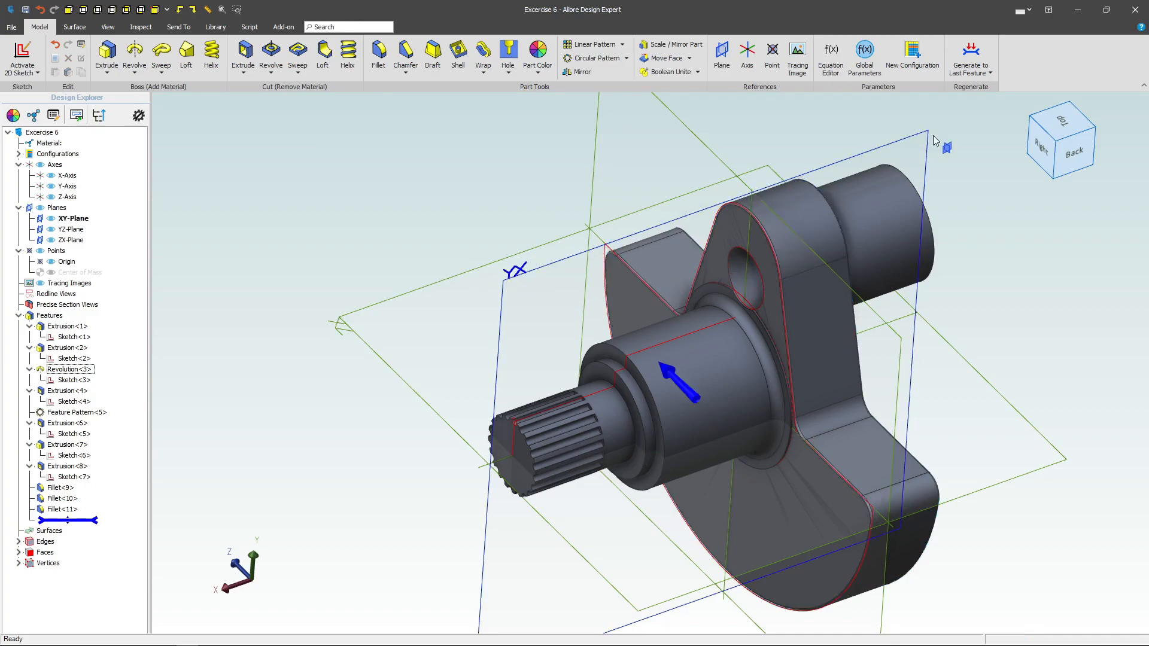
left_click(1050, 146)
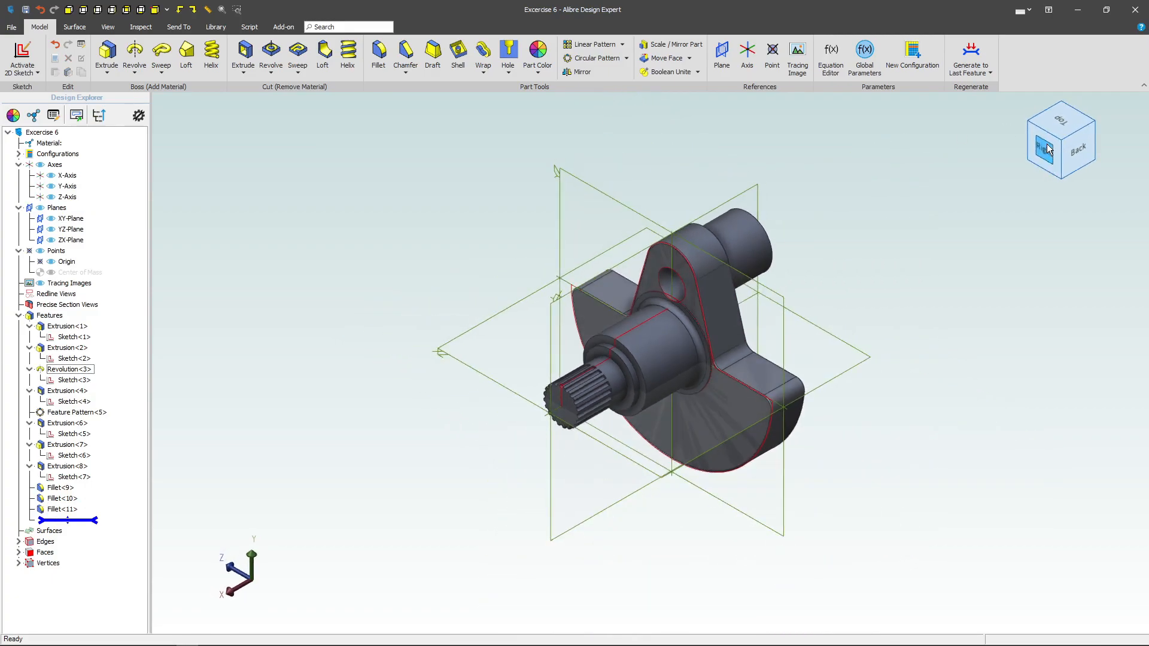